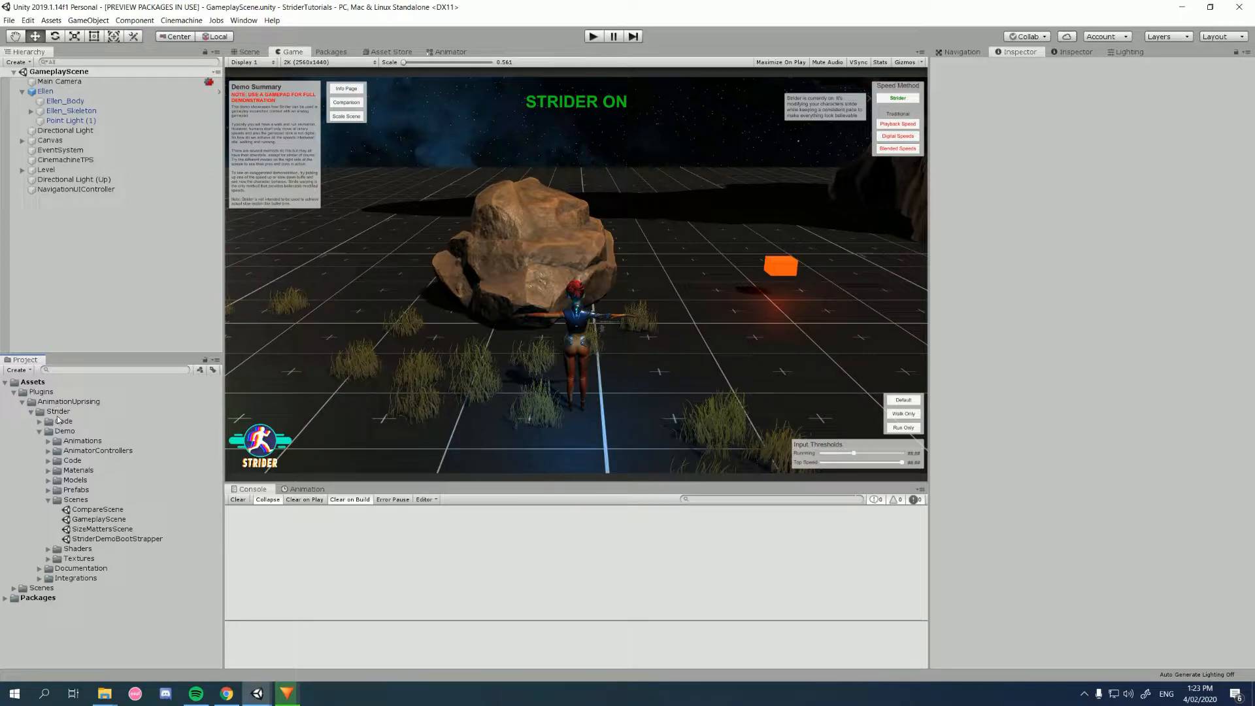
- Open GameplayScene from the demo Scenes folder and deactivate the Ellen and Canvas objects
{"action": "left_click", "coordinate": [76, 499]}
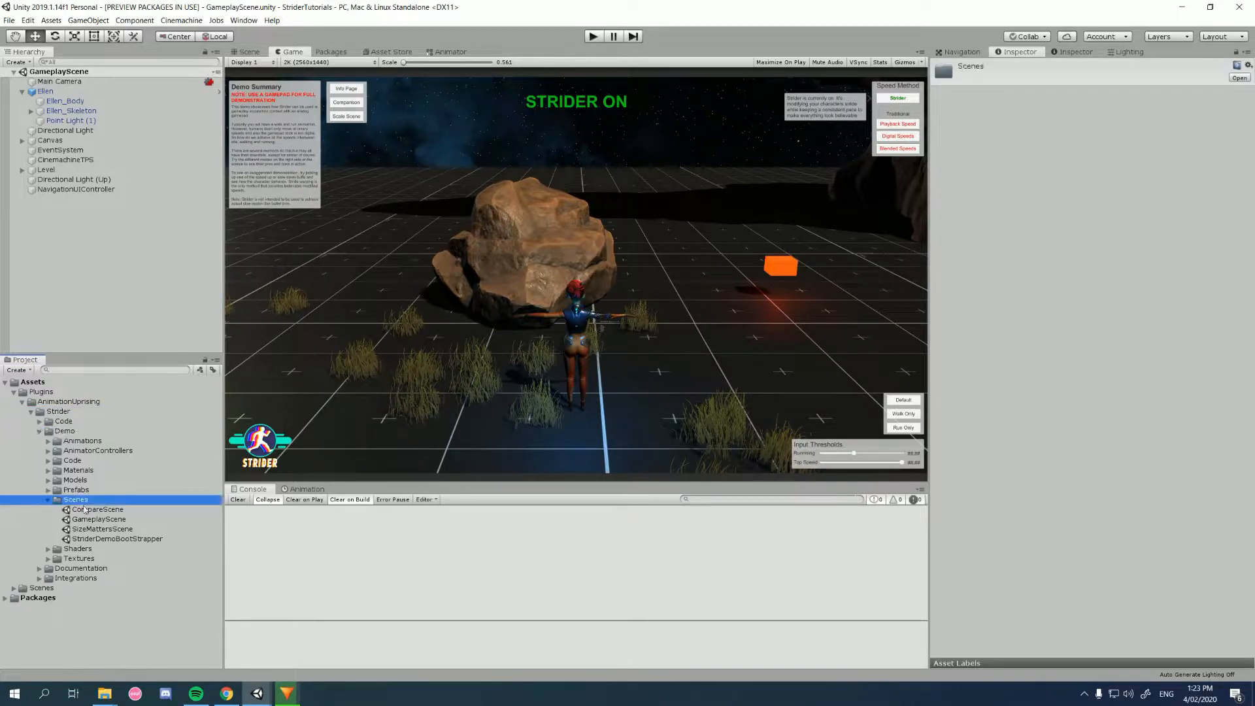
{"action": "left_click", "coordinate": [98, 519]}
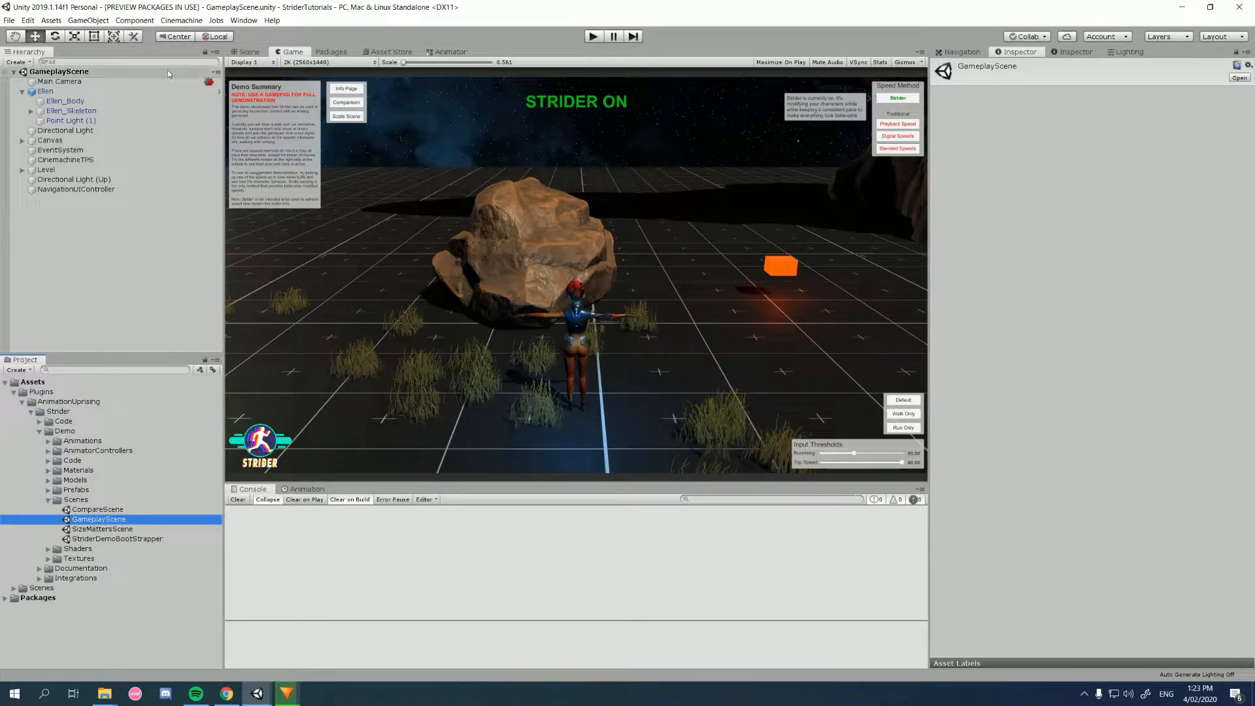
{"action": "left_click", "coordinate": [59, 81]}
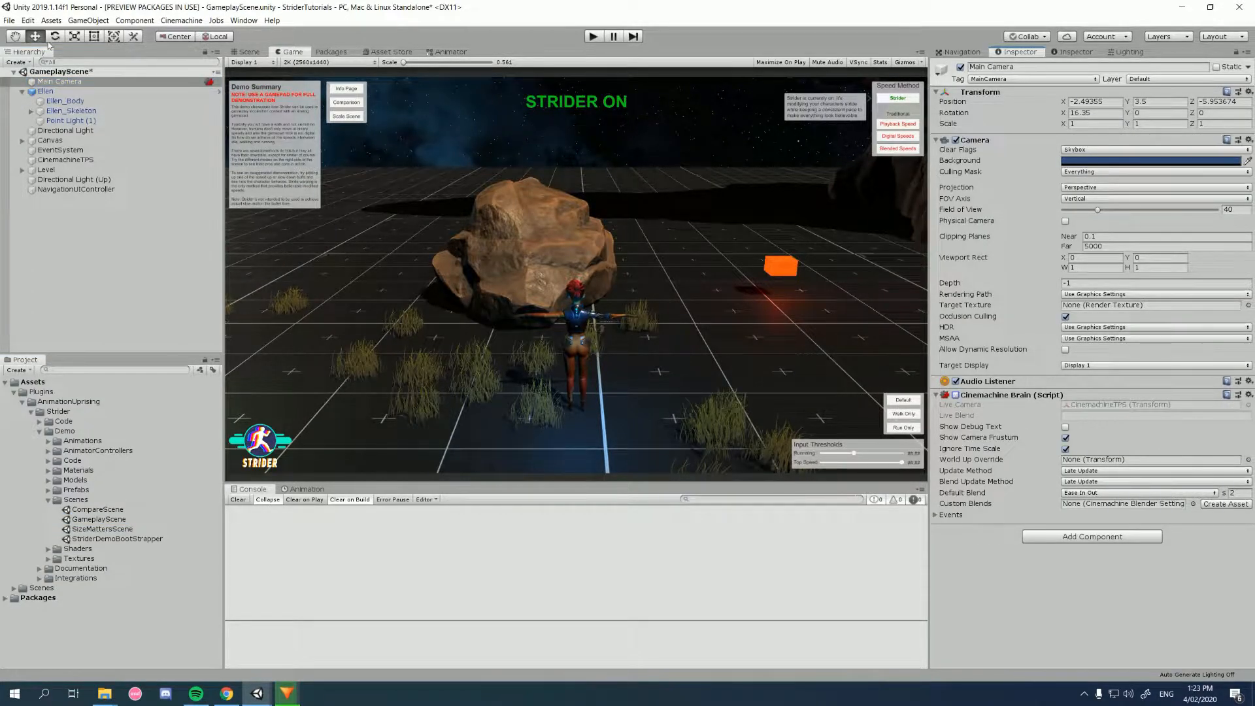
{"action": "left_click", "coordinate": [46, 91]}
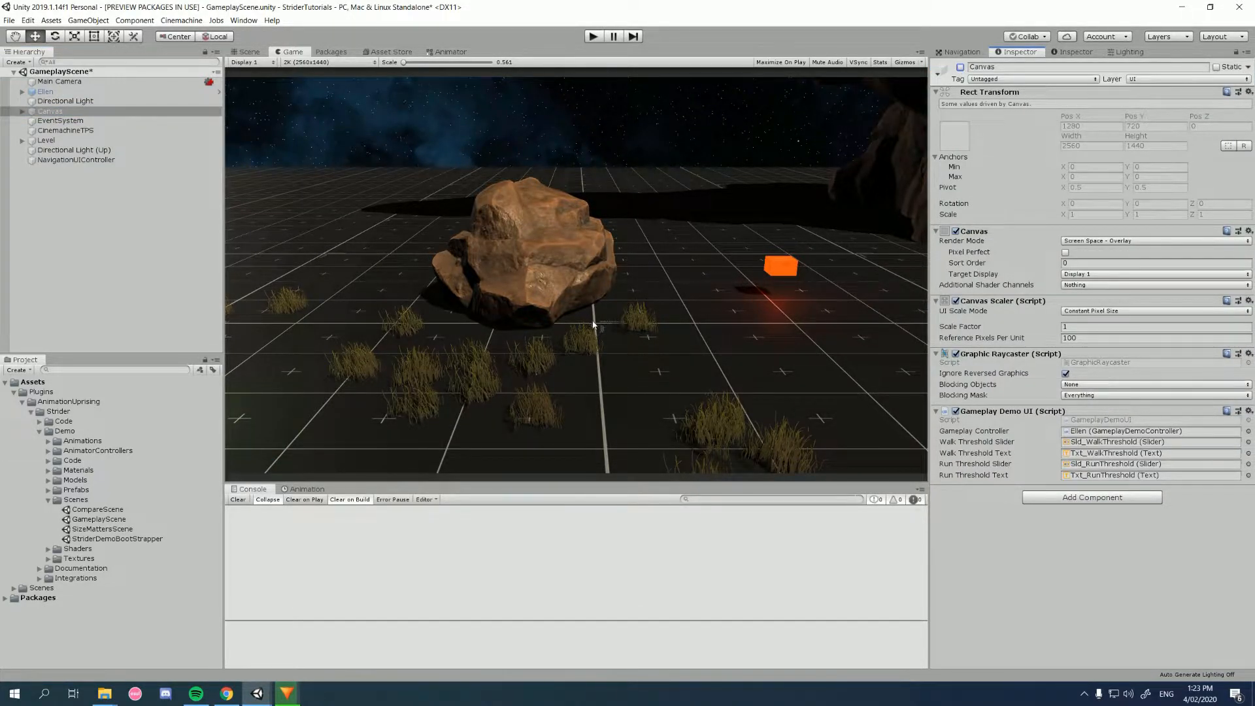
{"action": "mouse_move", "coordinate": [181, 444]}
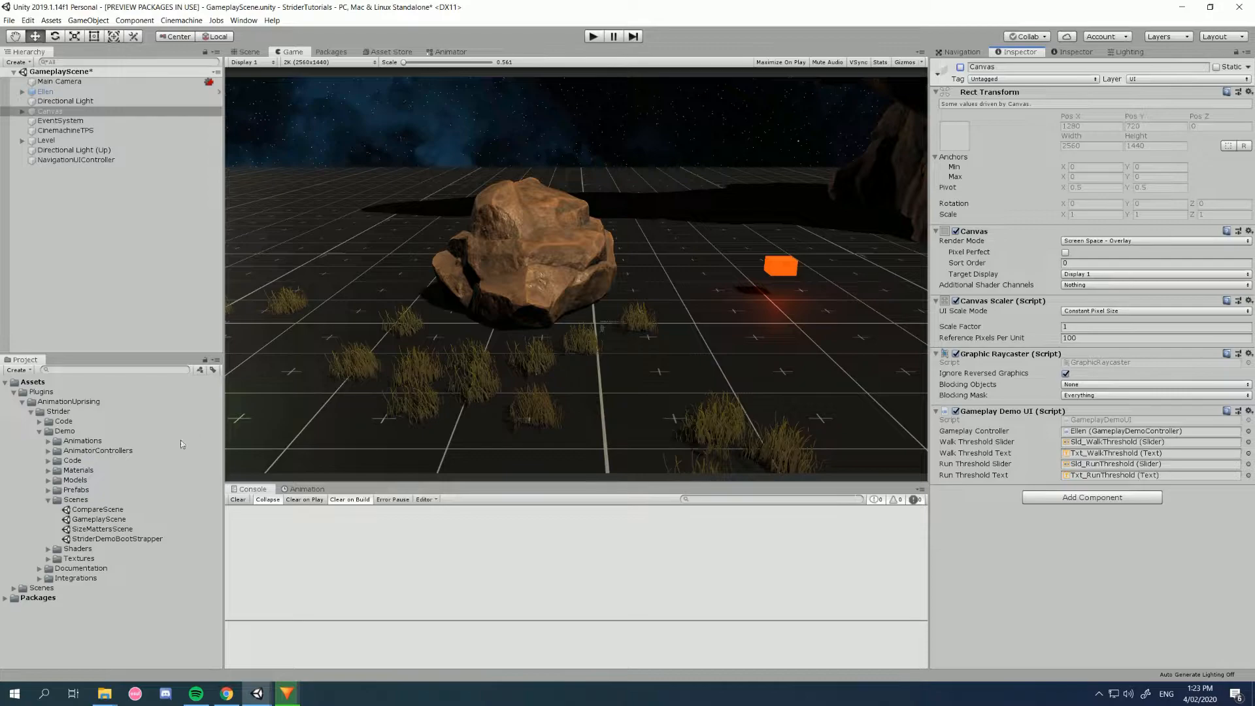
- Place a fresh Ellen (1) instance from Demo > Models into the scene and bring up the package listing
{"action": "left_click", "coordinate": [49, 479]}
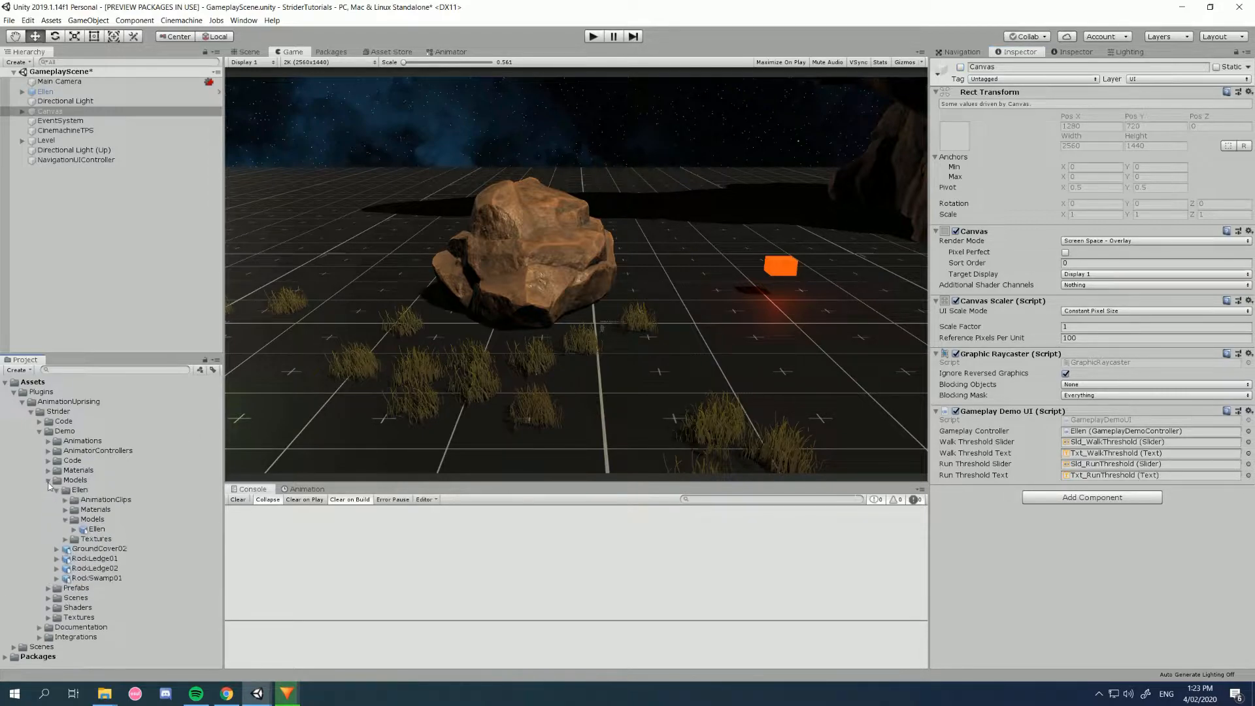
{"action": "left_click", "coordinate": [96, 530]}
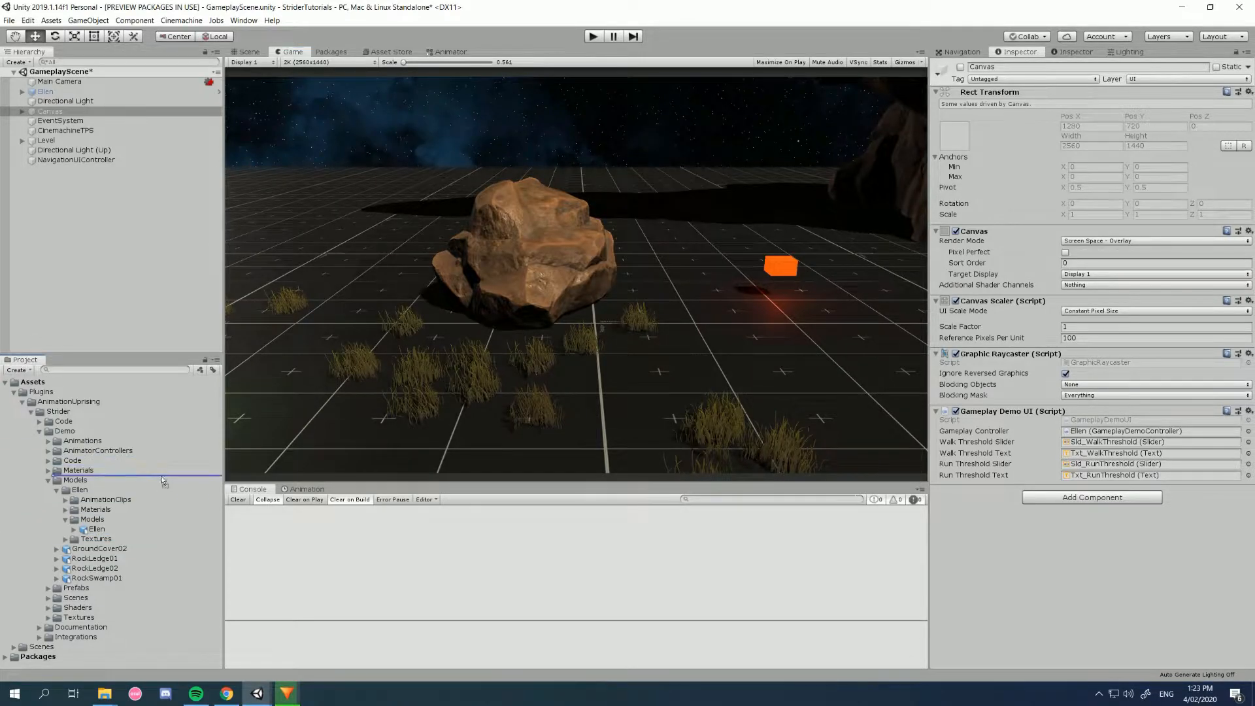
{"action": "left_click", "coordinate": [248, 51]}
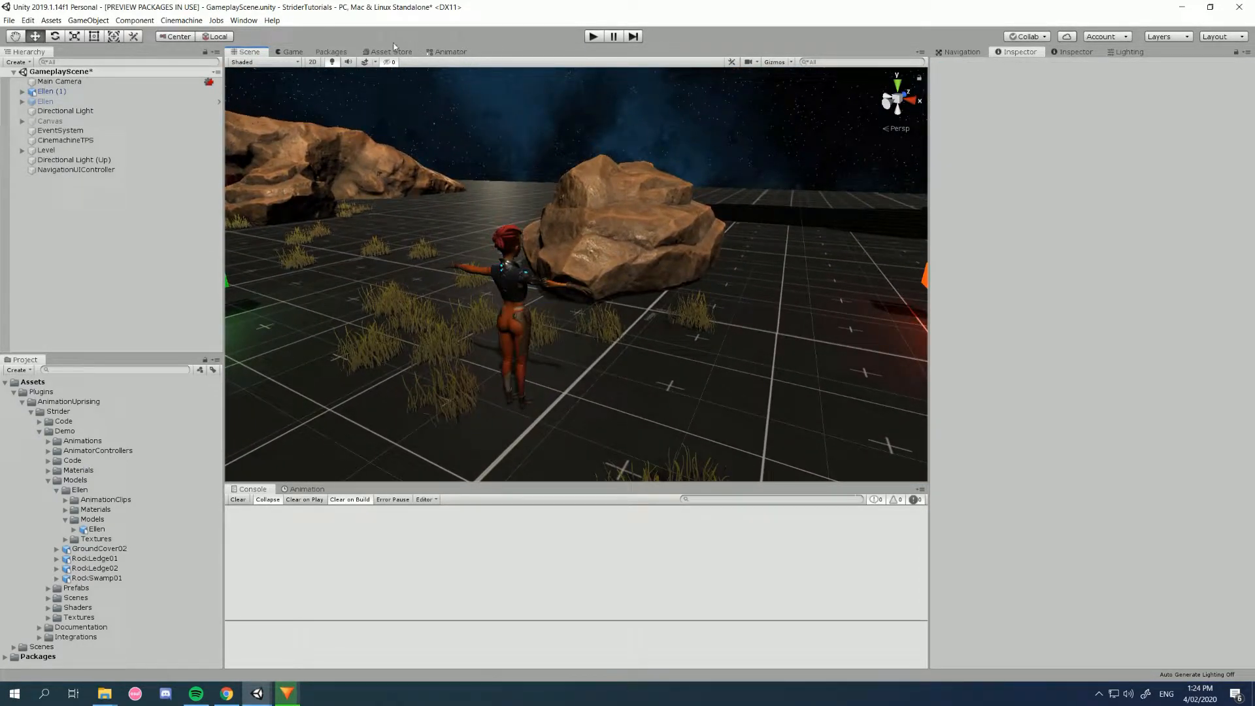
{"action": "left_click", "coordinate": [331, 51]}
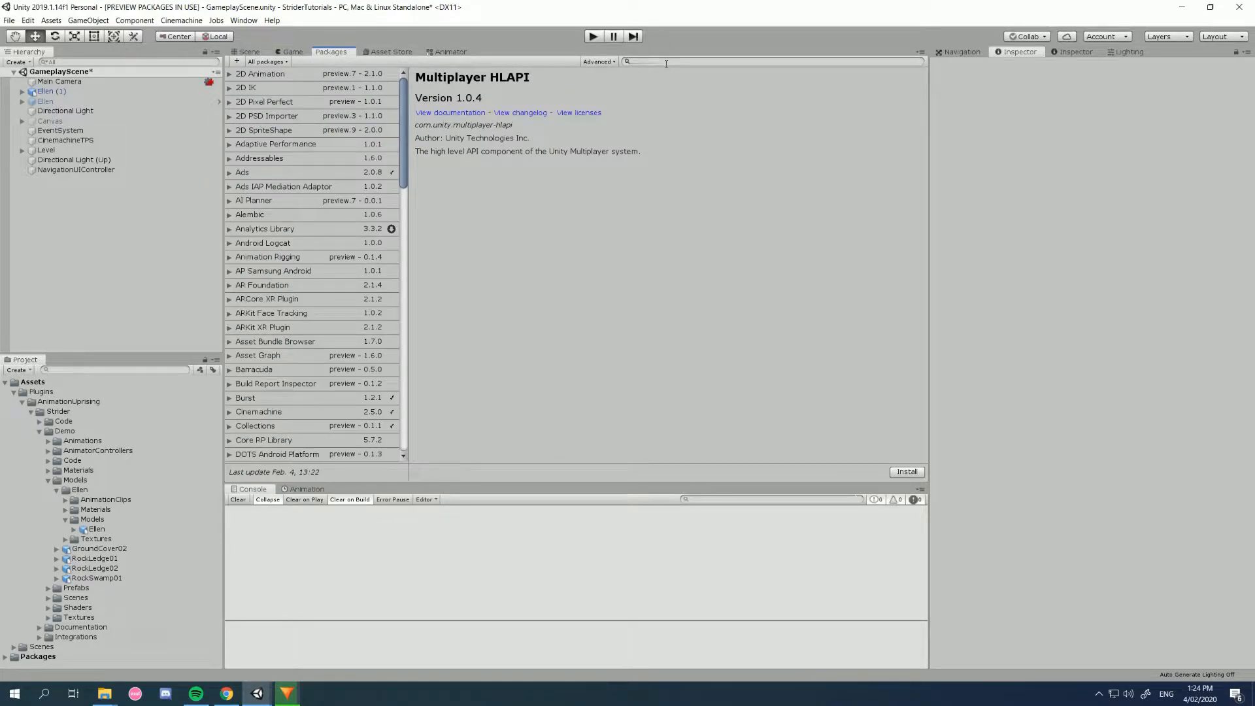
- Search packages for 'Play' and install the PlayableGraph Visualizer preview package
{"action": "left_click", "coordinate": [599, 62]}
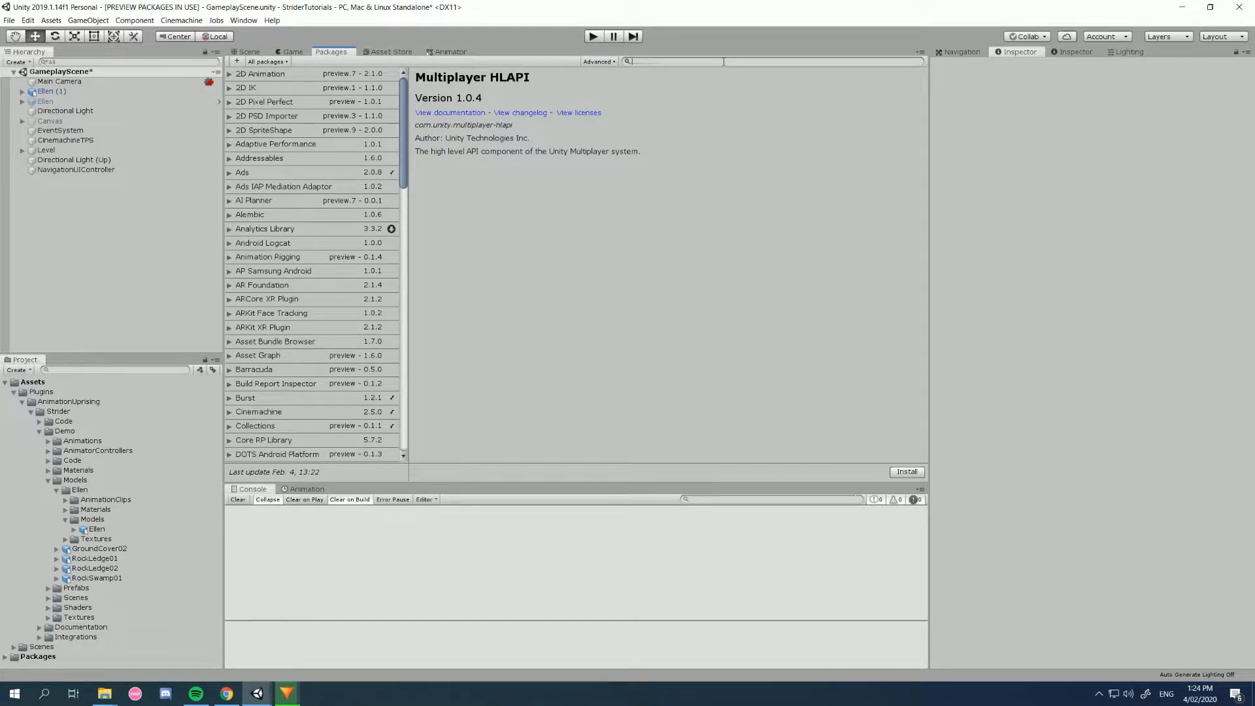
{"action": "type", "text": "Play"}
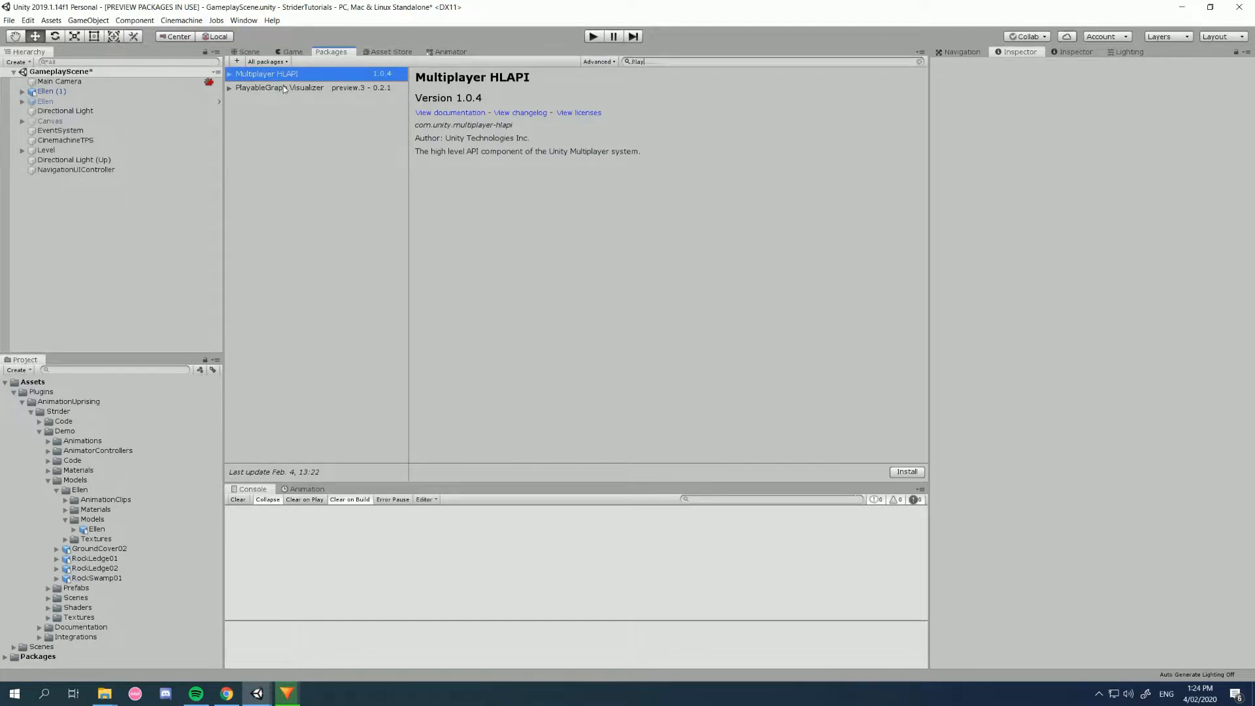
{"action": "left_click", "coordinate": [280, 88]}
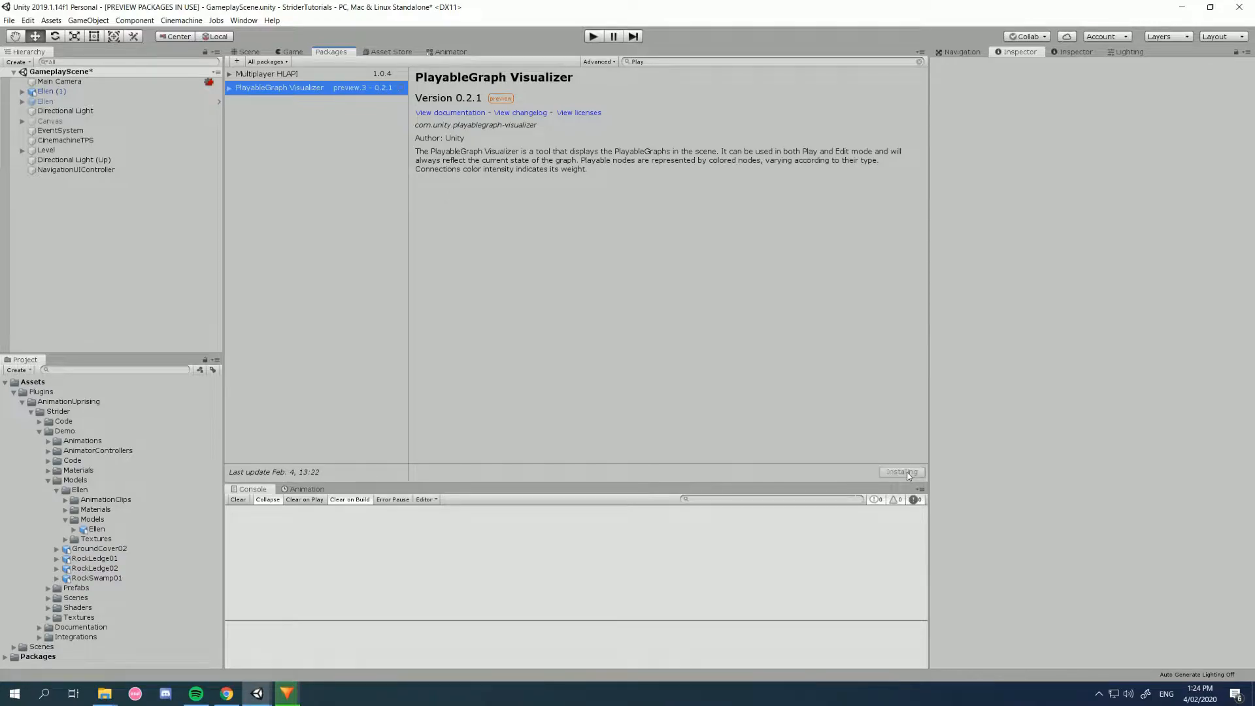
{"action": "left_click", "coordinate": [902, 472]}
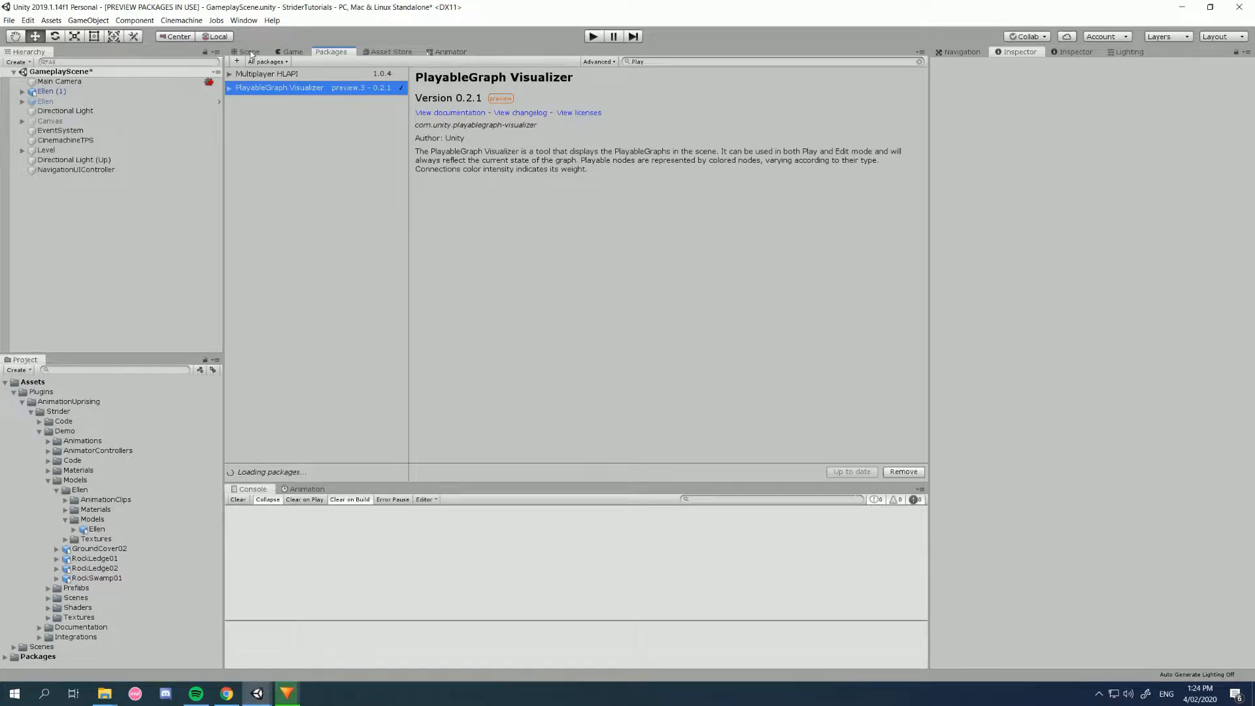
- Dock the PlayableGraph Visualizer below the Scene view and inspect an animation graph node
{"action": "left_click", "coordinate": [244, 20]}
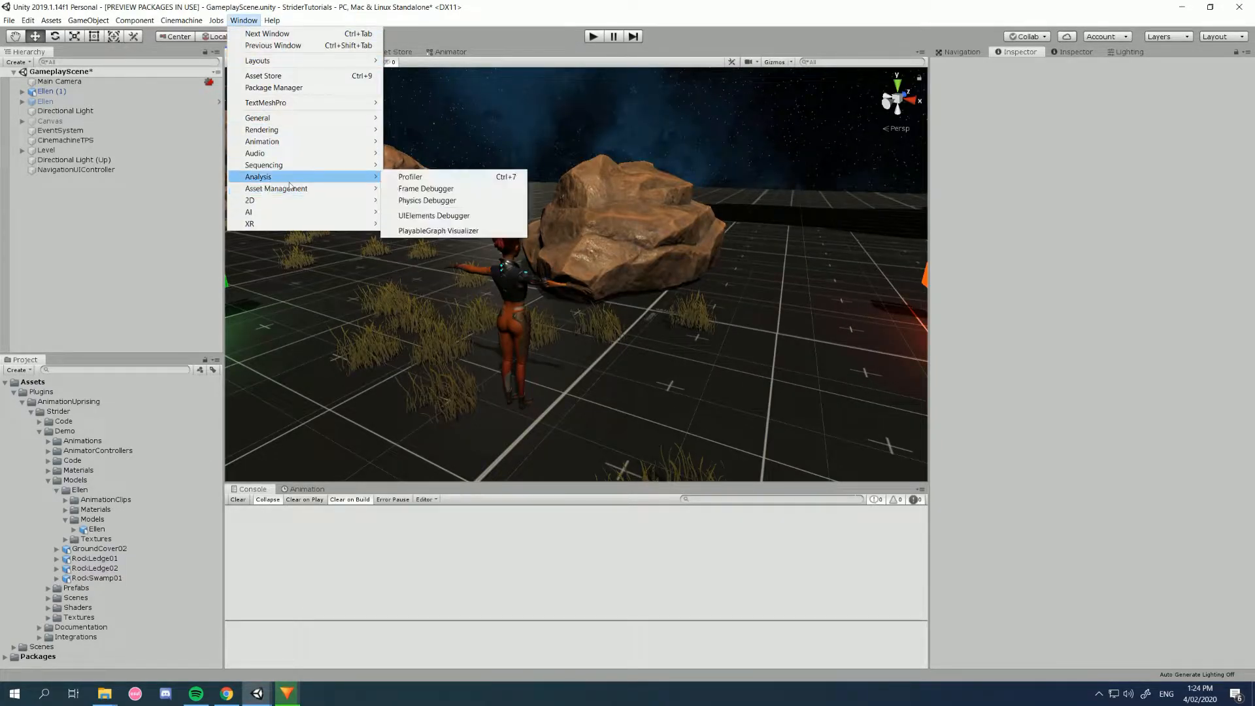
{"action": "left_click", "coordinate": [438, 230]}
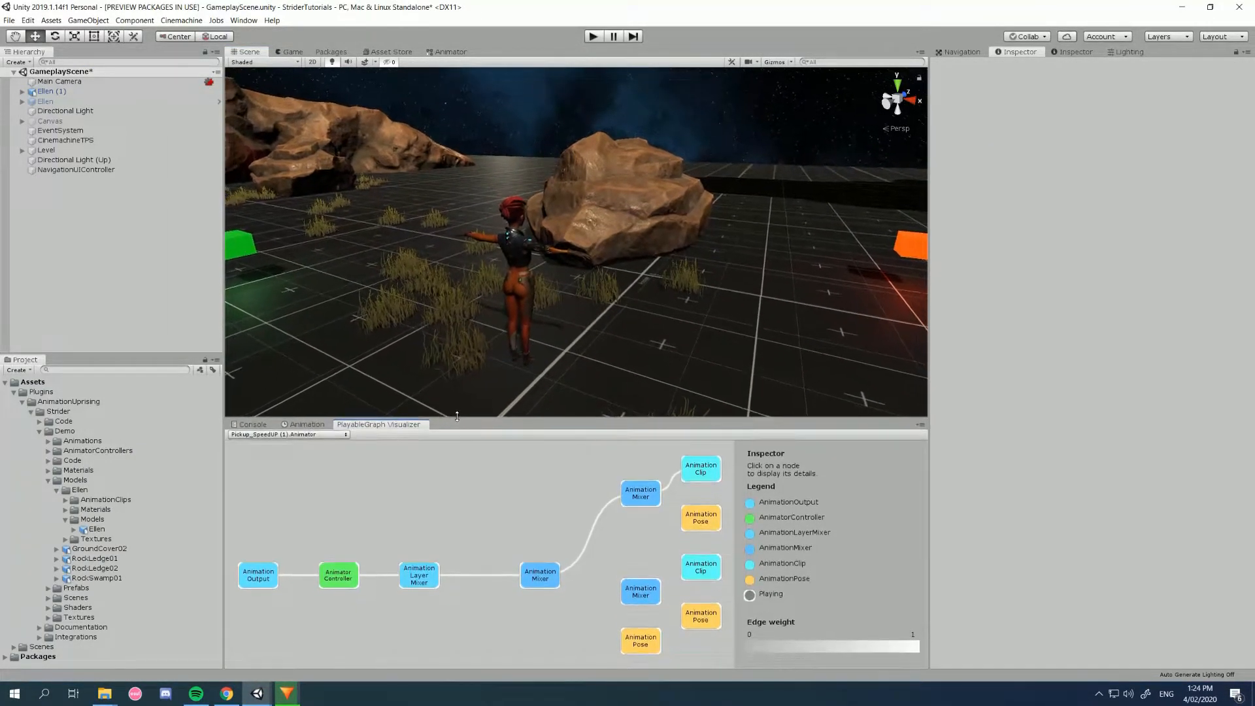
{"action": "left_click", "coordinate": [337, 574]}
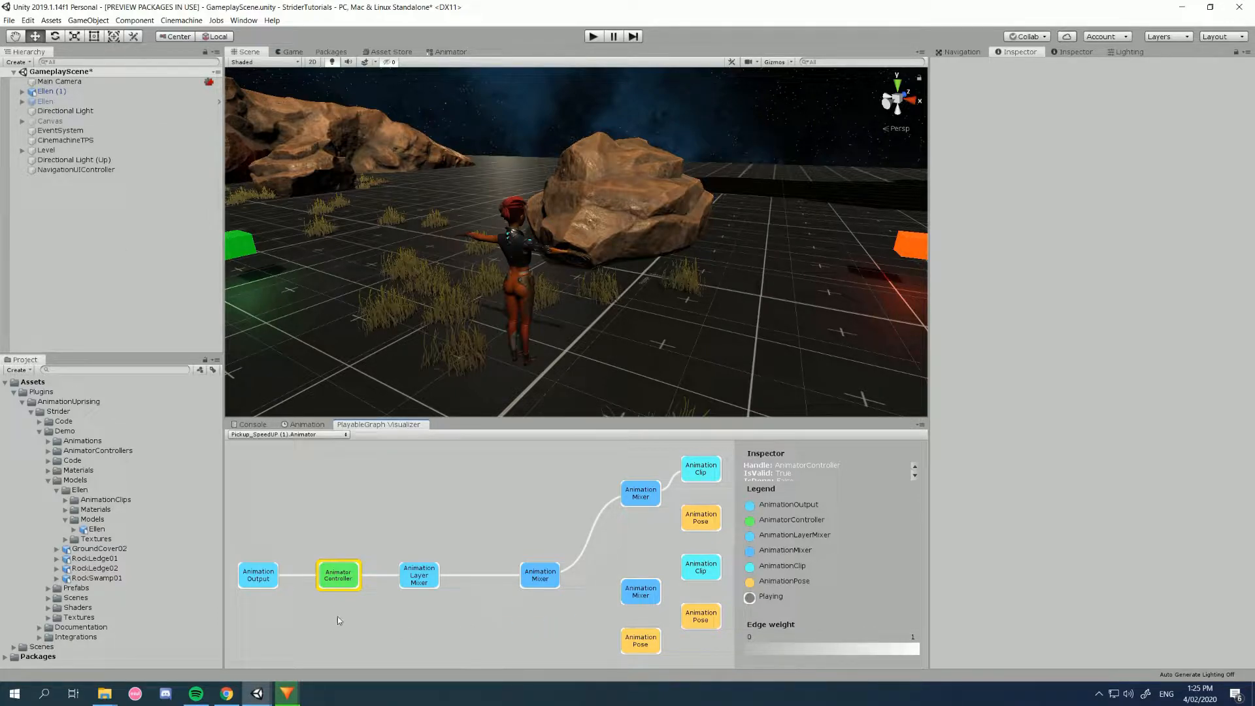
{"action": "left_click", "coordinate": [49, 90]}
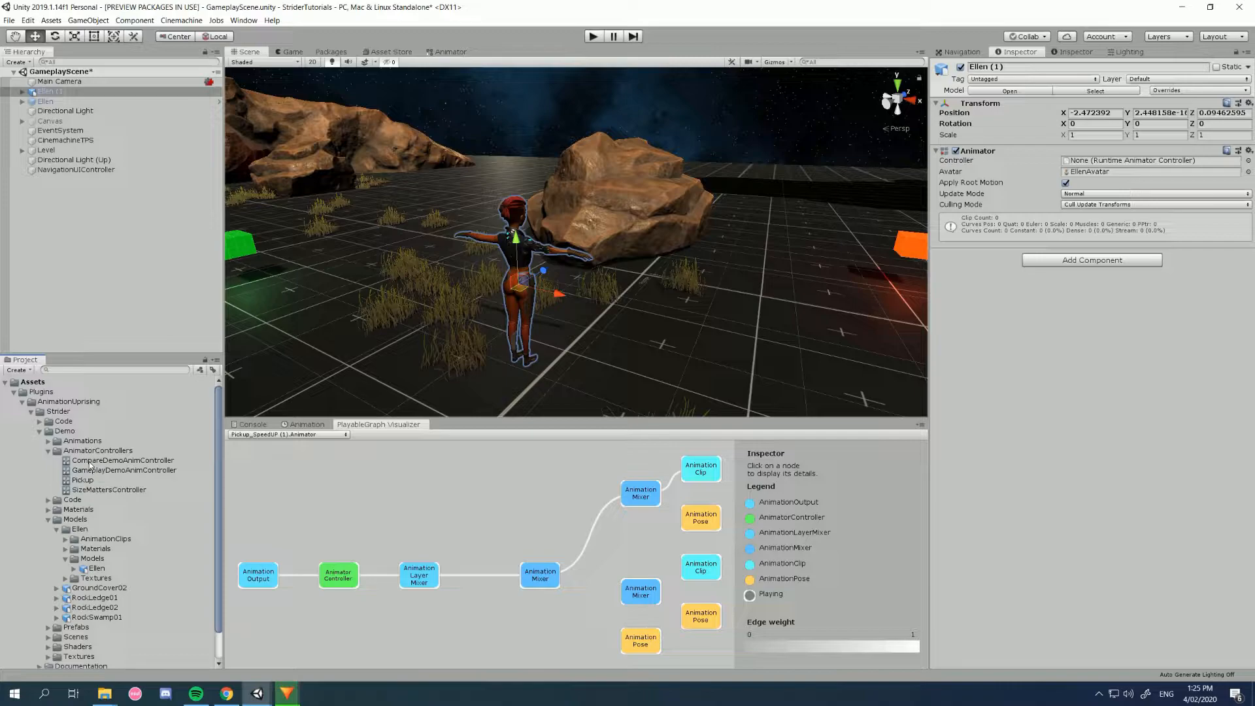
- Assign CompareDemoAnimController as the controller of Ellen (1)'s Animator
{"action": "left_click", "coordinate": [123, 460]}
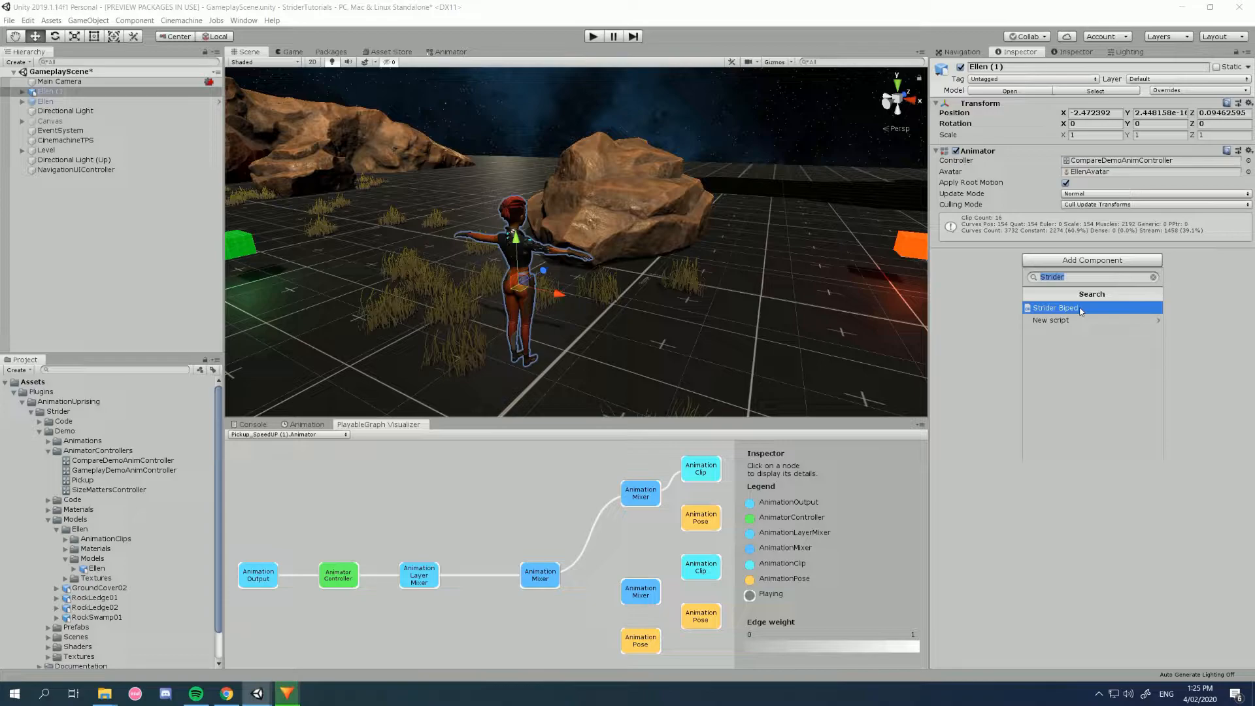
- Add the Strider Biped component to Ellen (1) and review its Inspector sections
{"action": "left_click", "coordinate": [1053, 308]}
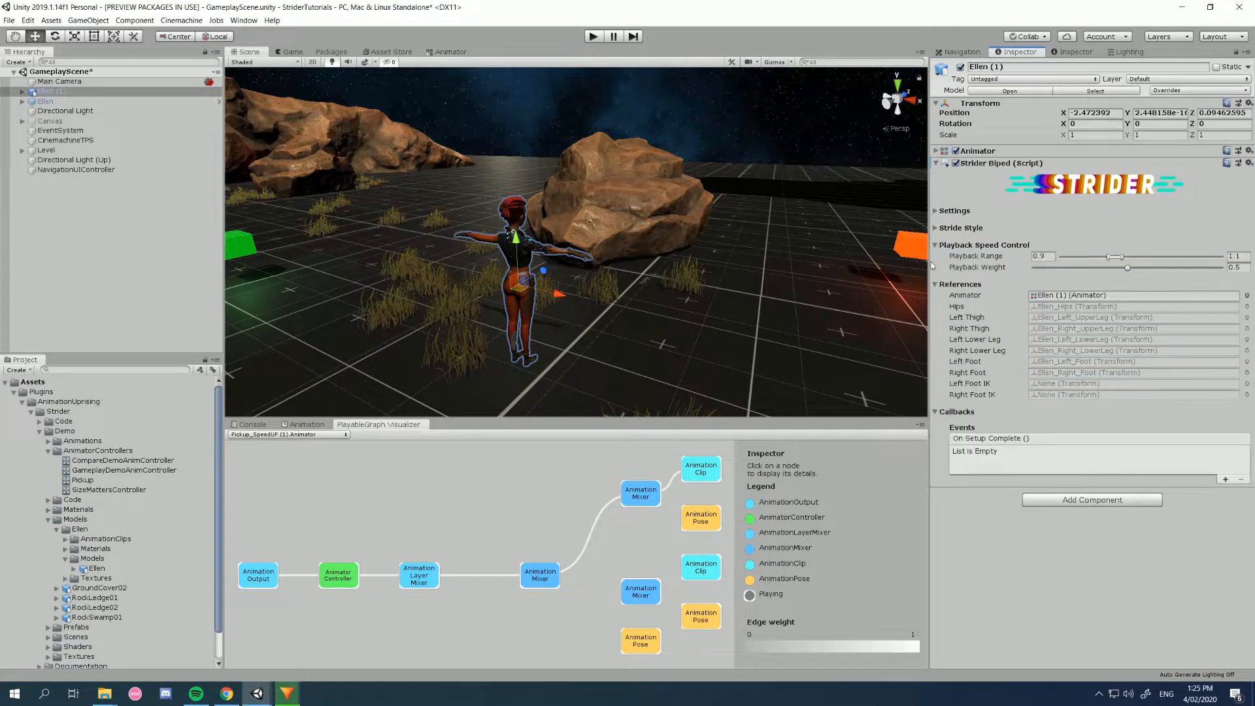
{"action": "left_click", "coordinate": [936, 245]}
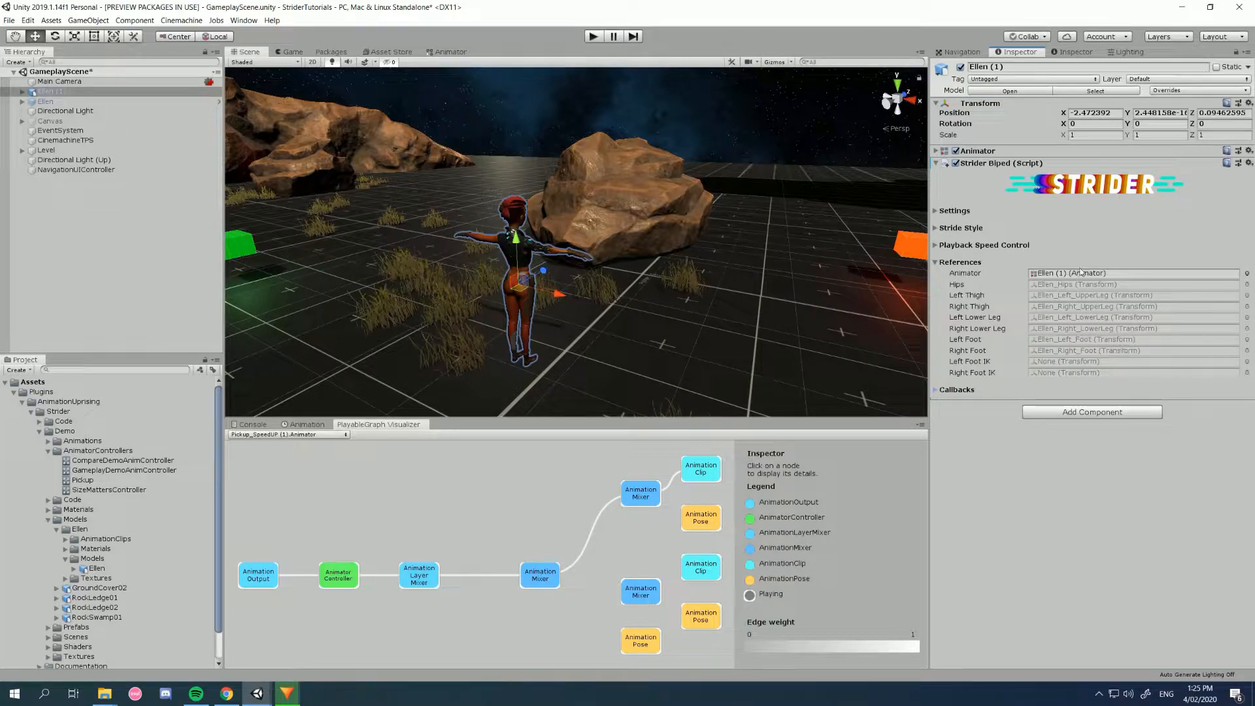
{"action": "left_click", "coordinate": [936, 151]}
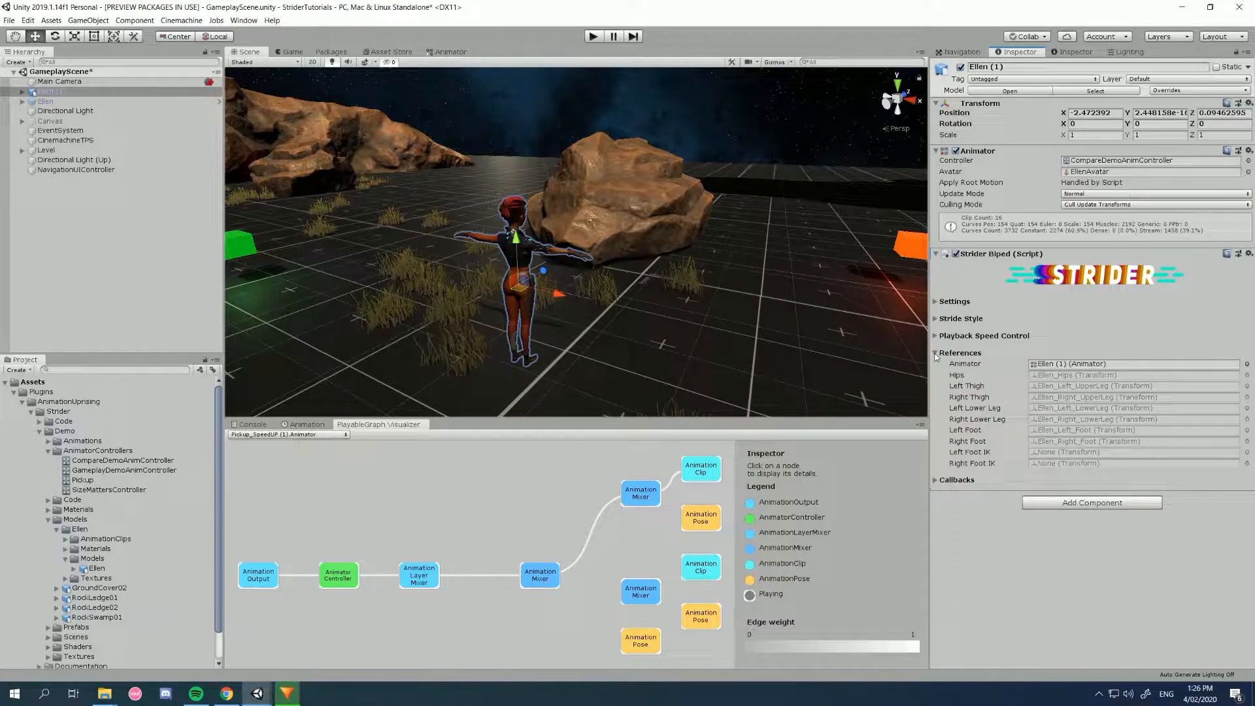
{"action": "left_click", "coordinate": [936, 300]}
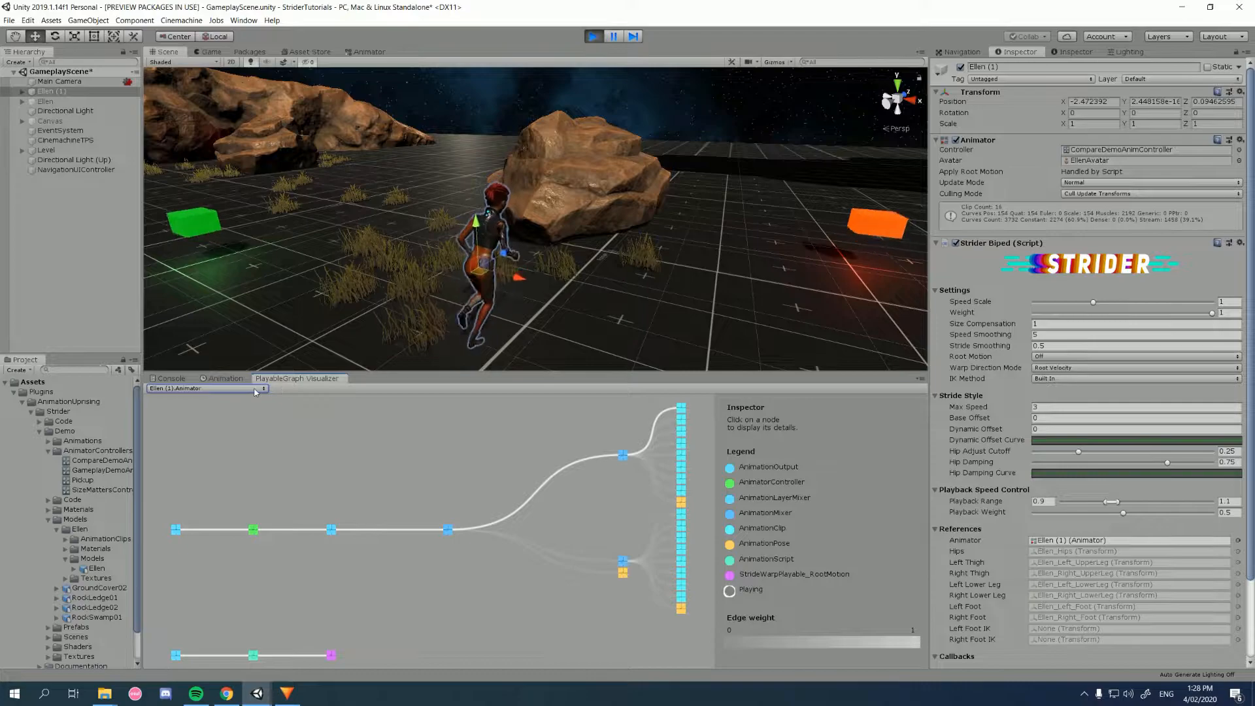
{"action": "left_click", "coordinate": [207, 389]}
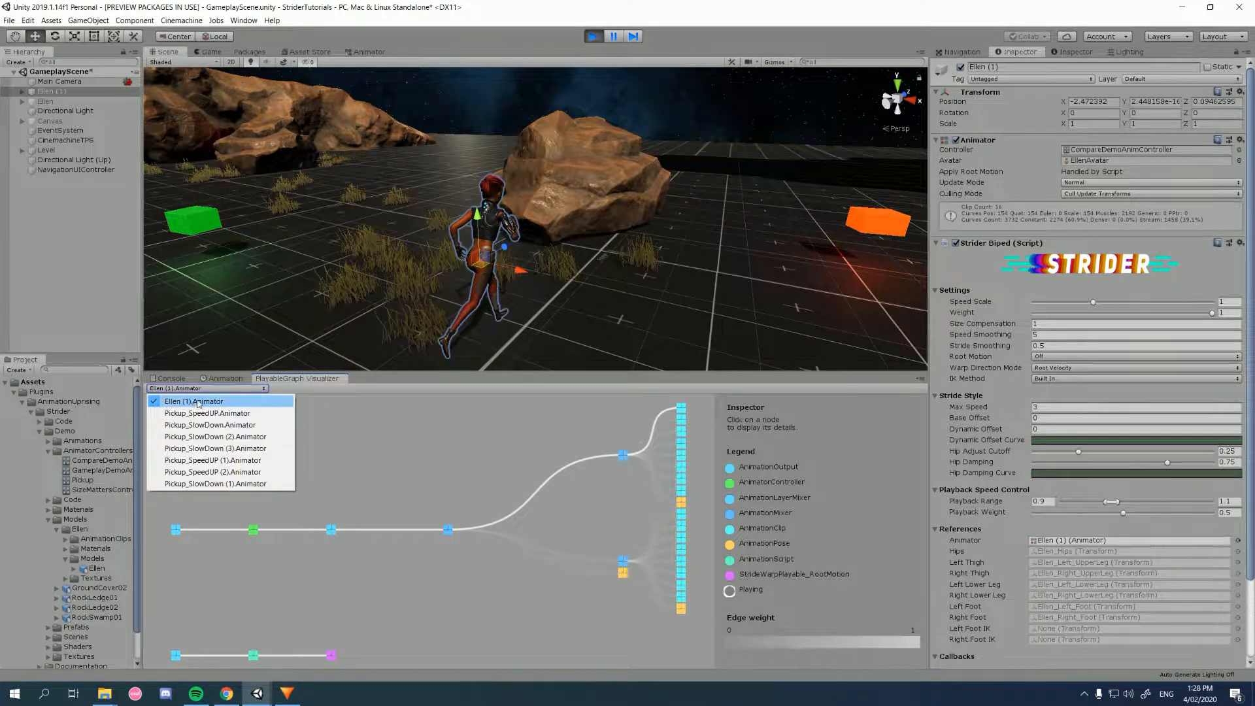
{"action": "left_click", "coordinate": [194, 400]}
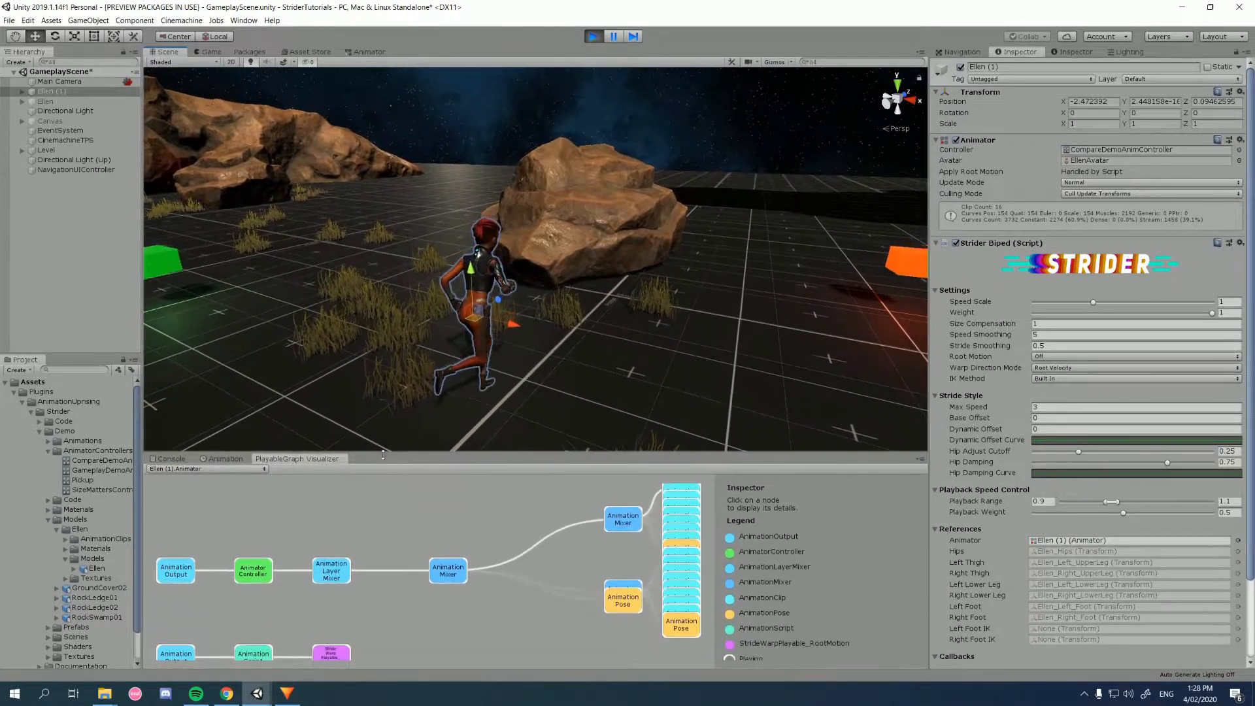
{"action": "left_click", "coordinate": [252, 571]}
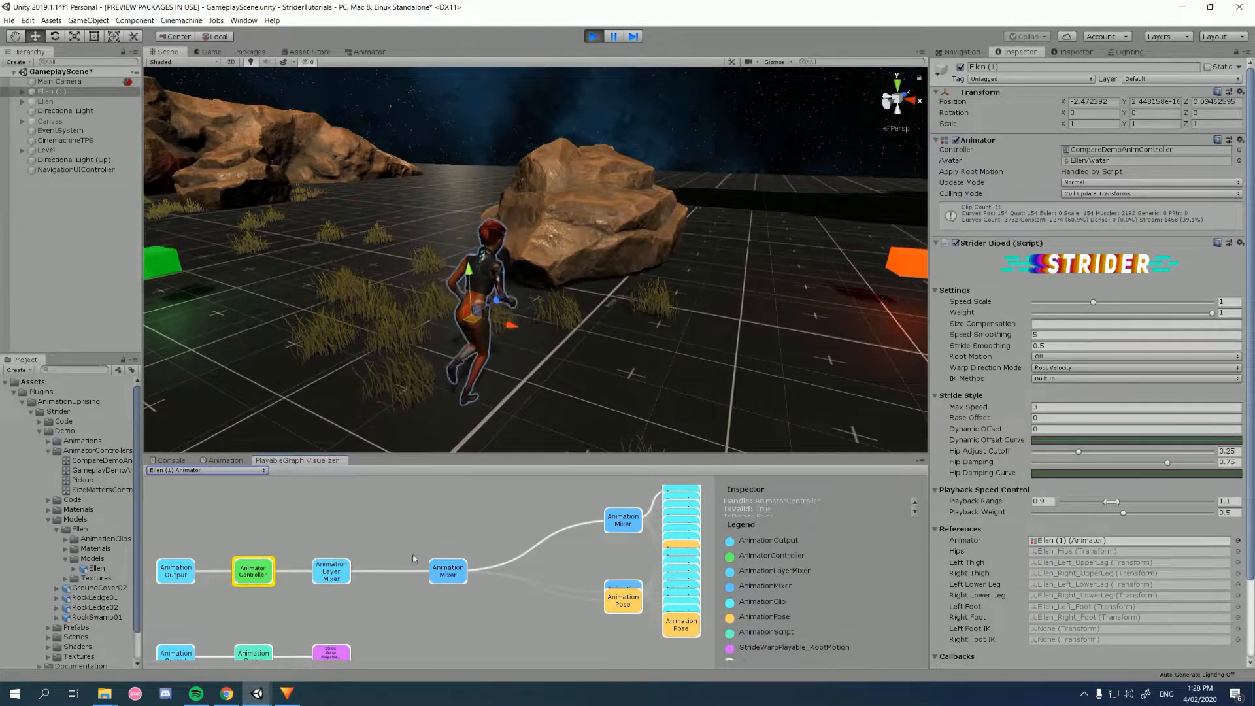
{"action": "left_click", "coordinate": [330, 651]}
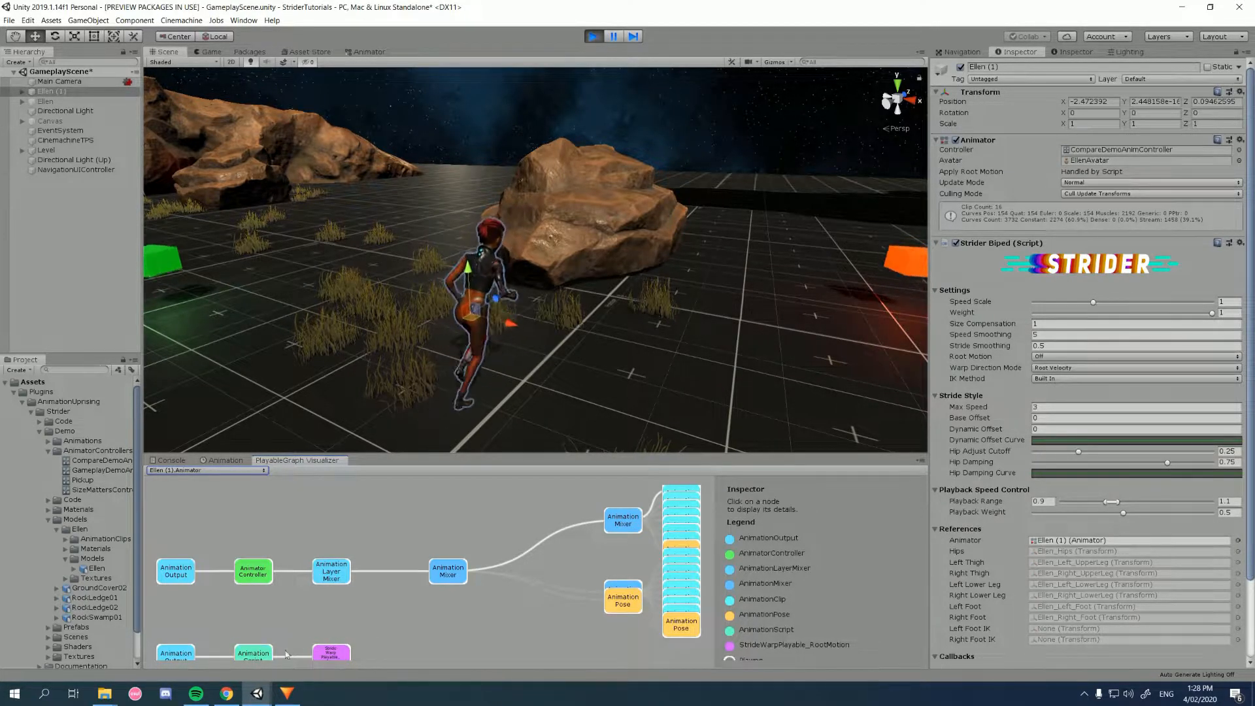
{"action": "left_click", "coordinate": [331, 650]}
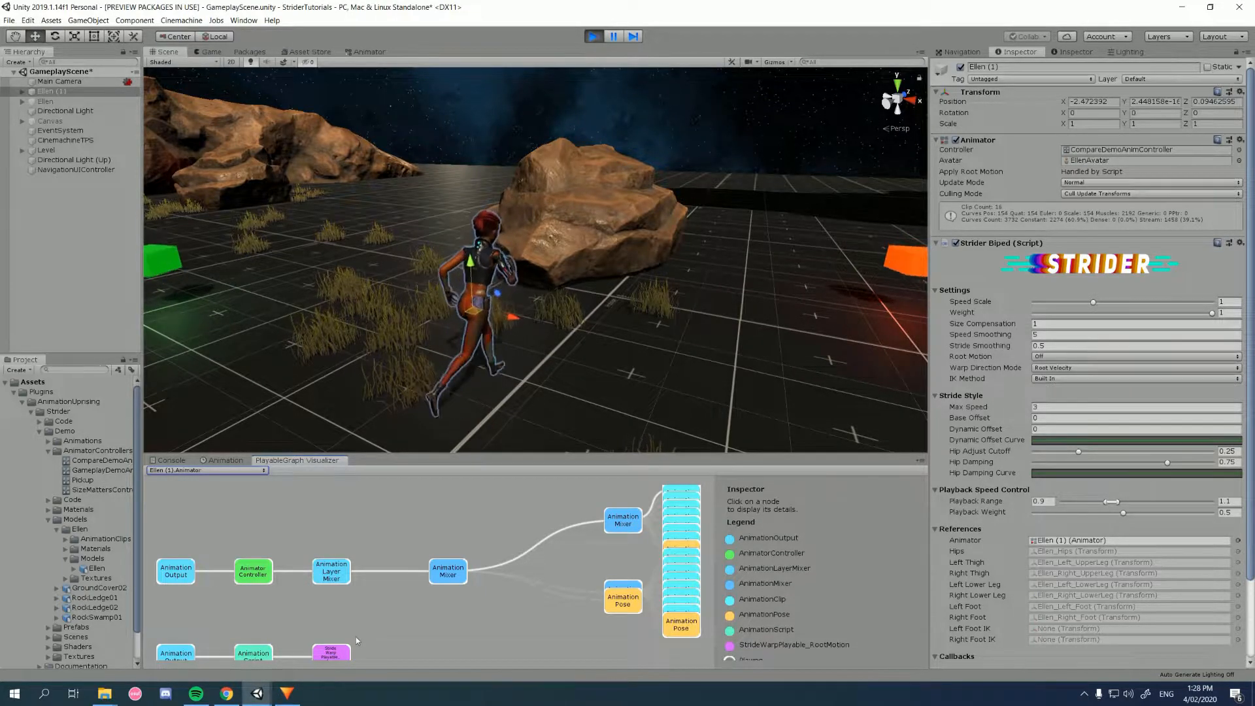
{"action": "left_click", "coordinate": [252, 653]}
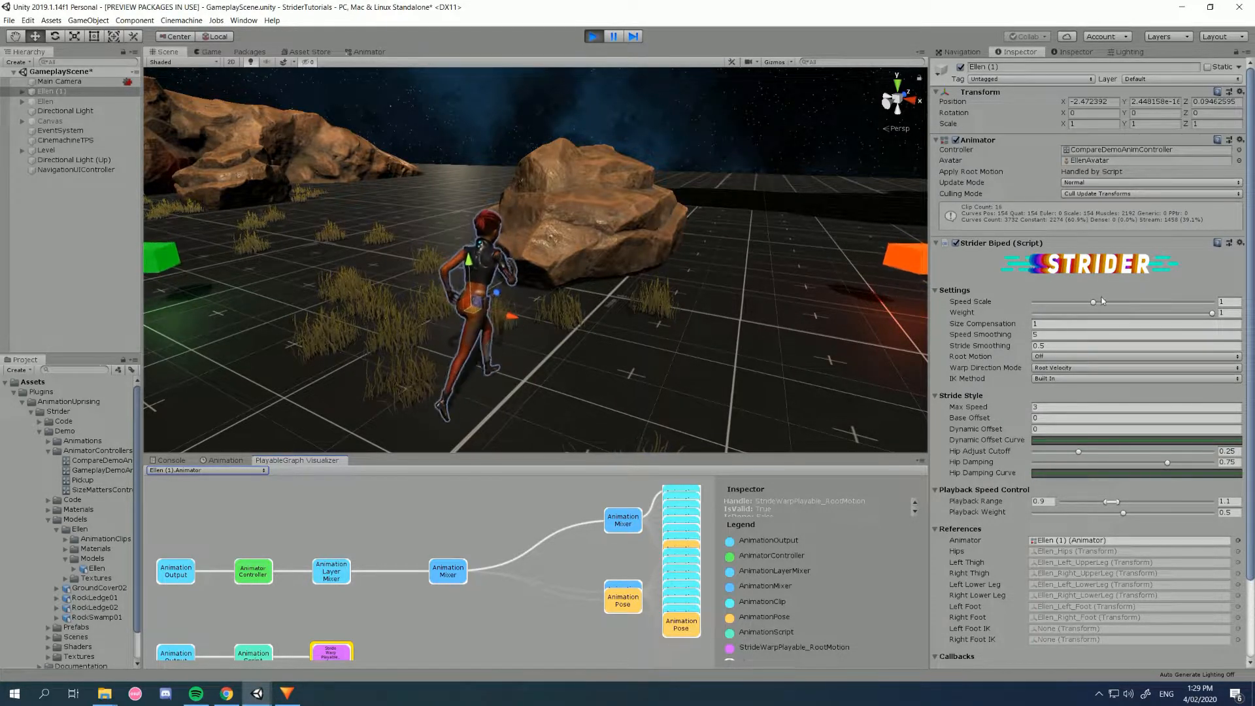
- Sweep Ellen's speed scale from about 2.4 down to 0 and settle it back at 1
{"action": "left_click_drag", "start_coordinate": [1093, 301], "coordinate": [1181, 301]}
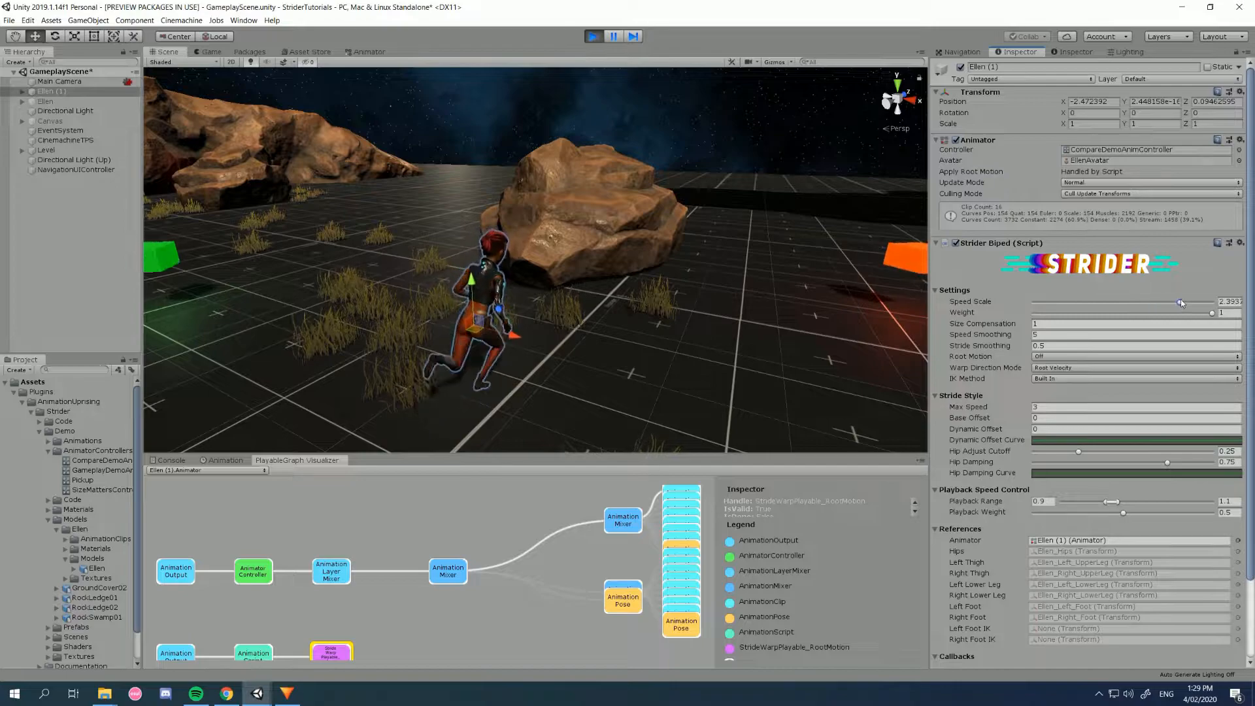
{"action": "left_click_drag", "start_coordinate": [1180, 302], "coordinate": [1127, 302]}
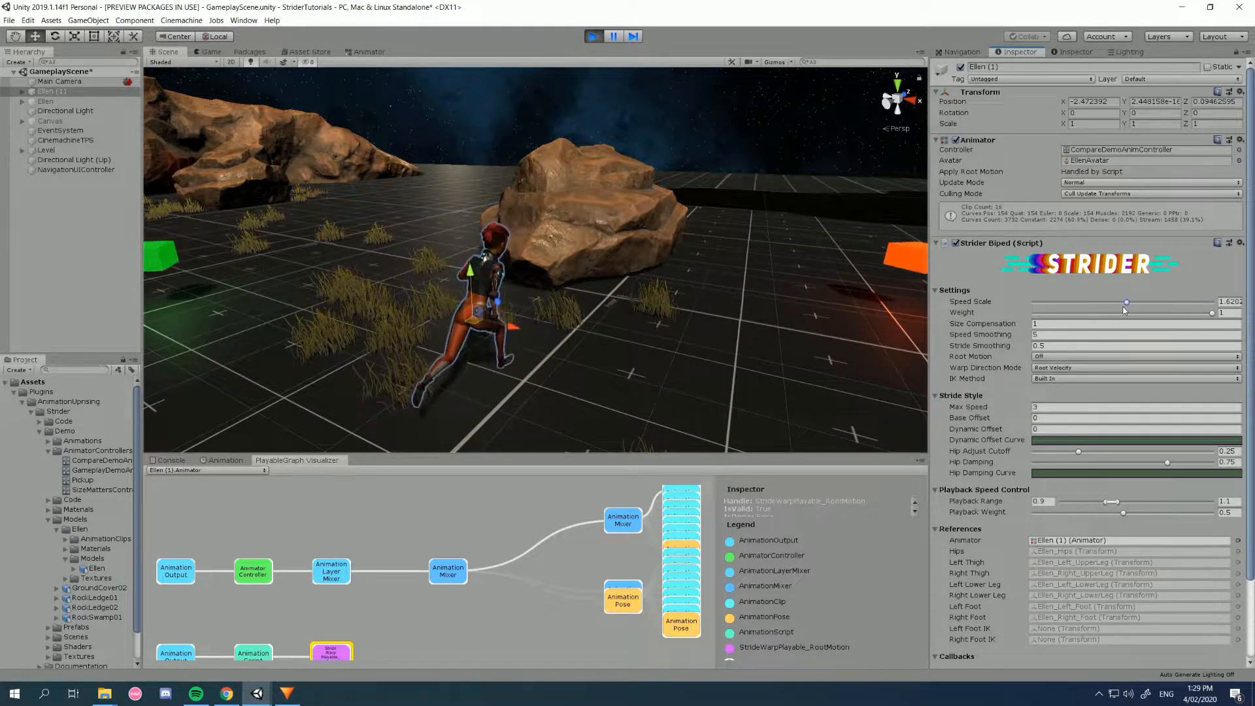
{"action": "left_click_drag", "start_coordinate": [1125, 302], "coordinate": [1033, 302]}
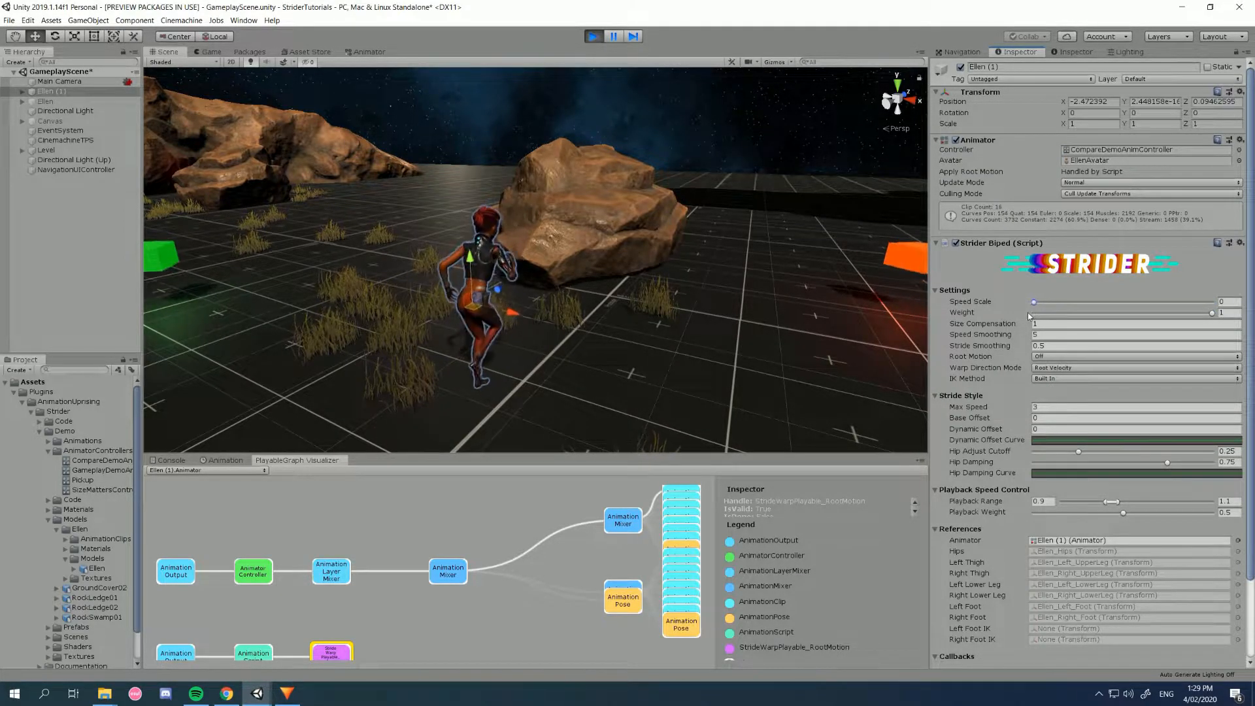
{"action": "left_click_drag", "start_coordinate": [1033, 302], "coordinate": [1109, 302]}
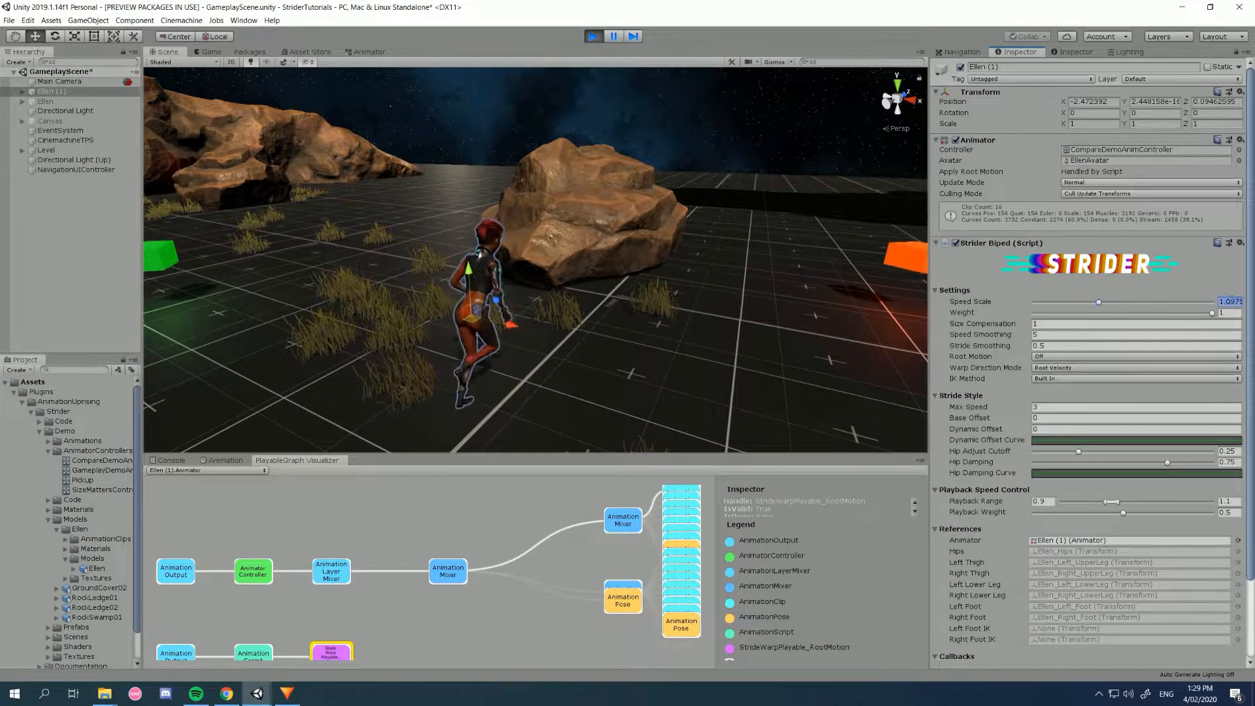
{"action": "left_click_drag", "start_coordinate": [1098, 302], "coordinate": [1094, 302]}
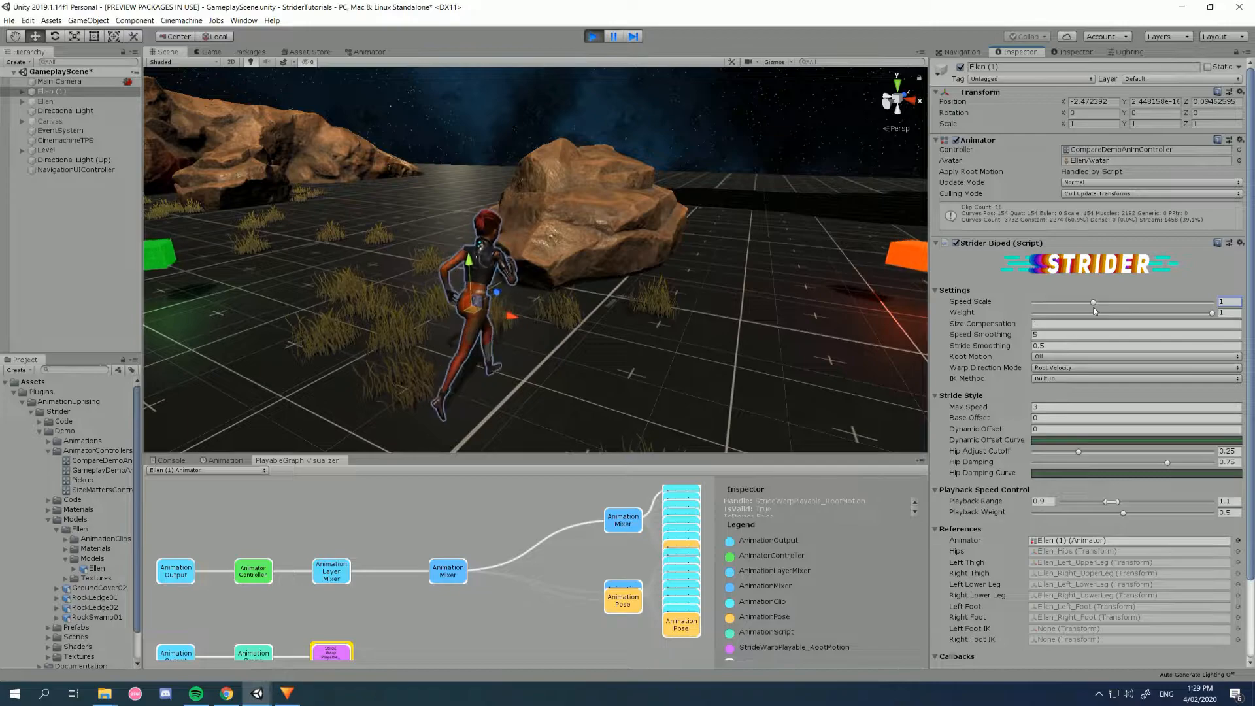
- Try the speed scale up to about 2.5, drop it near zero, then raise it to around 1.3 and above
{"action": "left_click_drag", "start_coordinate": [1093, 302], "coordinate": [1153, 302]}
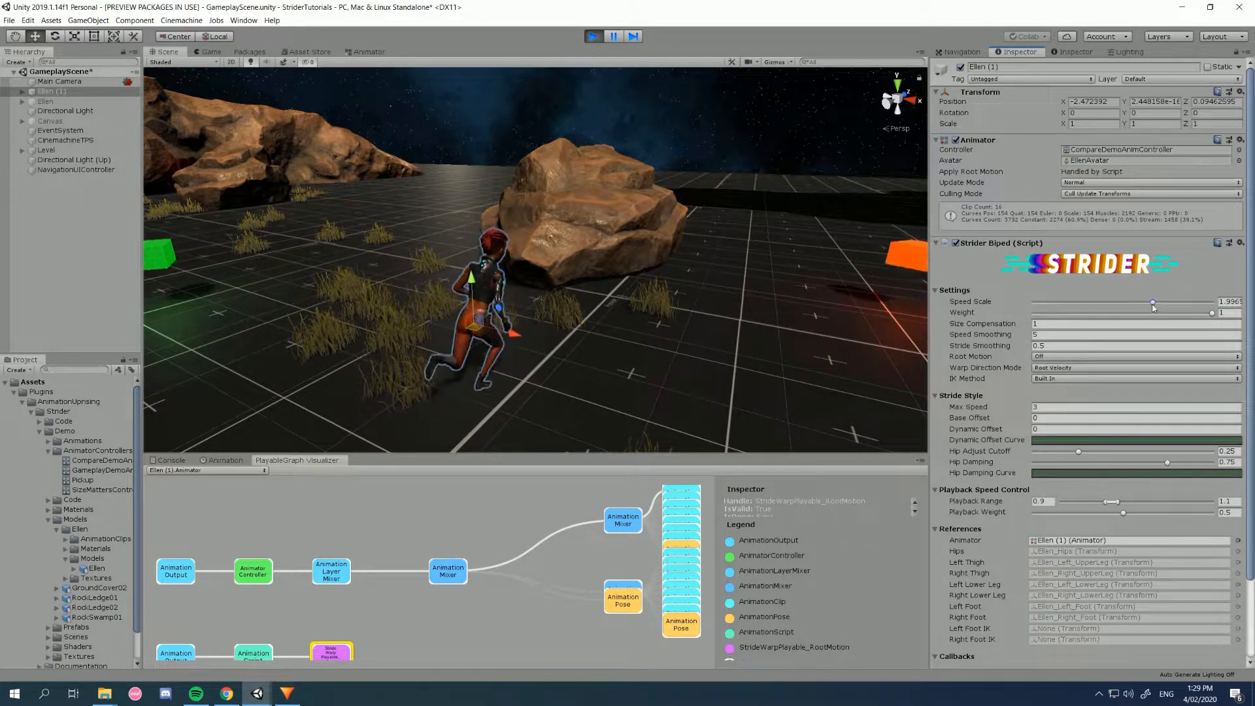
{"action": "left_click_drag", "start_coordinate": [1153, 302], "coordinate": [1155, 302]}
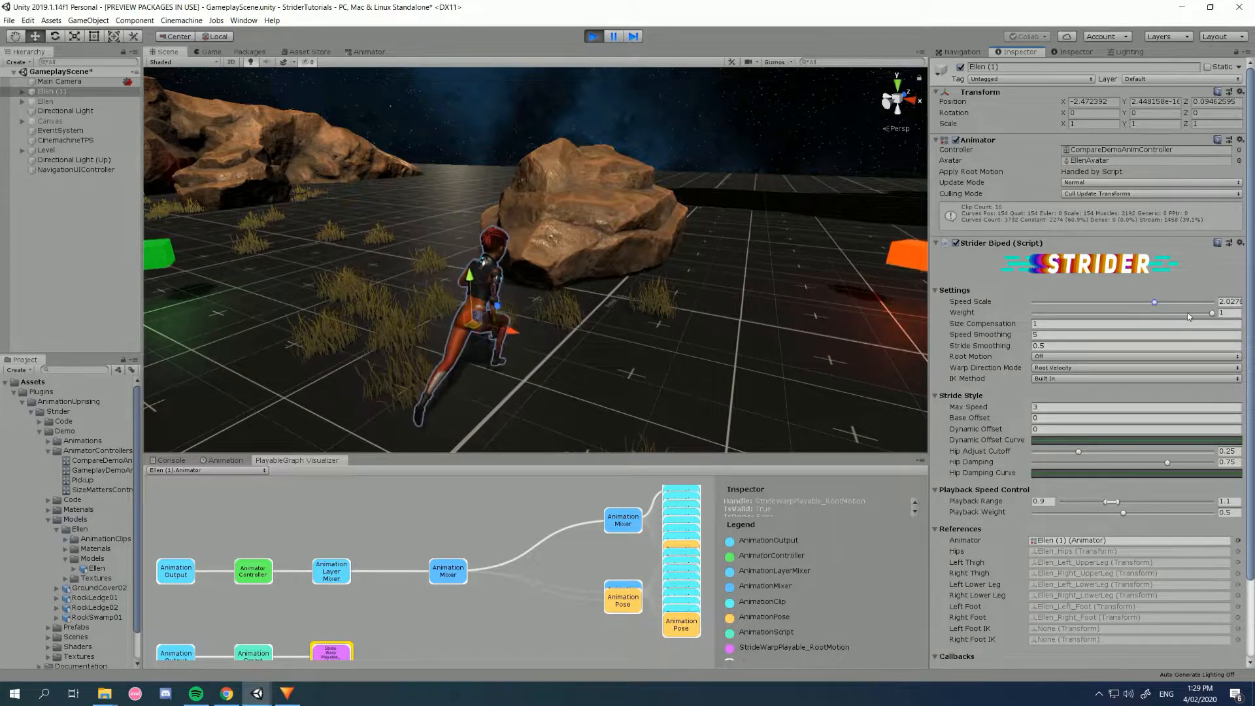
{"action": "left_click_drag", "start_coordinate": [1154, 302], "coordinate": [1178, 302]}
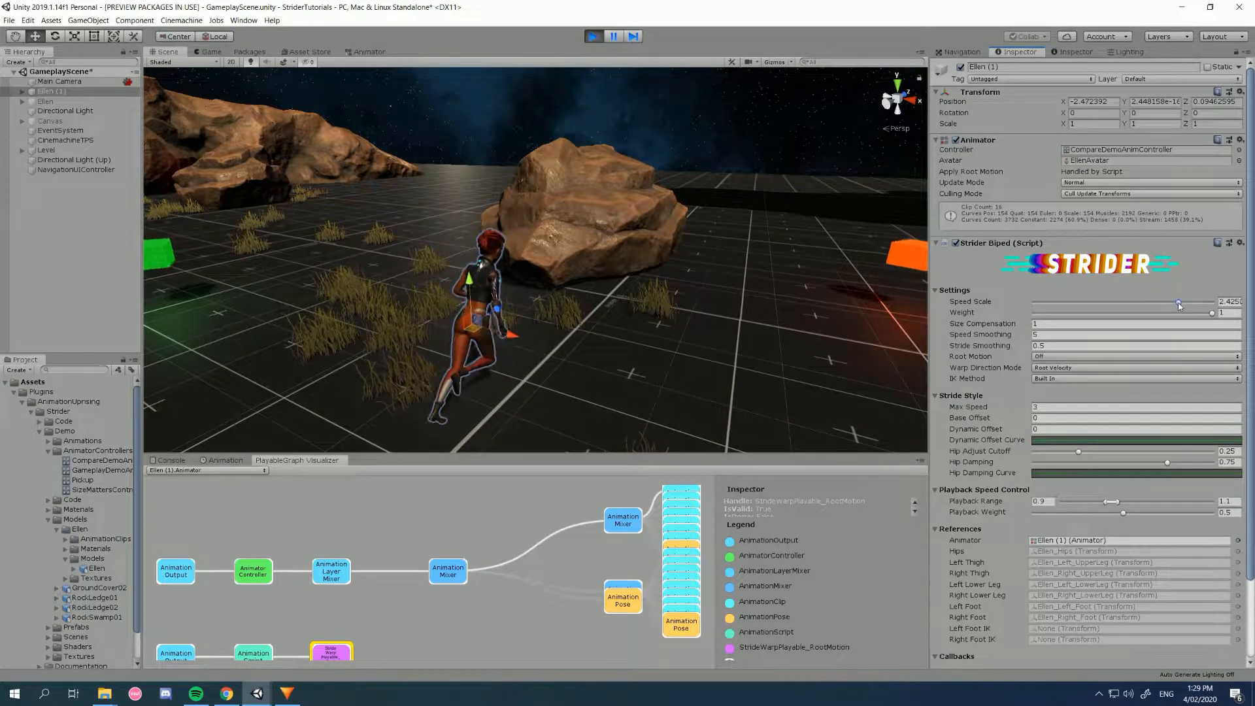
{"action": "left_click_drag", "start_coordinate": [1177, 302], "coordinate": [1043, 302]}
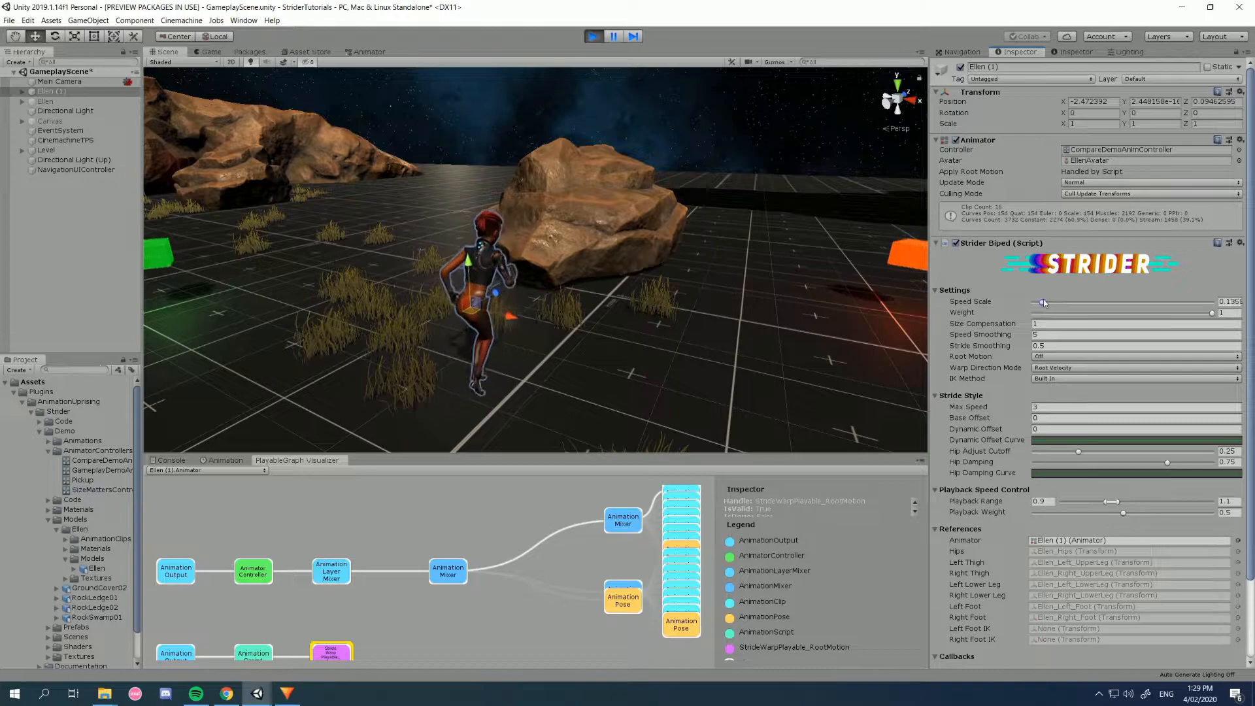
{"action": "left_click_drag", "start_coordinate": [1043, 302], "coordinate": [1119, 302]}
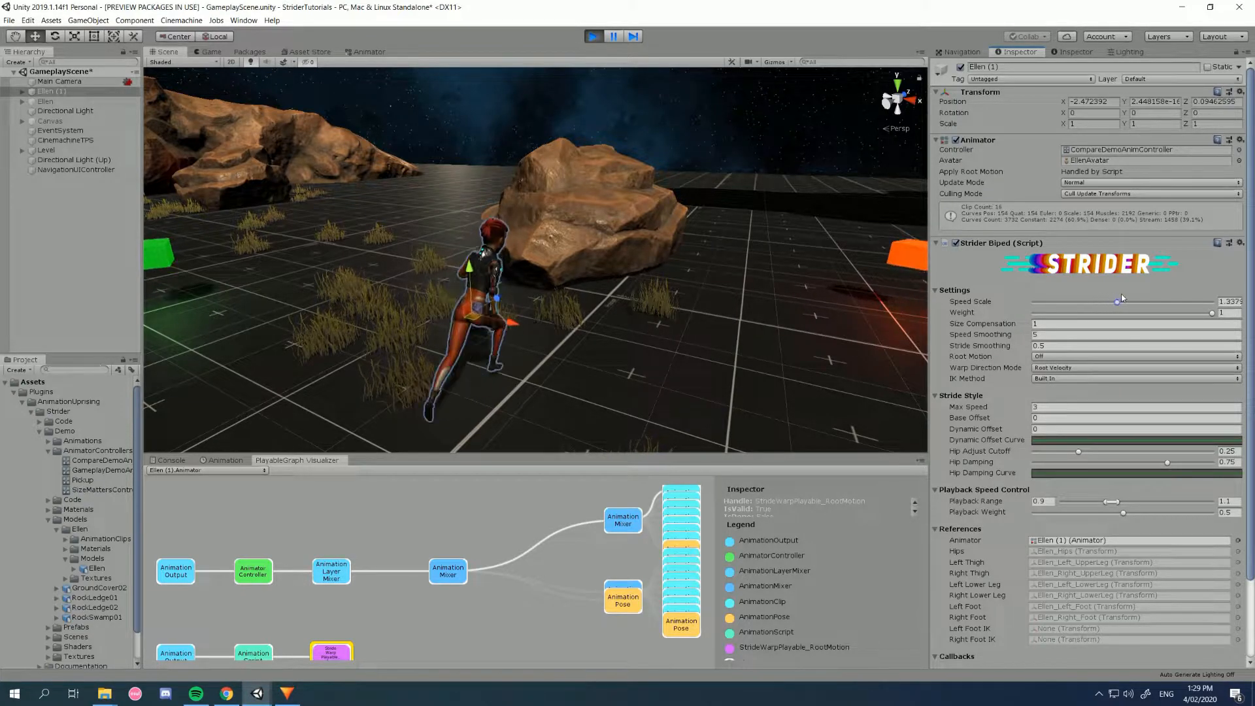
{"action": "left_click_drag", "start_coordinate": [1118, 302], "coordinate": [1154, 302]}
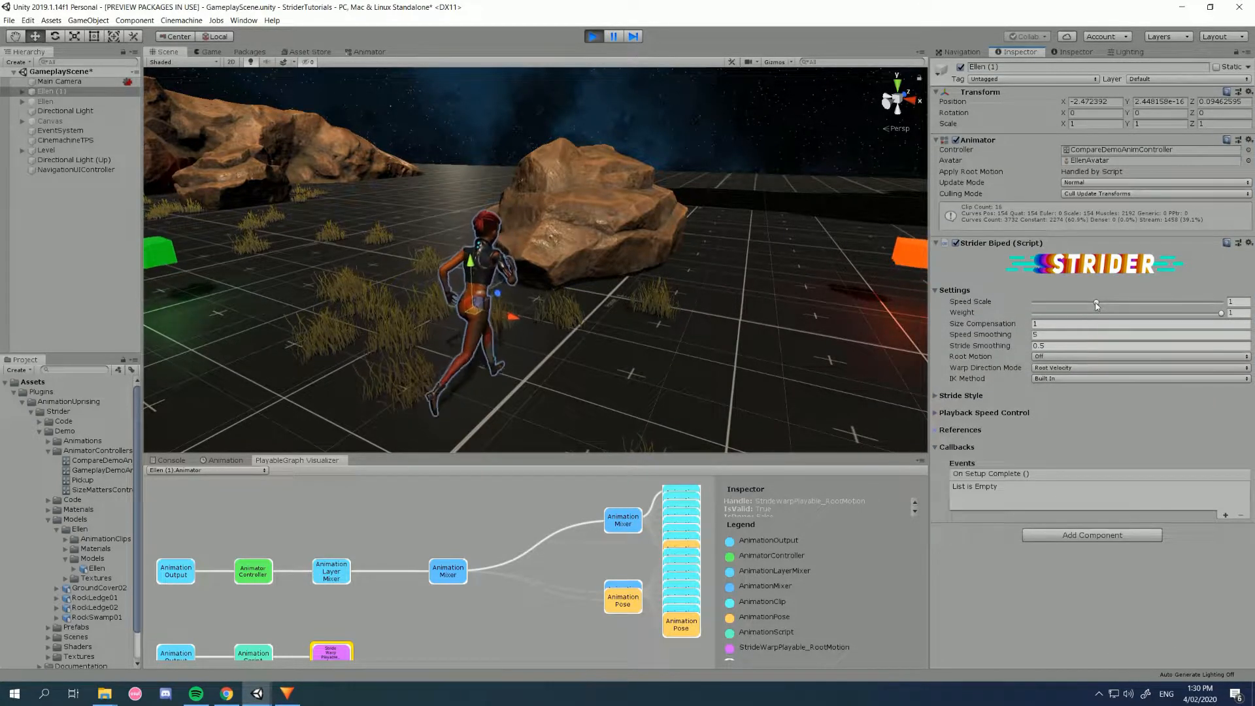
- Raise the speed scale to roughly 2, then take the Strider weight to almost zero and back to full
{"action": "left_click_drag", "start_coordinate": [1097, 305], "coordinate": [1140, 302]}
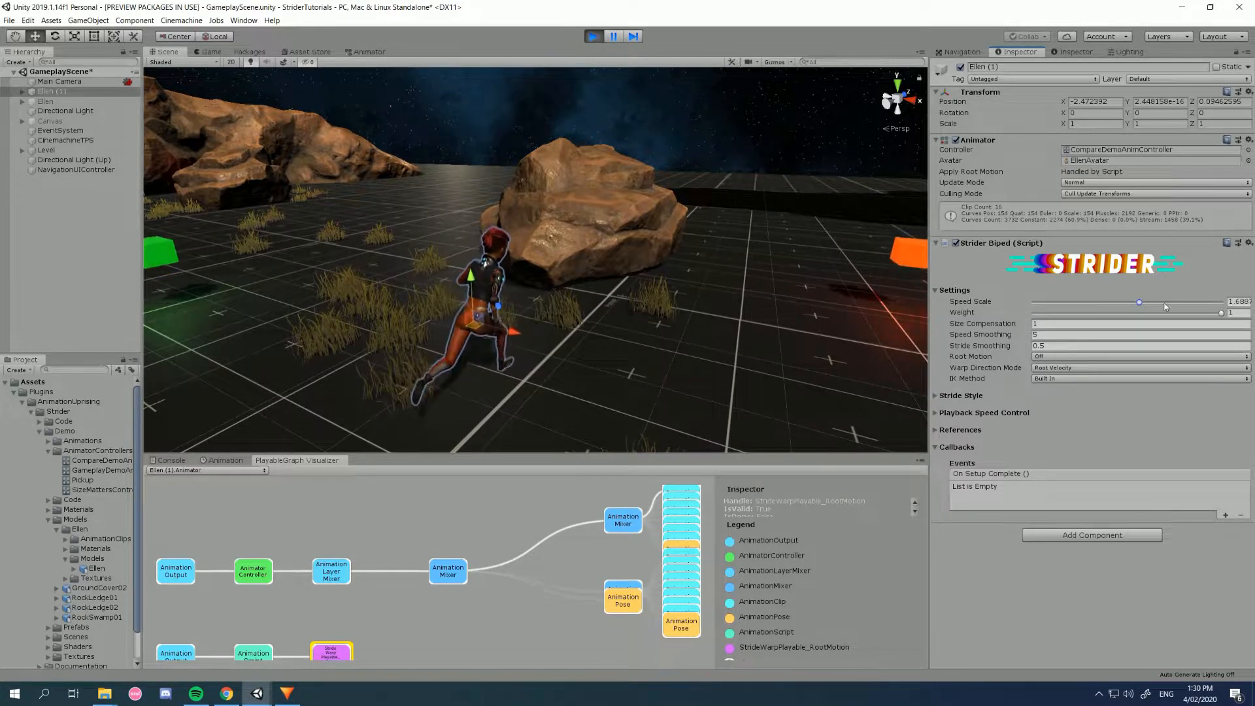
{"action": "left_click_drag", "start_coordinate": [1139, 302], "coordinate": [1158, 302]}
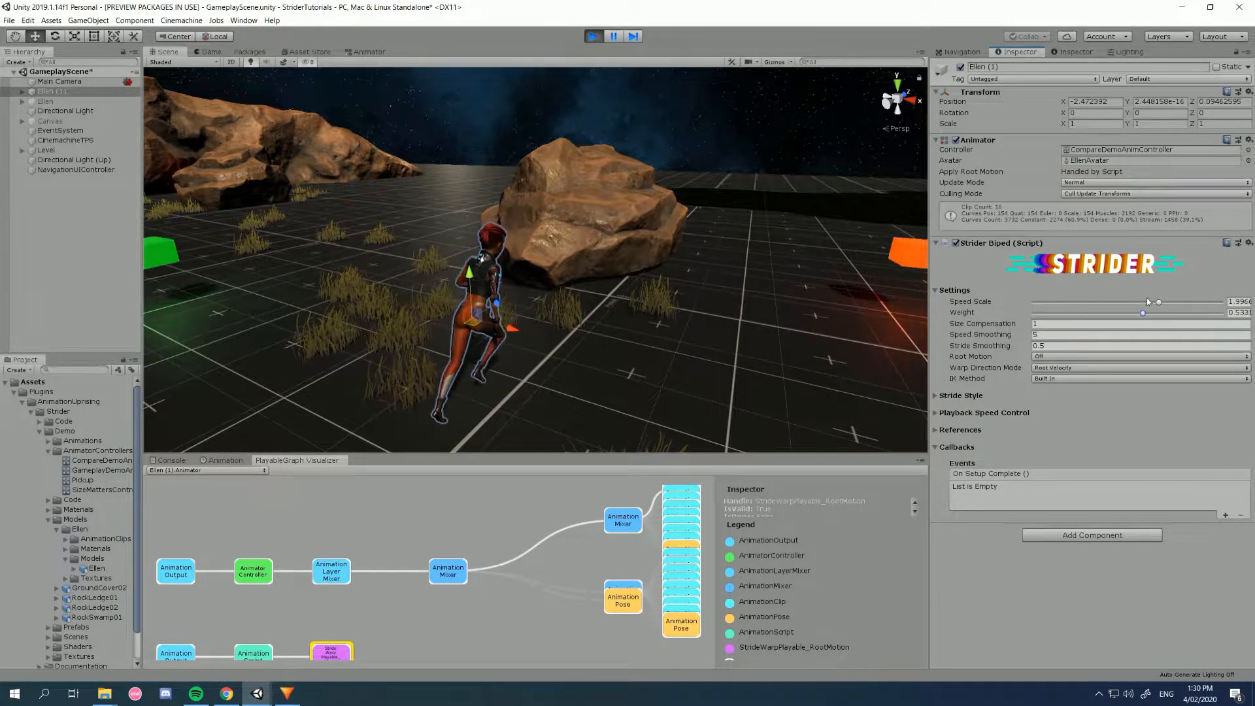
{"action": "left_click_drag", "start_coordinate": [1143, 313], "coordinate": [1220, 313]}
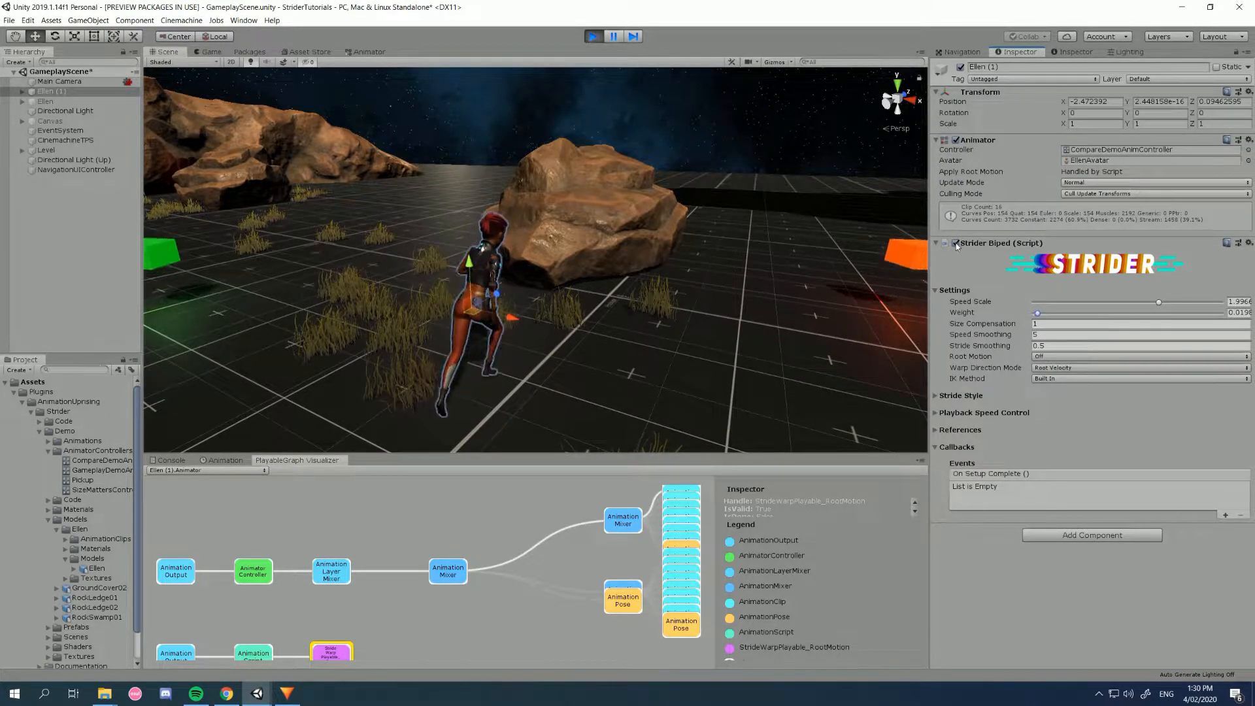
{"action": "left_click_drag", "start_coordinate": [1037, 312], "coordinate": [1108, 312]}
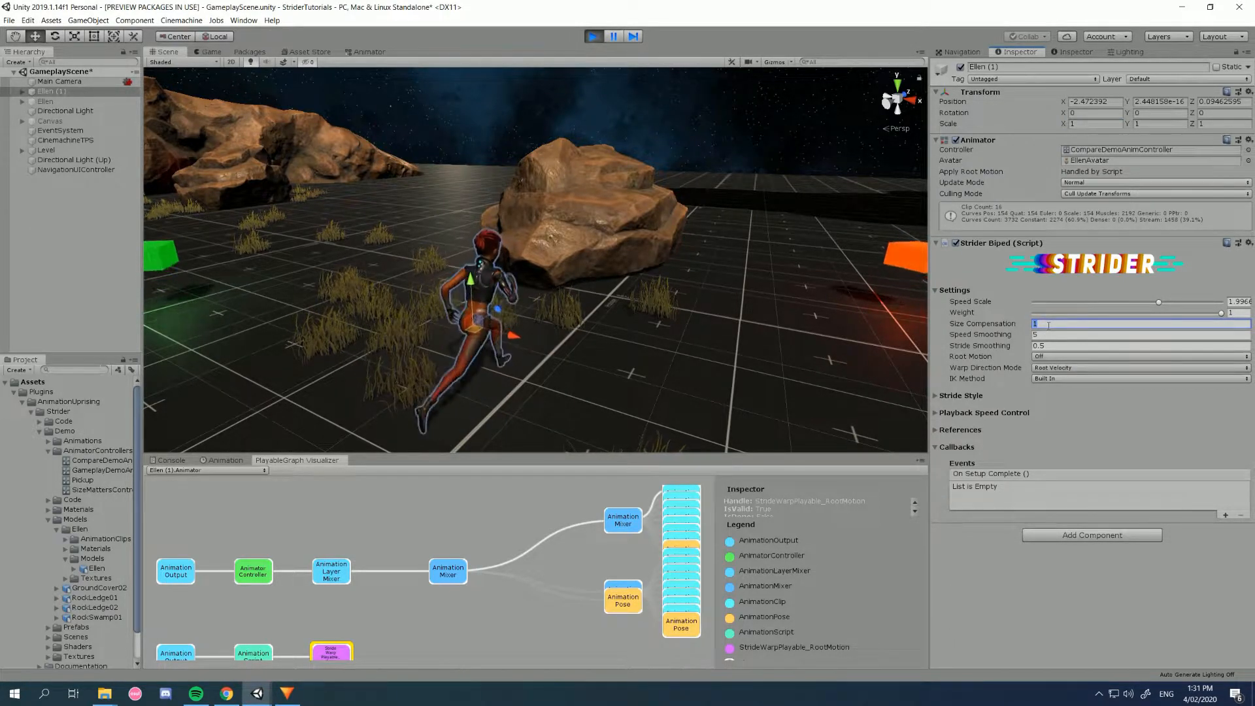
- Try a Size Compensation of 2 and begin editing the speed smoothing value
{"action": "type", "text": "2"}
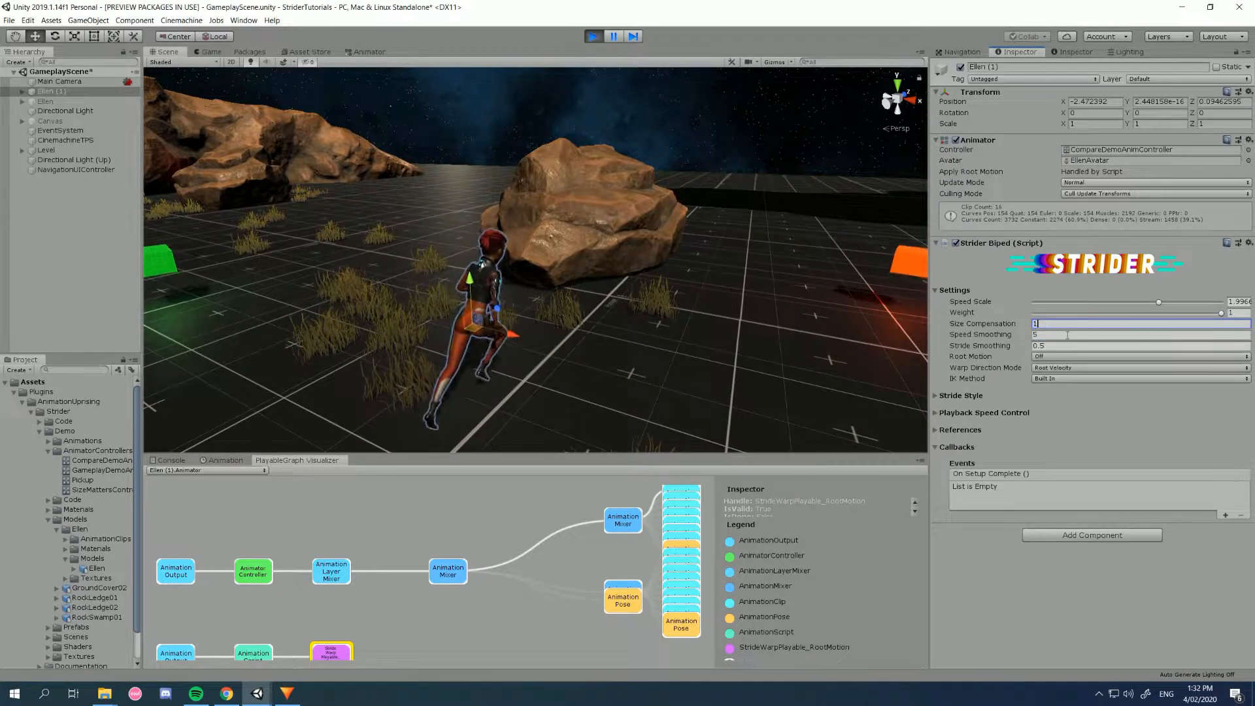
{"action": "left_click", "coordinate": [1136, 333]}
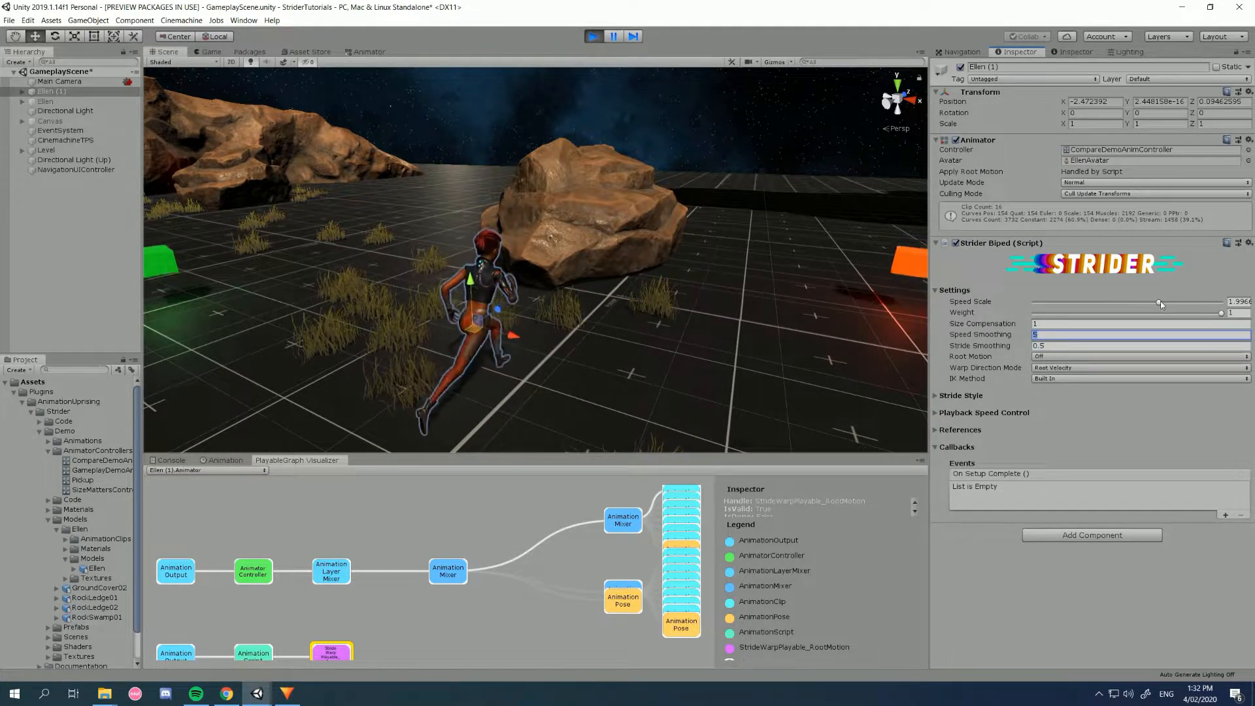
- Raise the speed scale in stages from about 2.1 up to about 2.7 and adjust it slightly
{"action": "left_click_drag", "start_coordinate": [1160, 302], "coordinate": [1174, 302]}
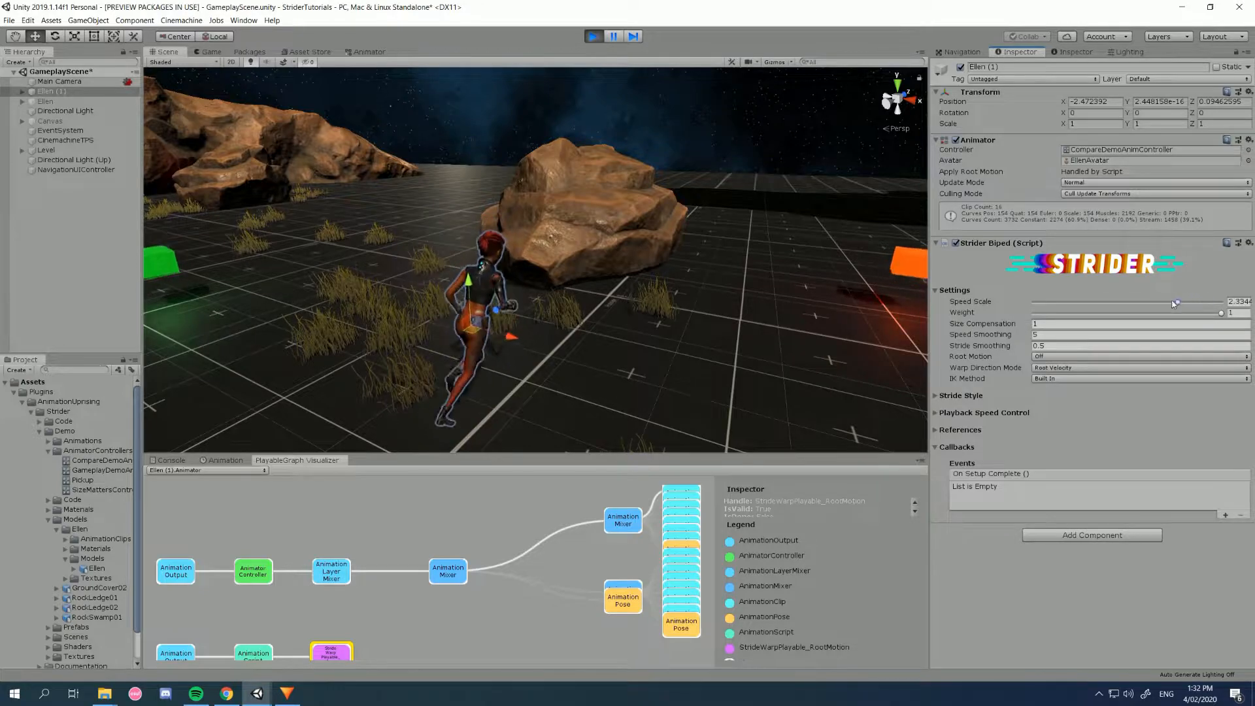
{"action": "left_click_drag", "start_coordinate": [1174, 302], "coordinate": [1192, 302]}
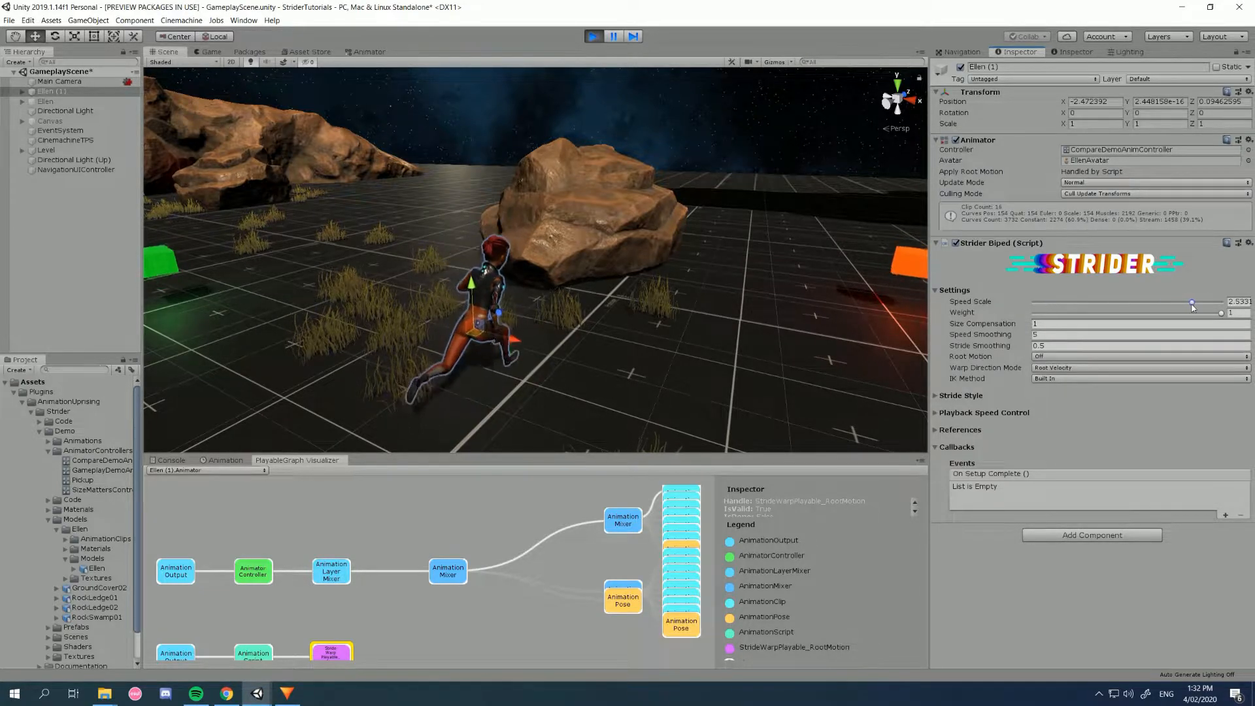
{"action": "left_click_drag", "start_coordinate": [1192, 302], "coordinate": [1199, 302]}
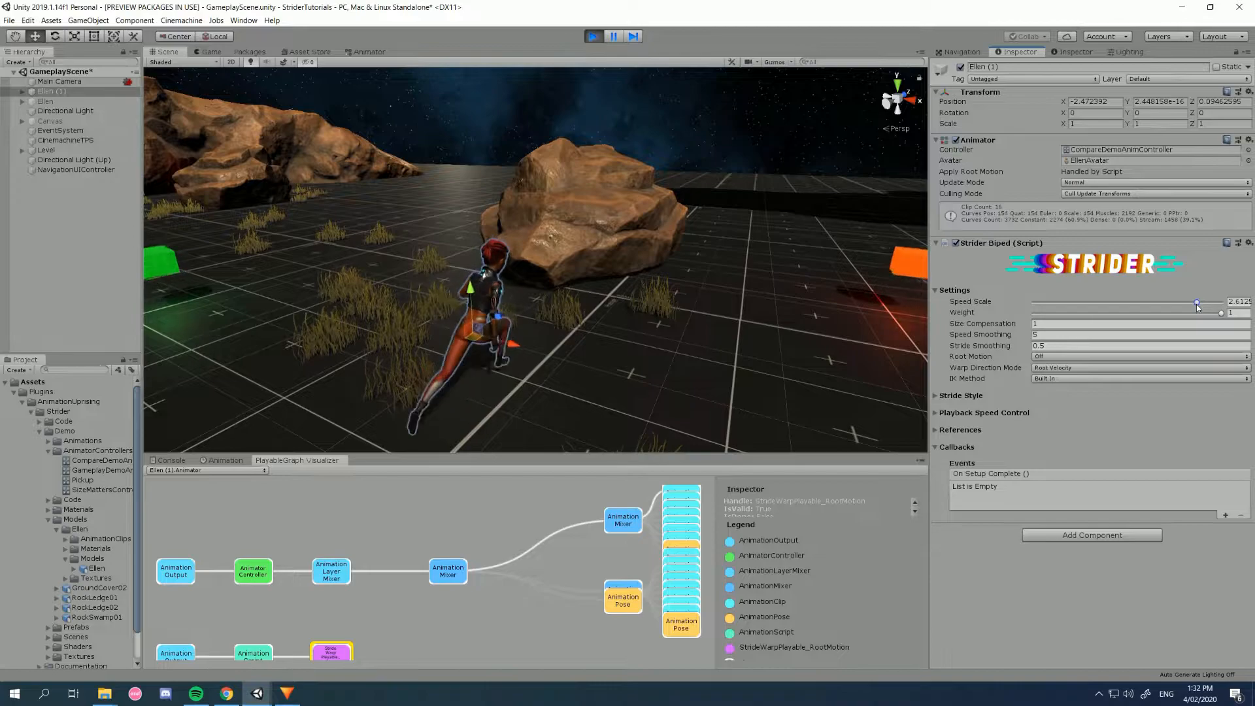
{"action": "left_click_drag", "start_coordinate": [1196, 302], "coordinate": [1201, 302]}
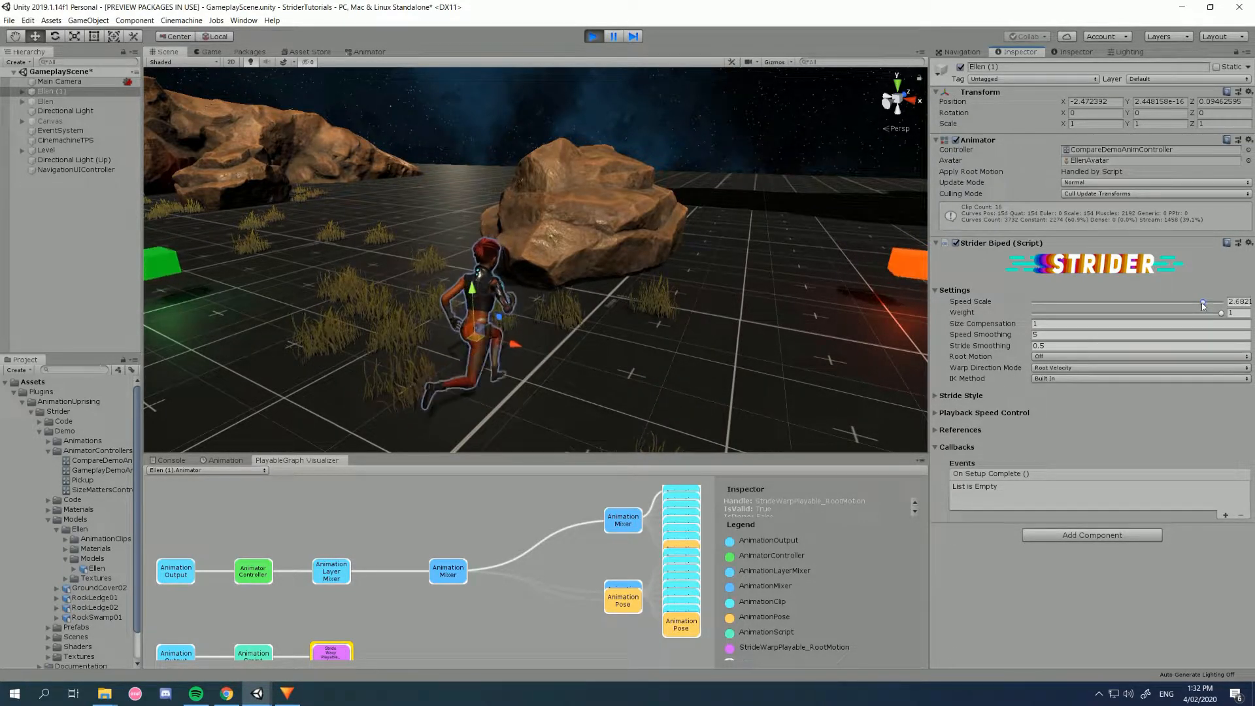
{"action": "left_click_drag", "start_coordinate": [1200, 302], "coordinate": [1179, 302]}
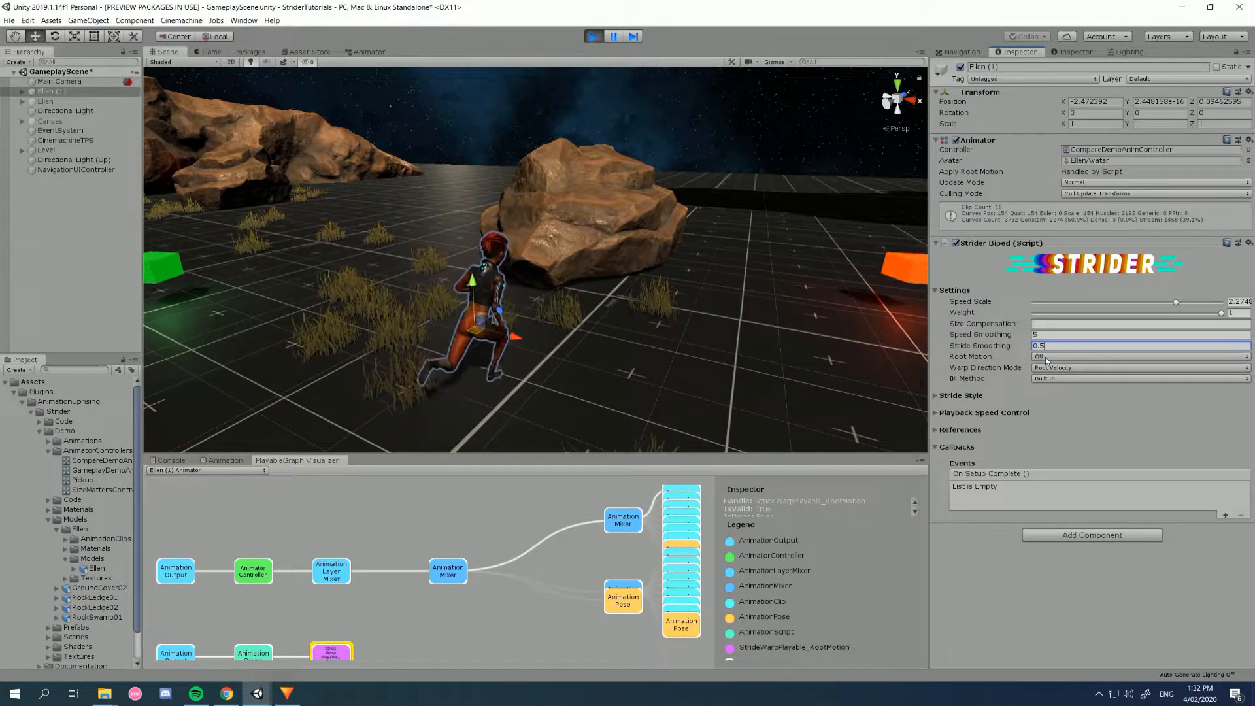
- Turn Strider root motion on to send Ellen across the scene, then switch it back off
{"action": "left_click", "coordinate": [1136, 355]}
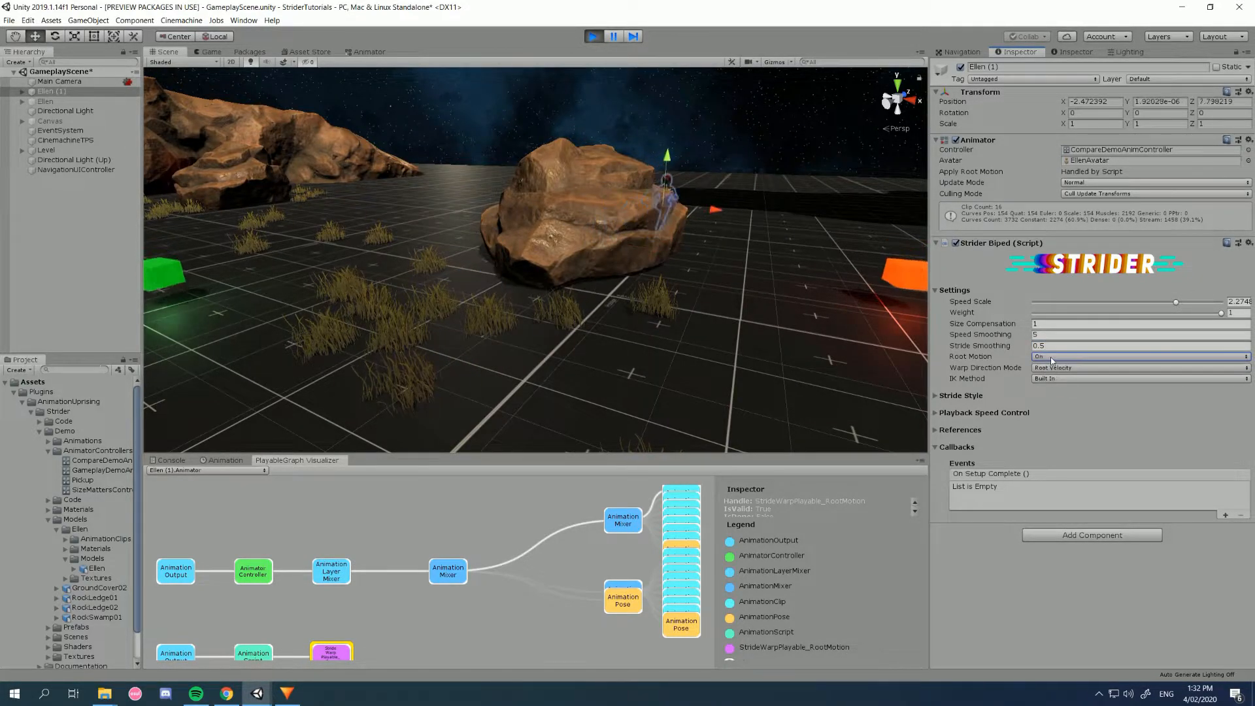
{"action": "left_click", "coordinate": [1136, 356]}
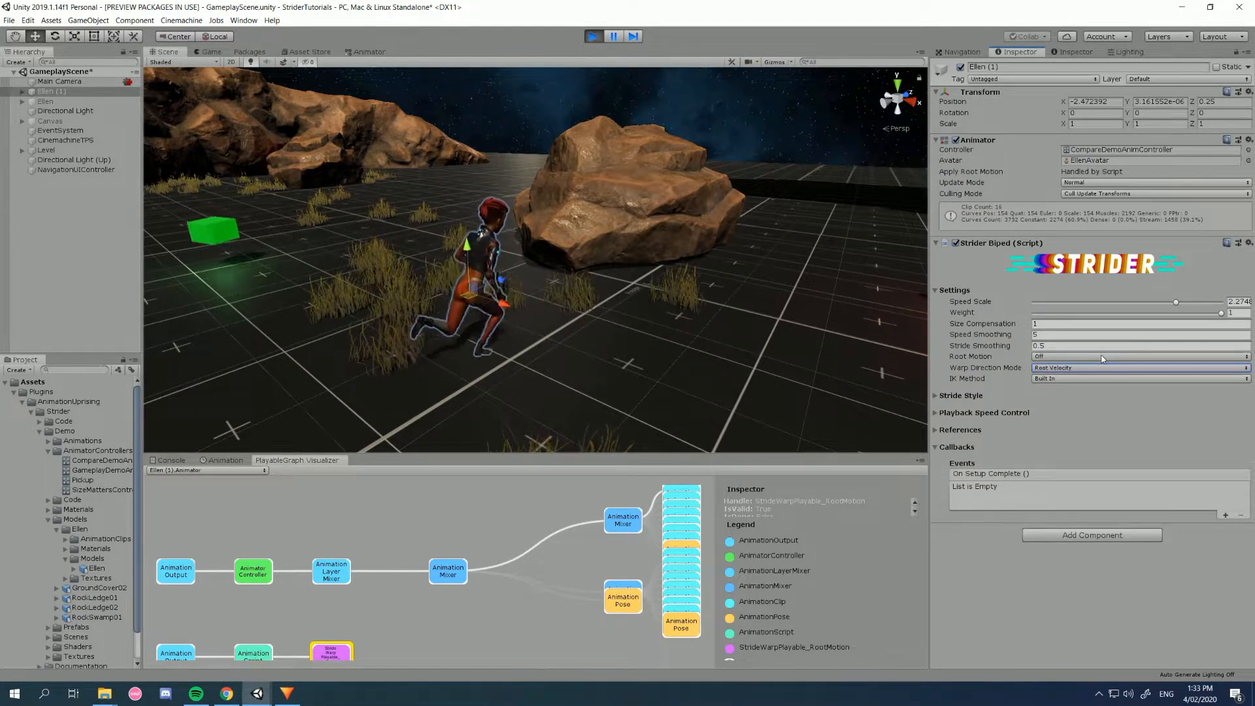
{"action": "left_click", "coordinate": [1136, 367]}
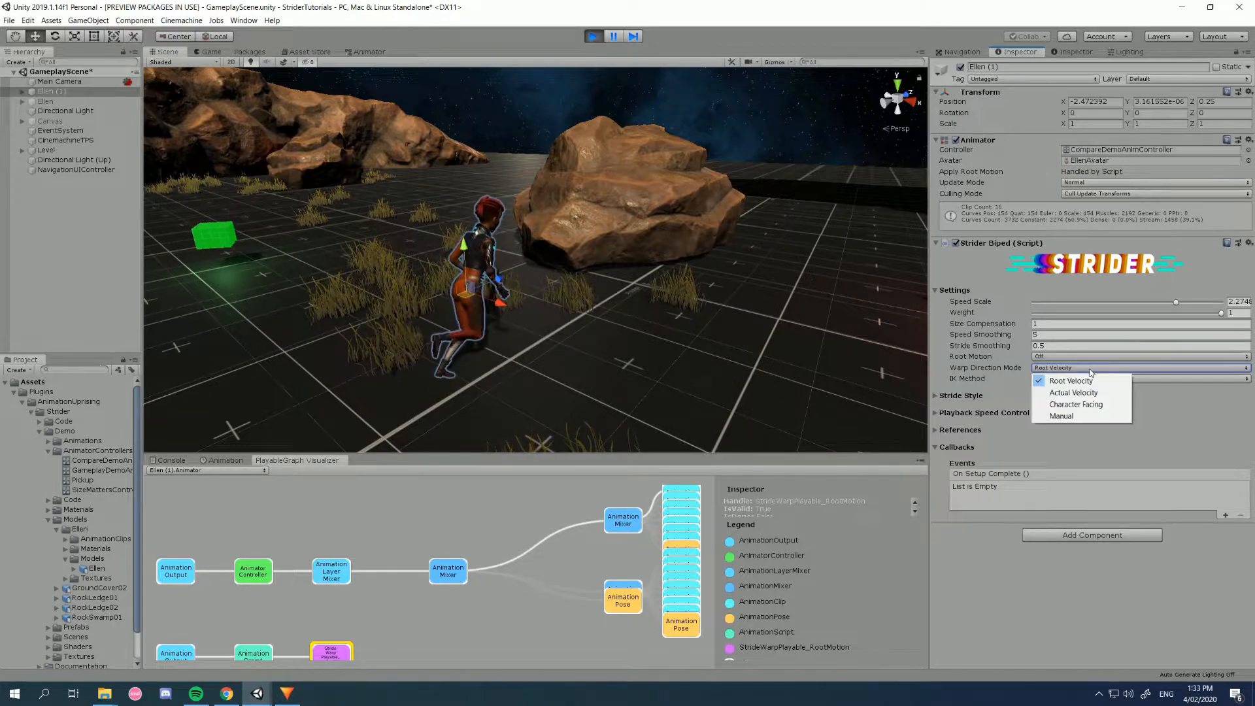
{"action": "left_click", "coordinate": [1071, 380]}
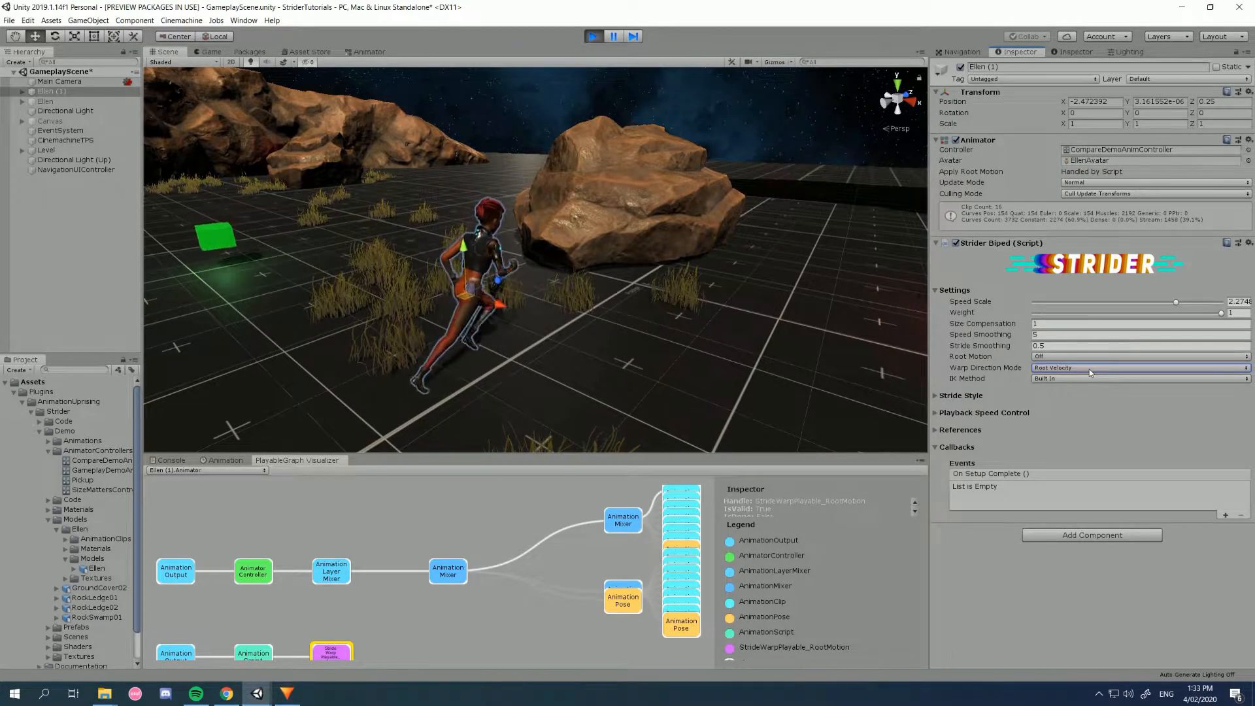
{"action": "left_click", "coordinate": [1136, 368]}
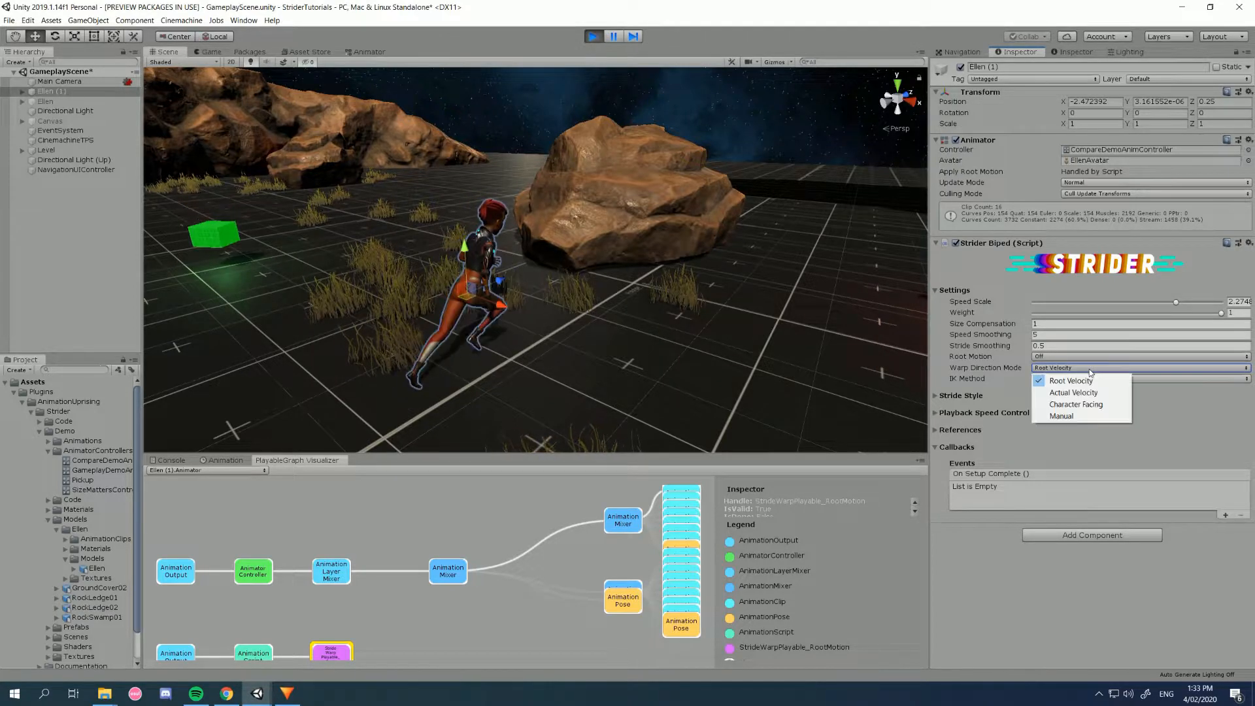
{"action": "left_click", "coordinate": [1071, 381]}
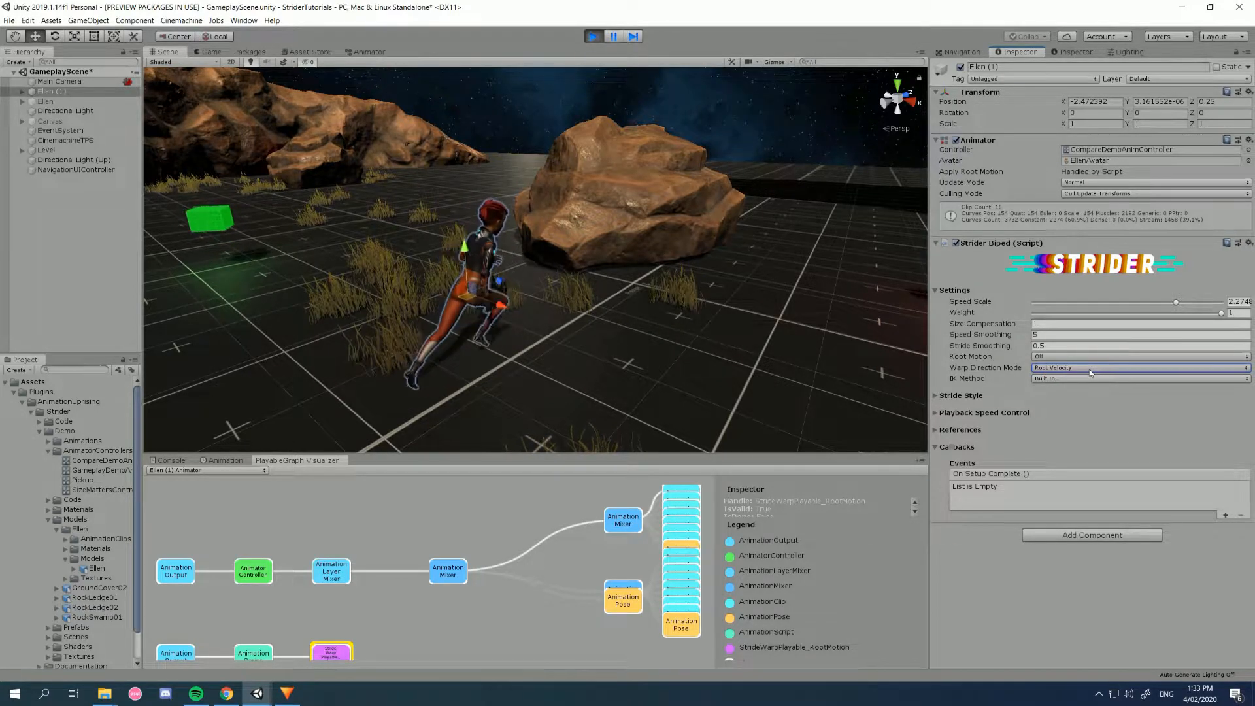
{"action": "left_click", "coordinate": [1136, 367]}
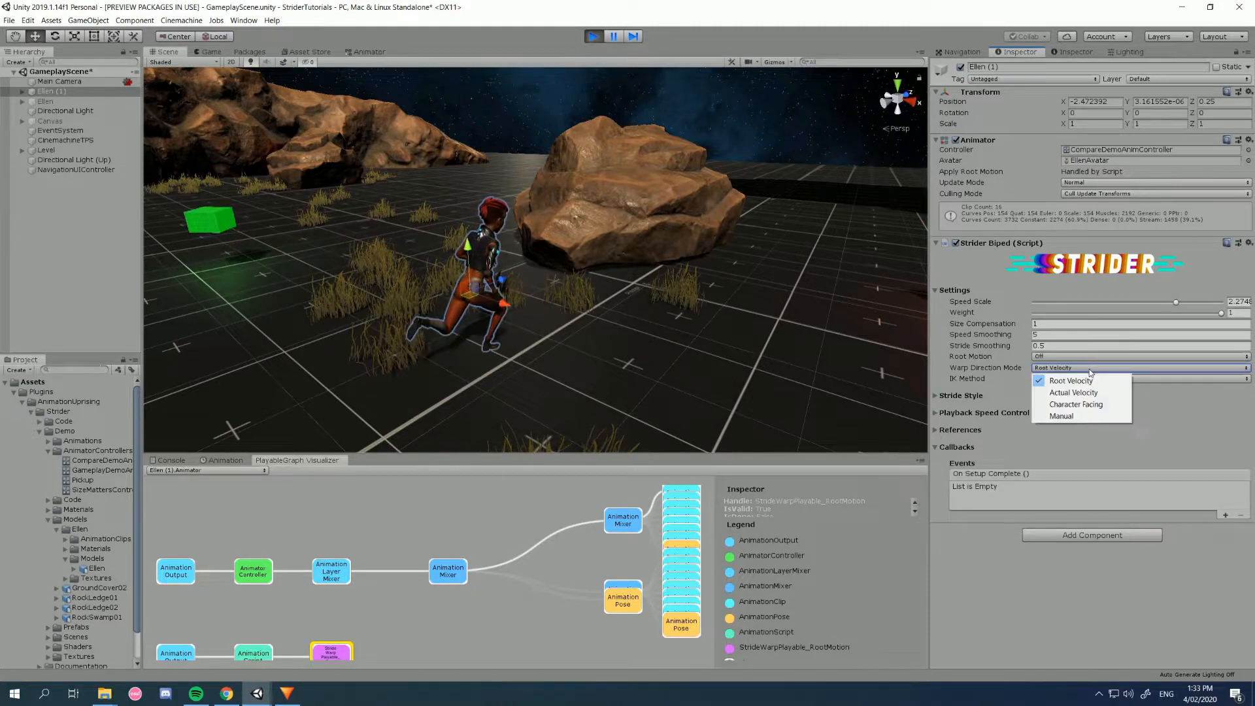
{"action": "mouse_move", "coordinate": [1074, 392]}
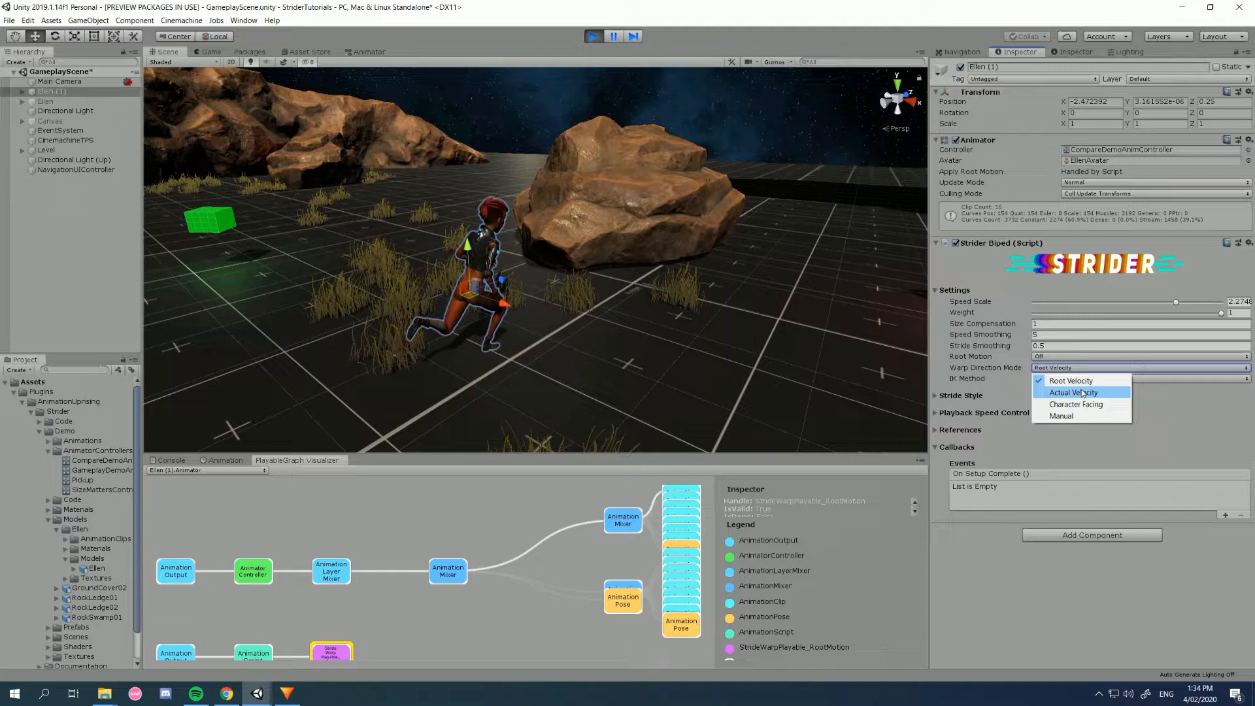
{"action": "mouse_move", "coordinate": [1070, 380]}
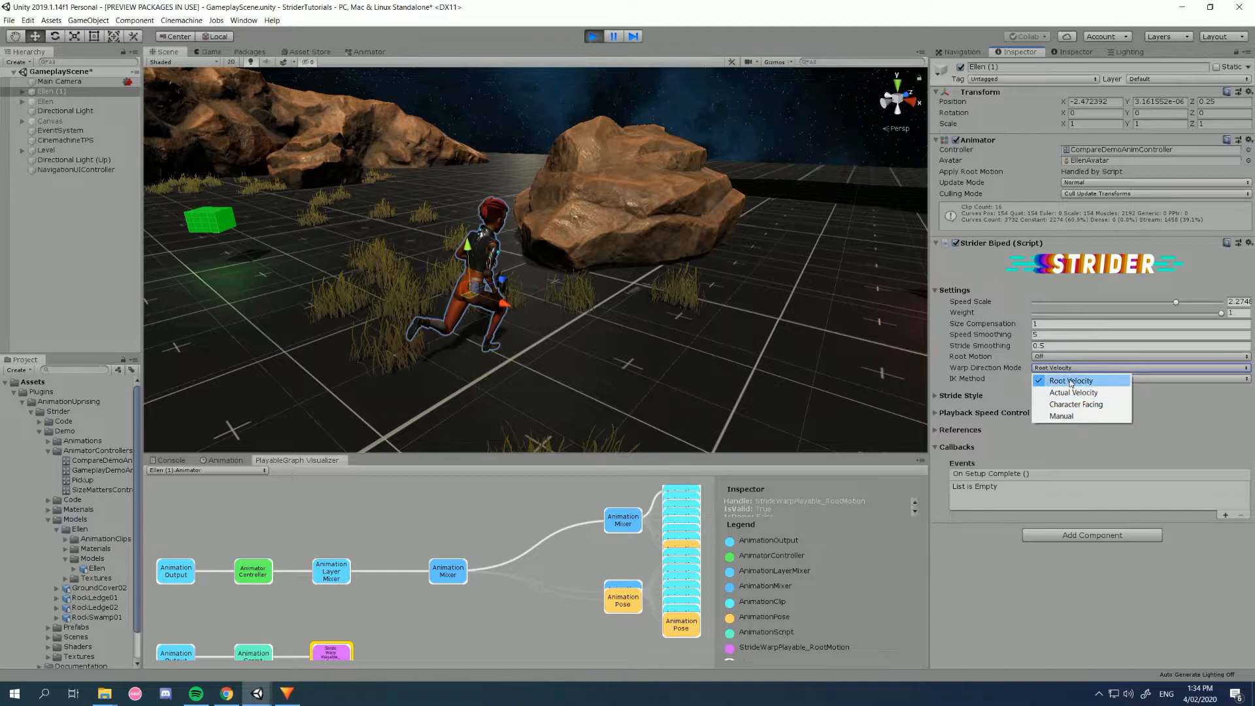
{"action": "mouse_move", "coordinate": [1072, 415]}
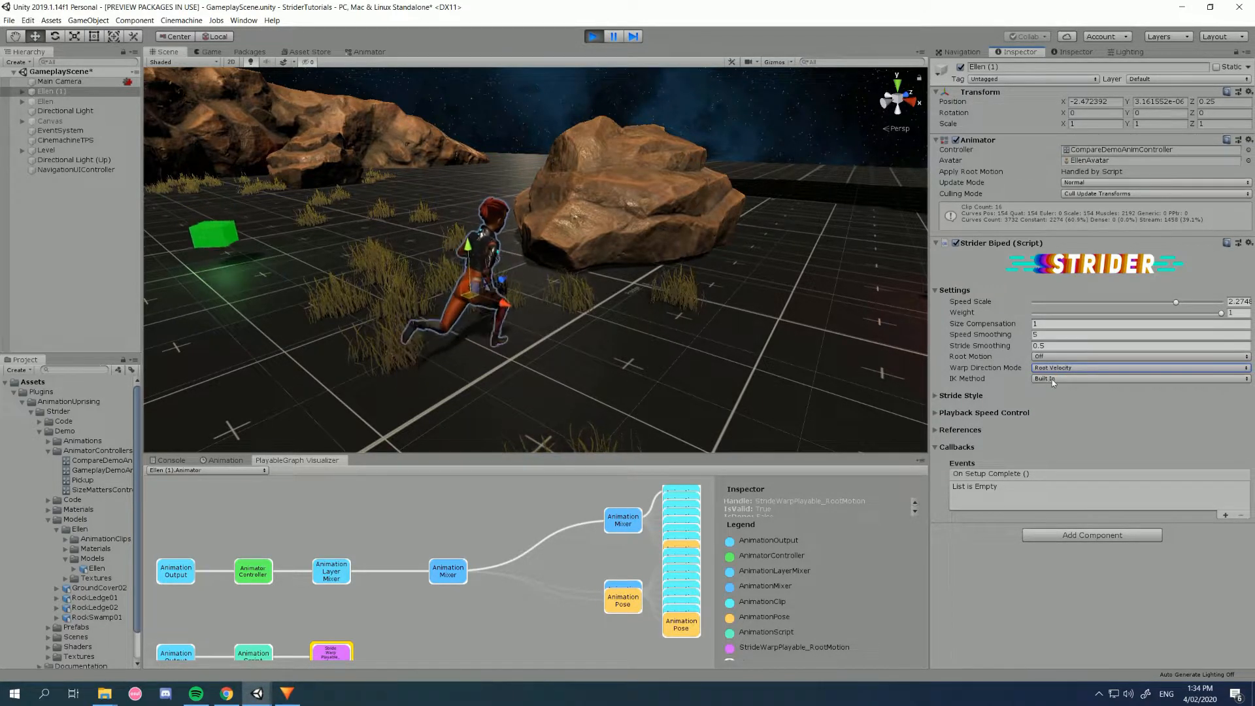
- Switch Ellen's Strider Biped IK Method from Built In to Unity IK, then view the Animator graph
{"action": "left_click", "coordinate": [1136, 378]}
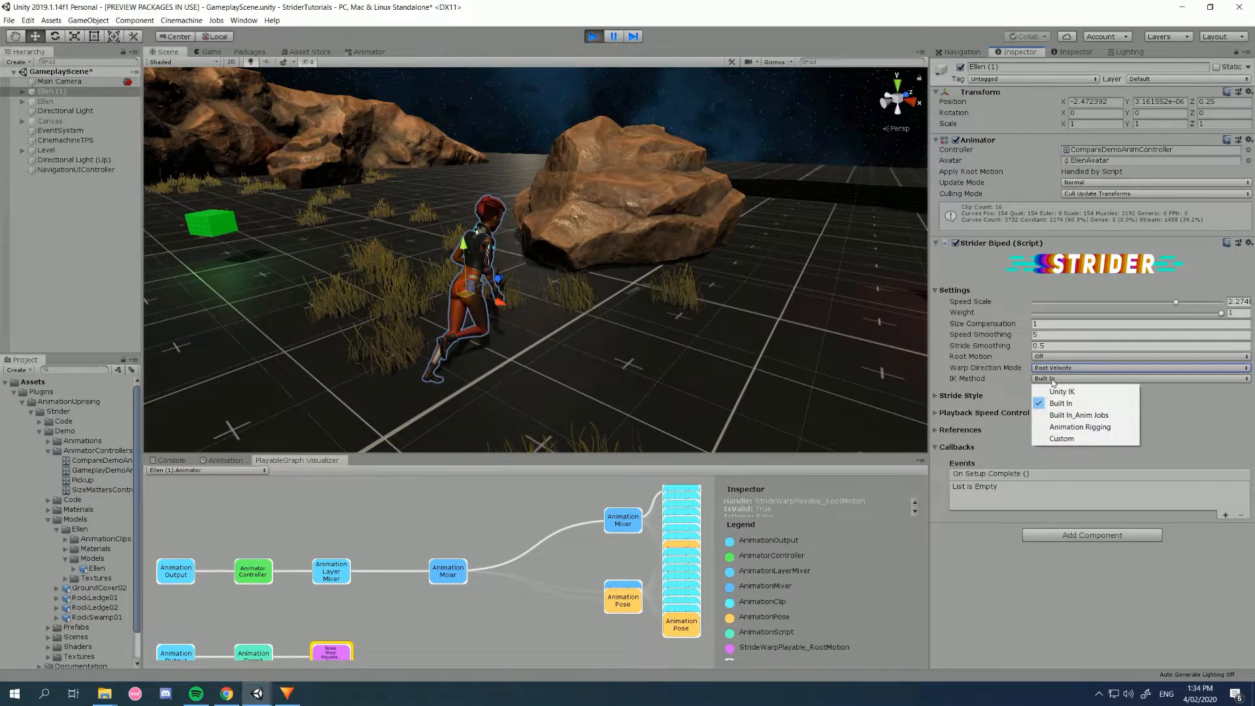
{"action": "mouse_move", "coordinate": [1061, 403]}
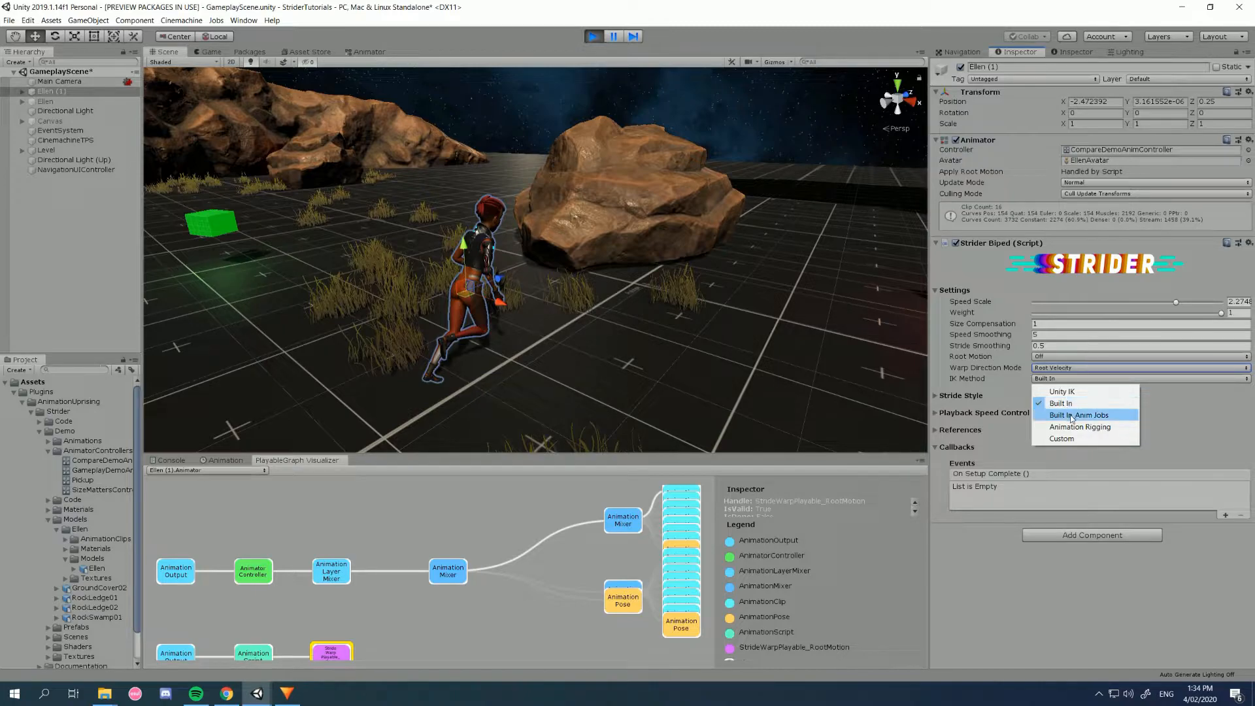
{"action": "mouse_move", "coordinate": [1062, 403]}
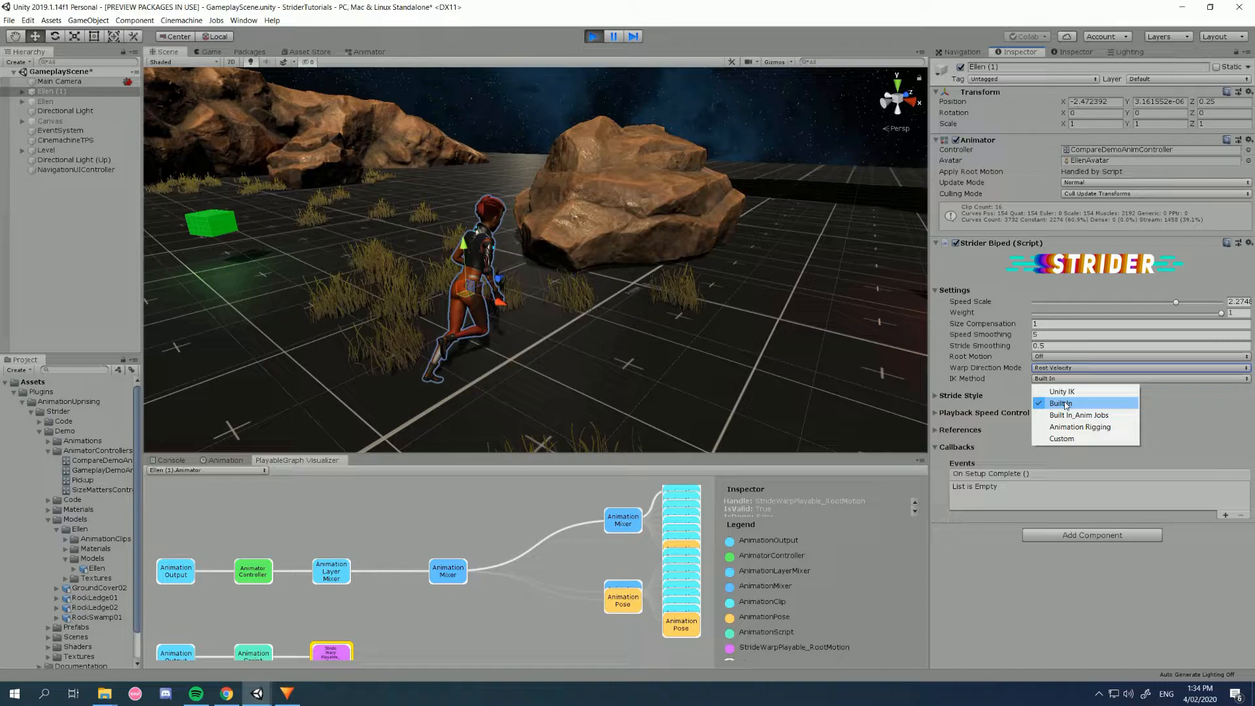
{"action": "mouse_move", "coordinate": [1078, 414]}
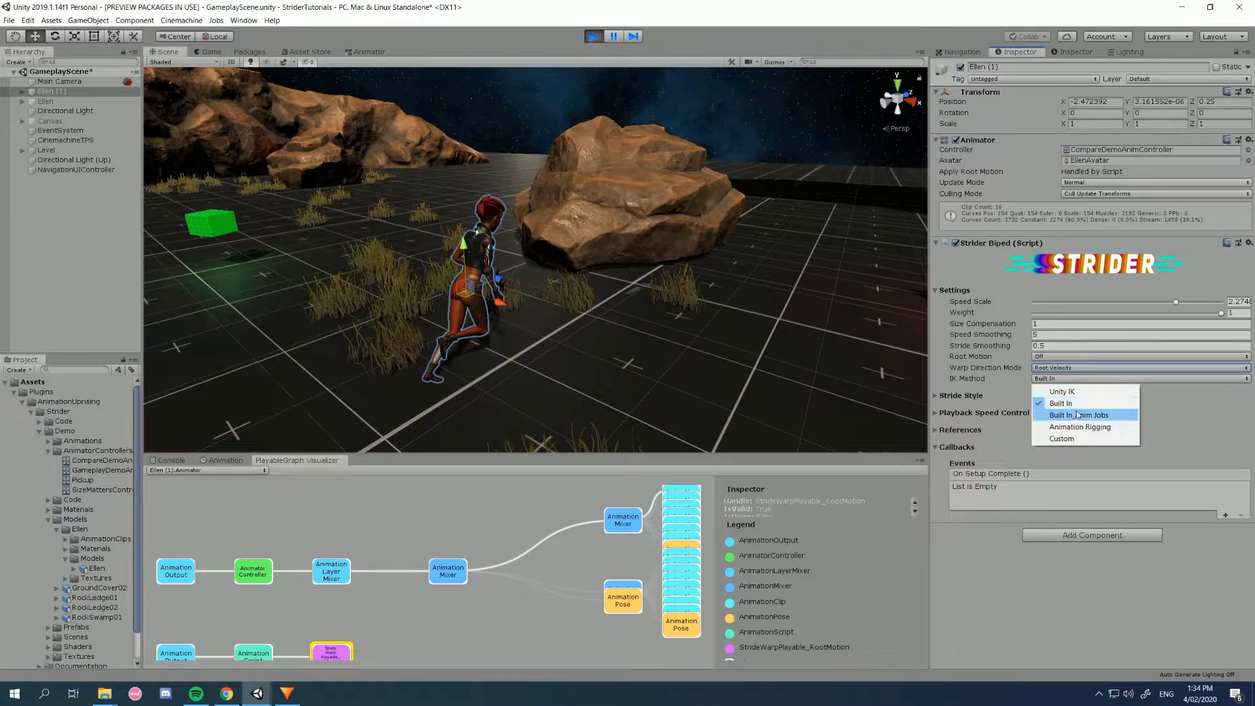
{"action": "mouse_move", "coordinate": [1060, 403]}
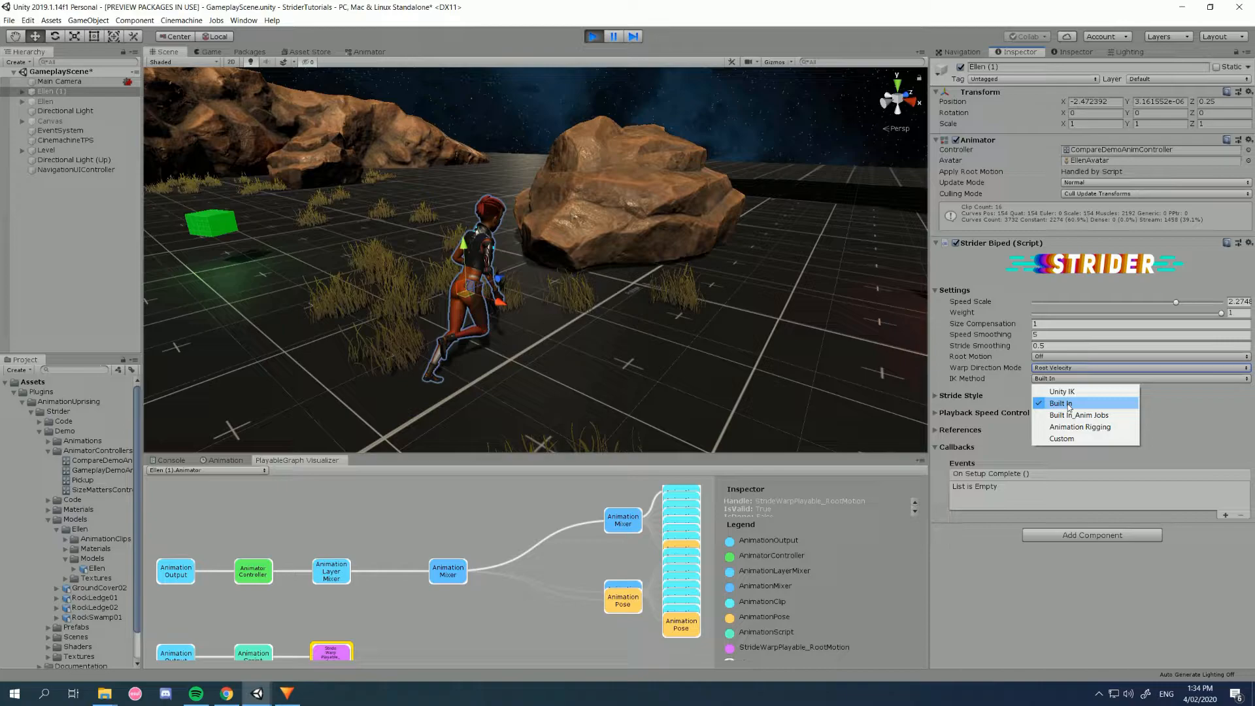
{"action": "mouse_move", "coordinate": [1080, 415]}
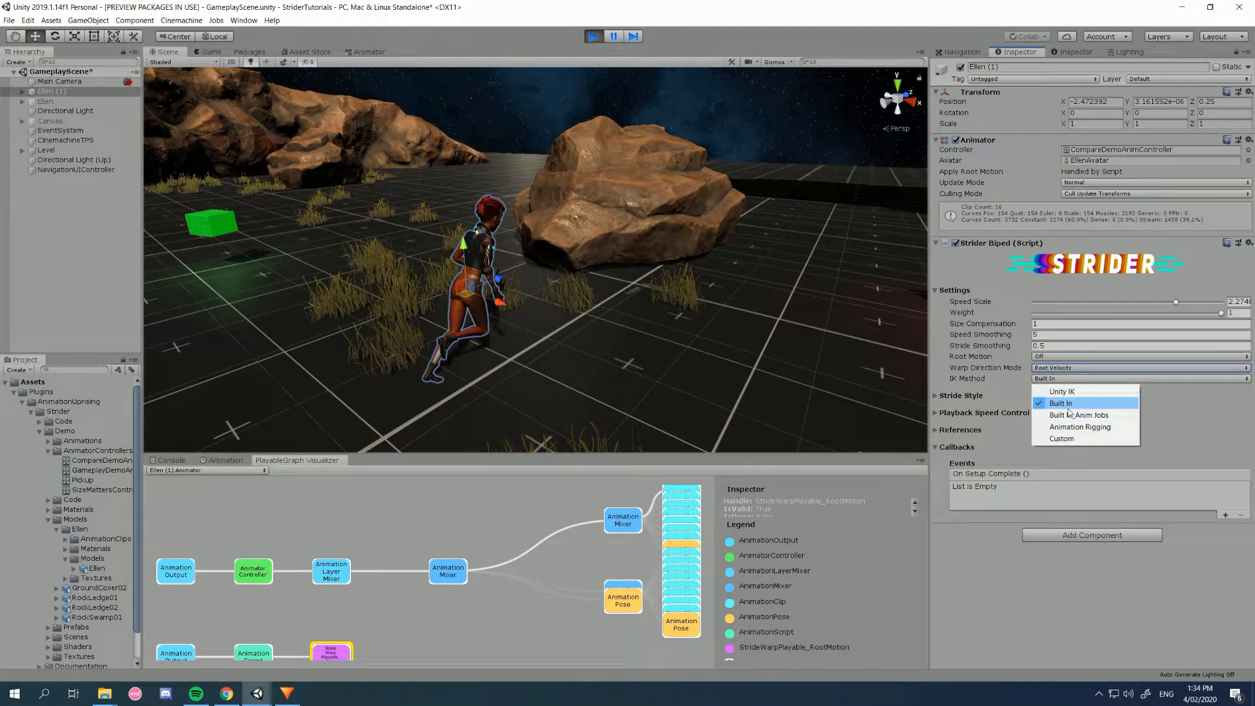
{"action": "mouse_move", "coordinate": [1062, 390]}
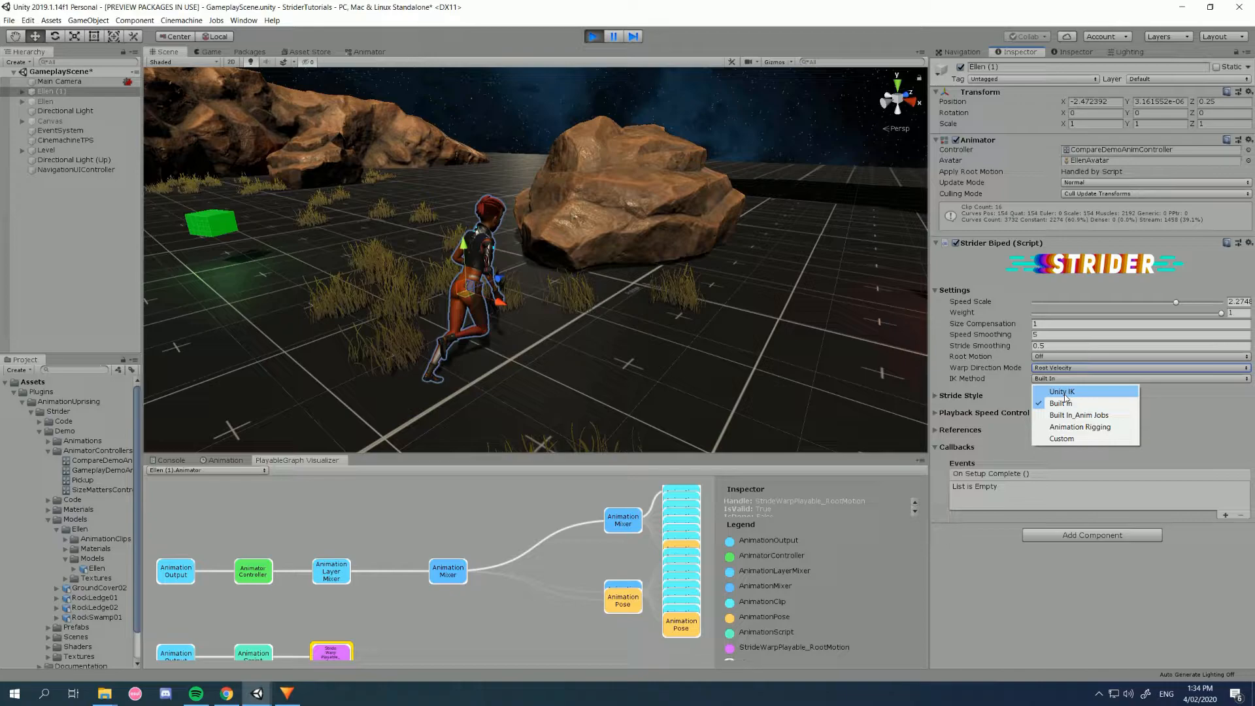
{"action": "left_click", "coordinate": [1061, 390]}
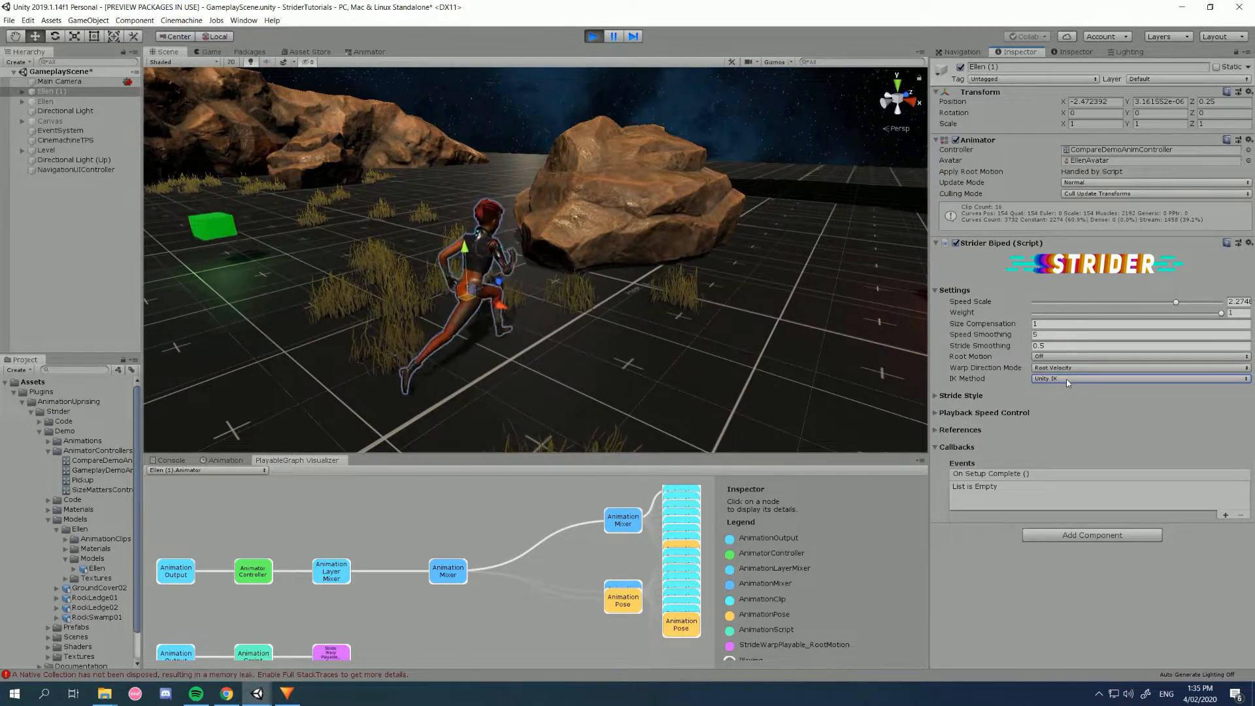
{"action": "left_click", "coordinate": [1136, 378]}
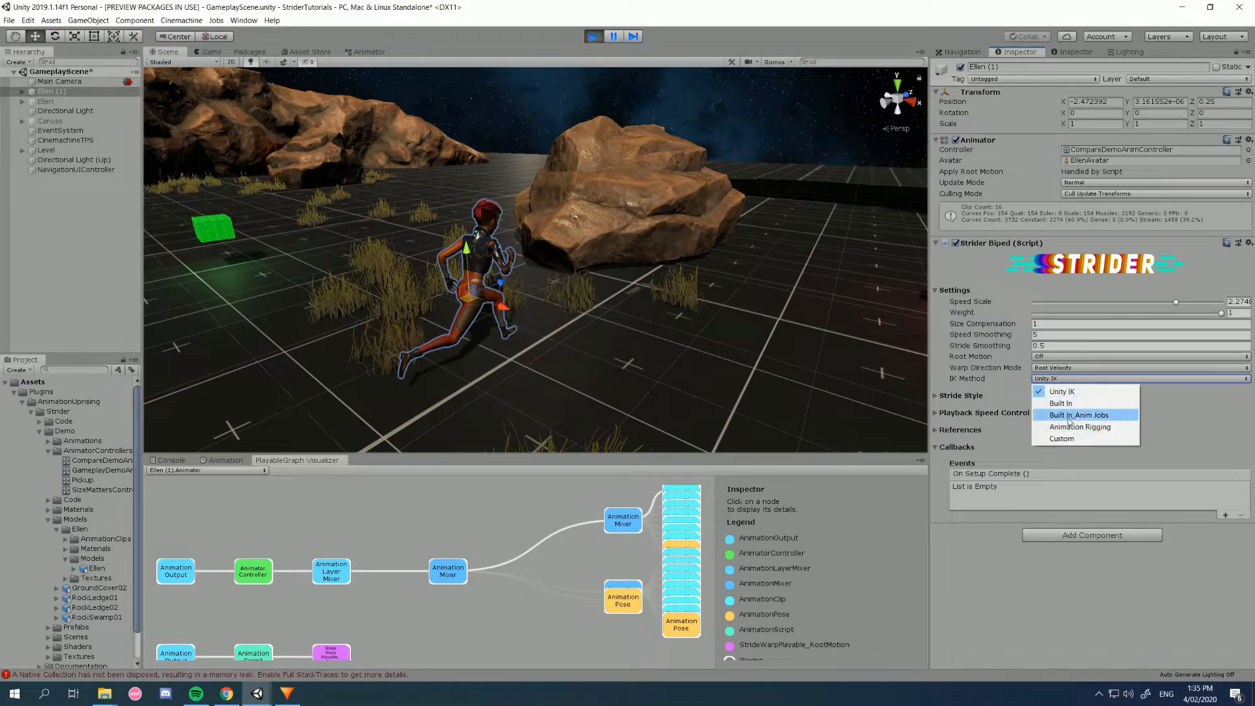
{"action": "mouse_move", "coordinate": [1078, 403]}
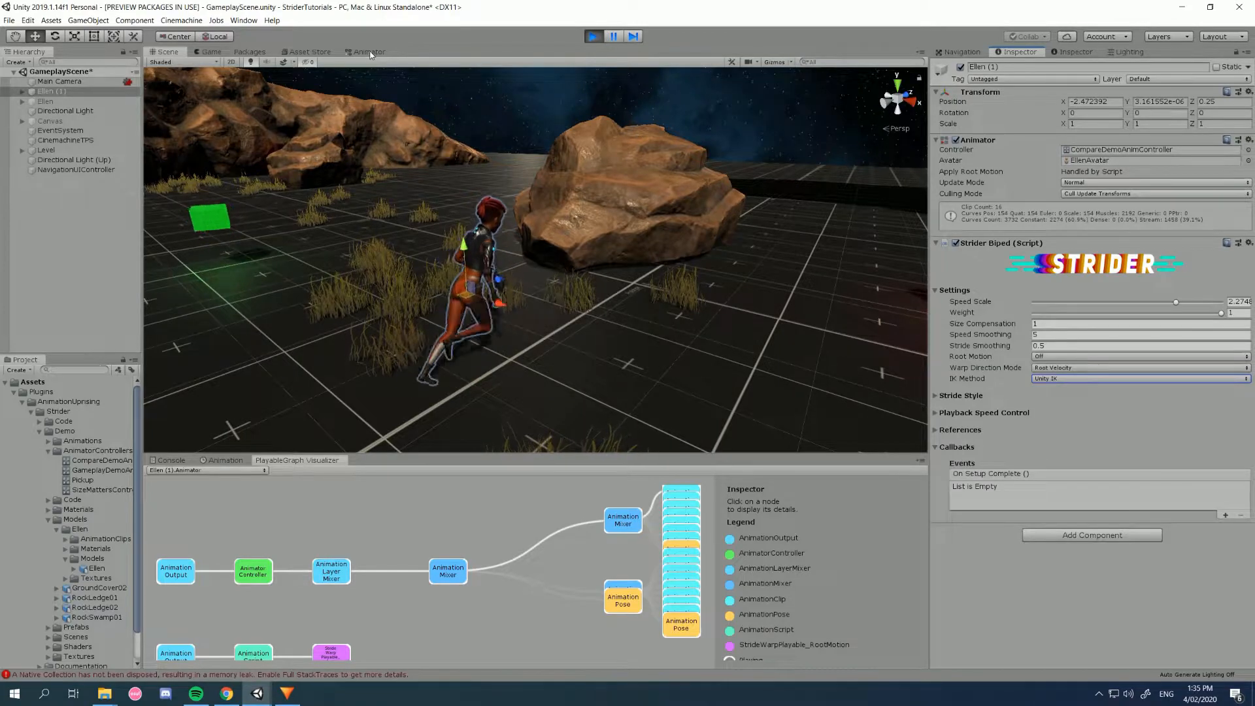
{"action": "left_click", "coordinate": [367, 51]}
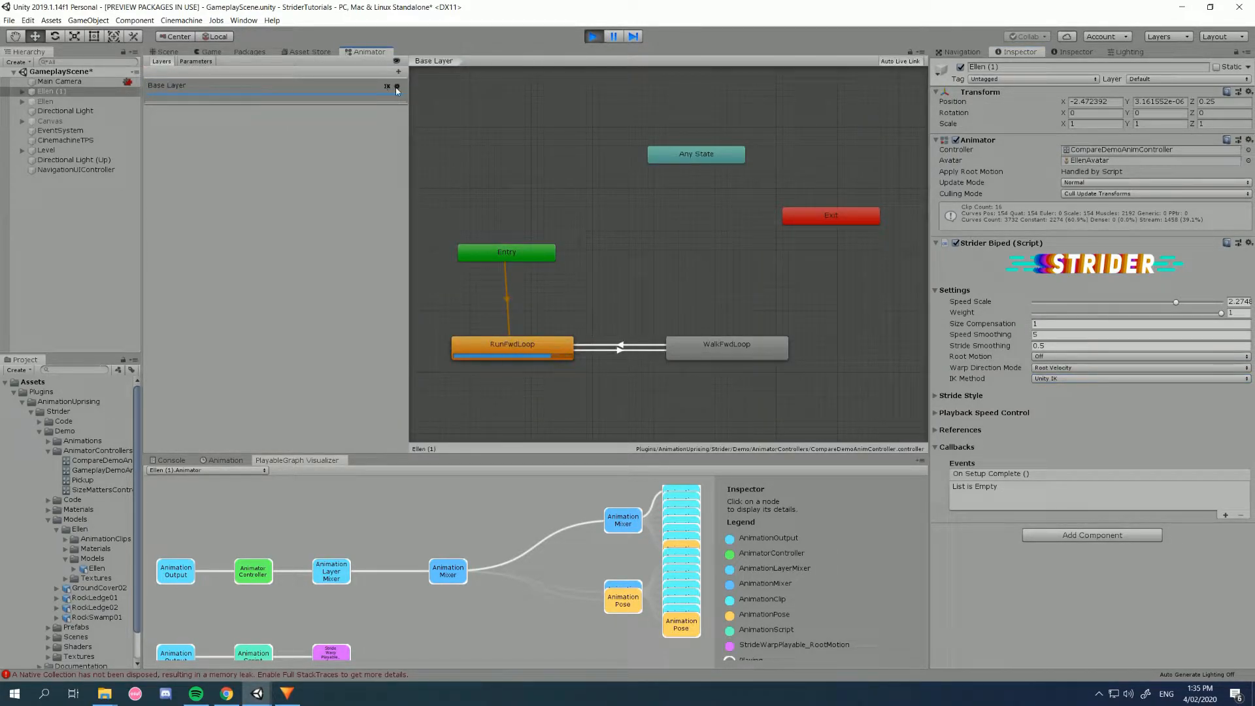
- Check the Base Layer IK Pass in the Animator and glance through Asset Store, Scene and Inspector
{"action": "left_click", "coordinate": [395, 86]}
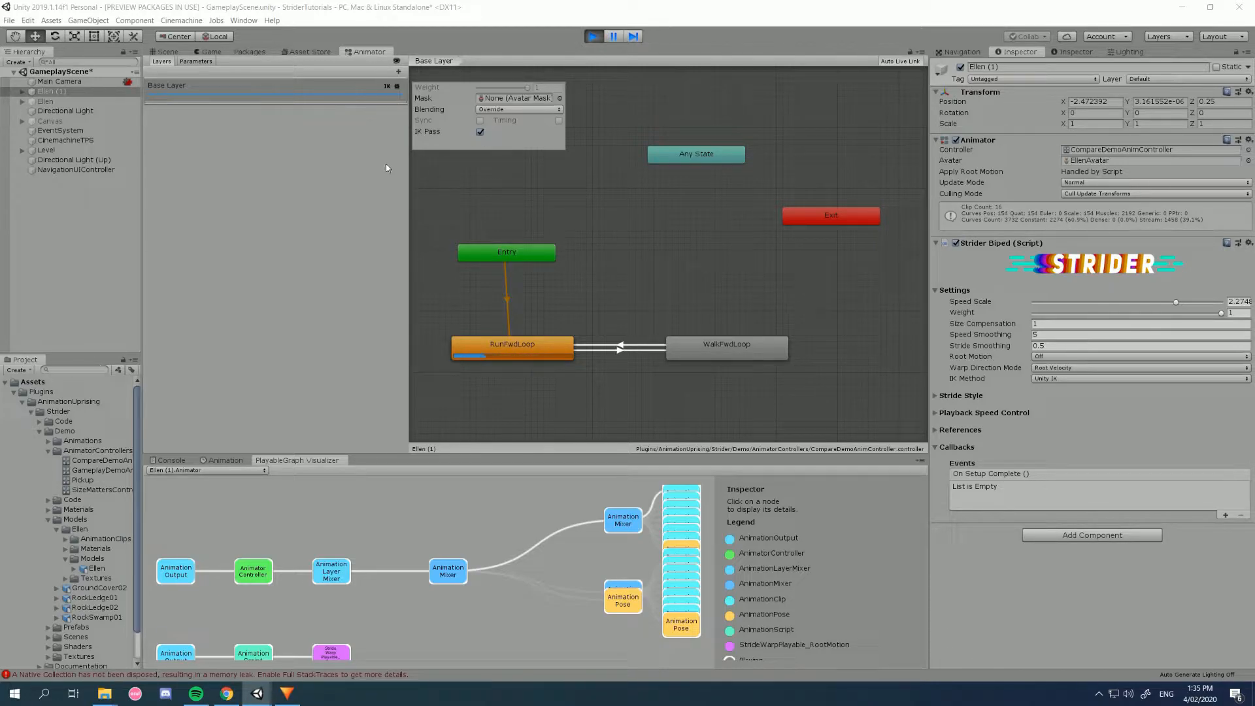
{"action": "left_click", "coordinate": [308, 51]}
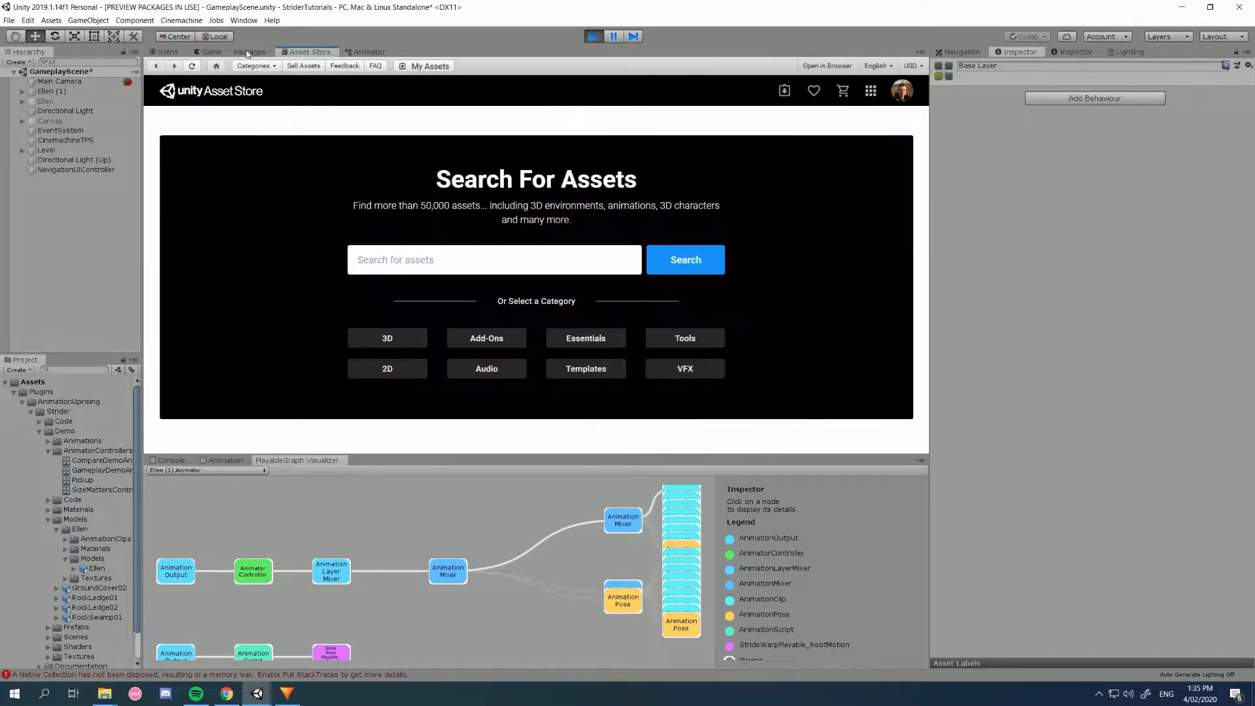
{"action": "left_click", "coordinate": [168, 51]}
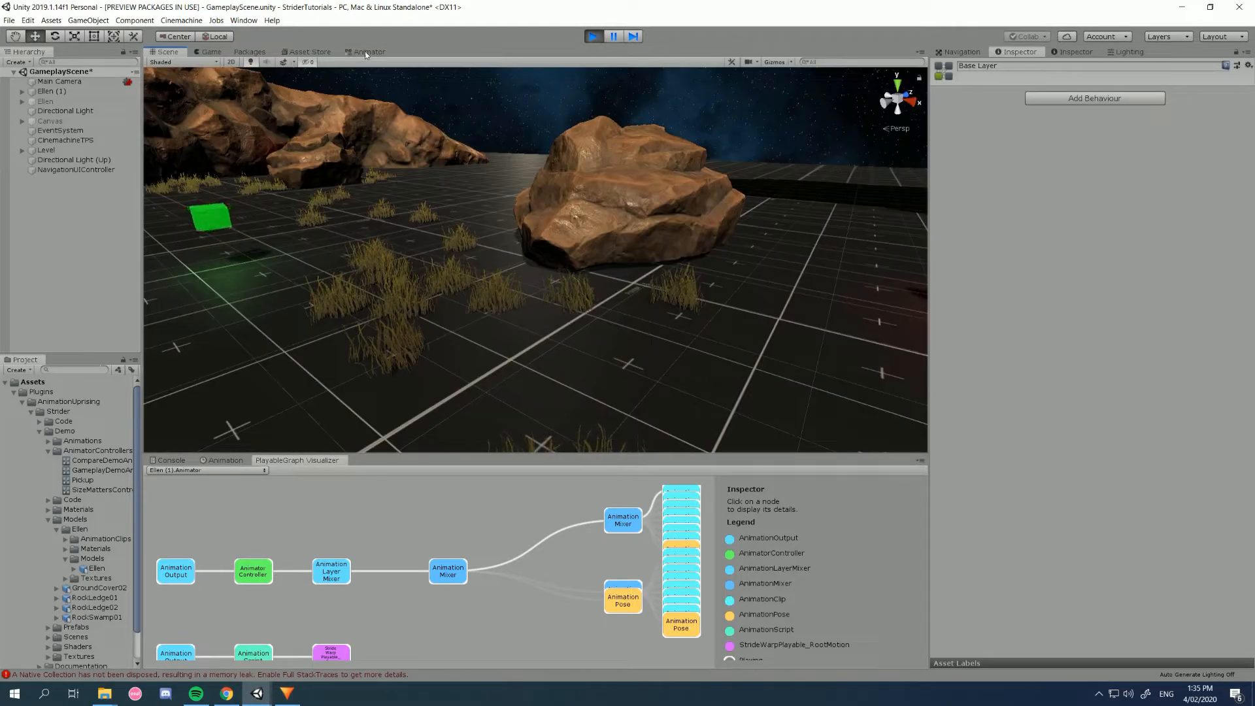
{"action": "left_click", "coordinate": [369, 51]}
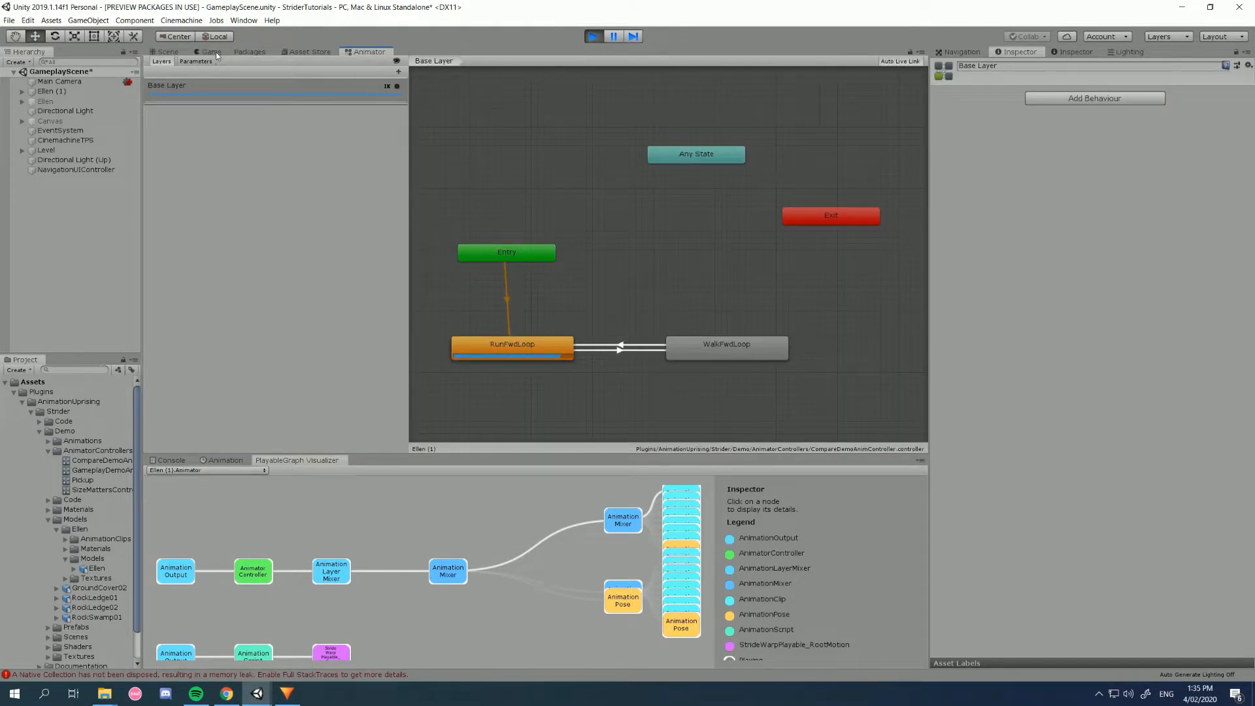
{"action": "left_click", "coordinate": [211, 51]}
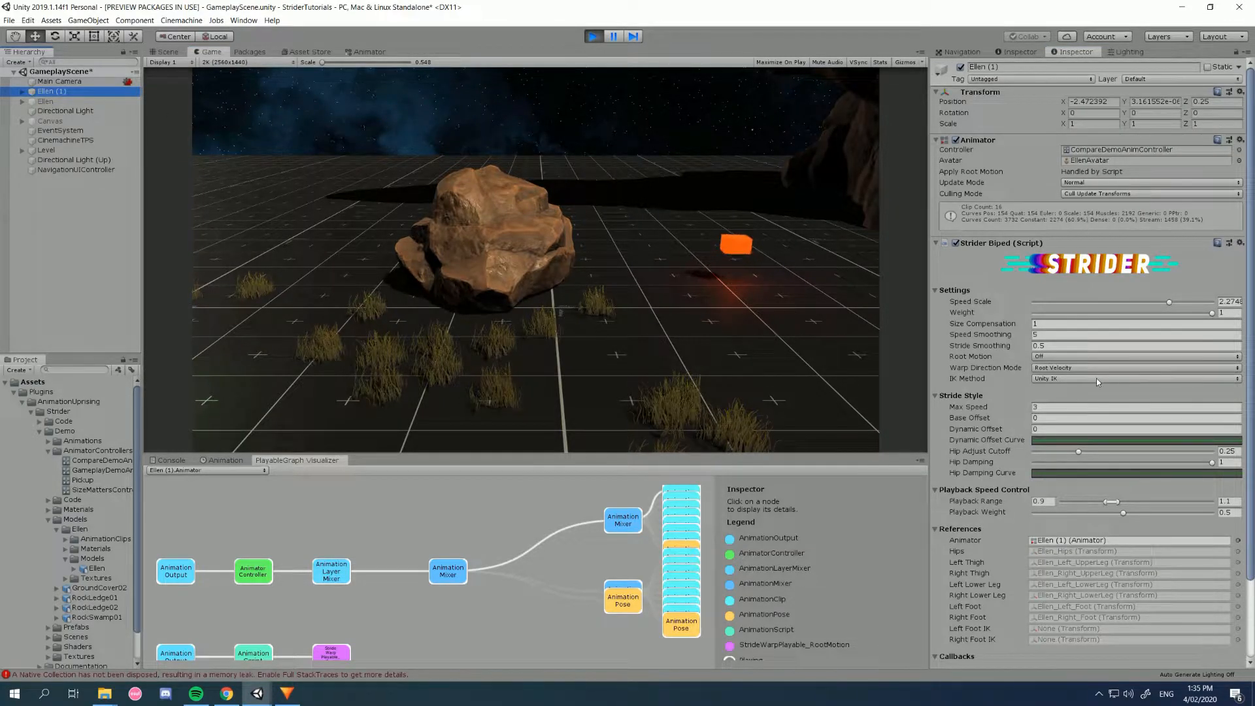
- Review the IK method choices, then stop Play mode so Ellen returns to her T-pose
{"action": "left_click", "coordinate": [1132, 378]}
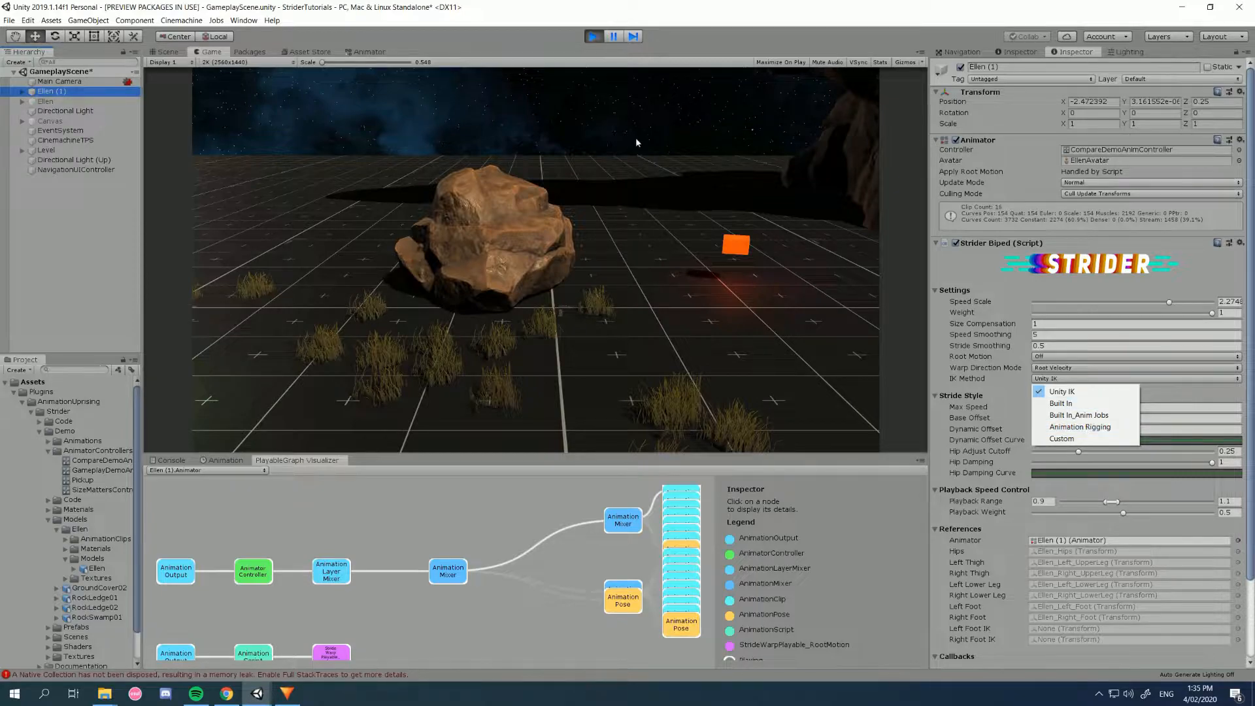
{"action": "left_click", "coordinate": [166, 51]}
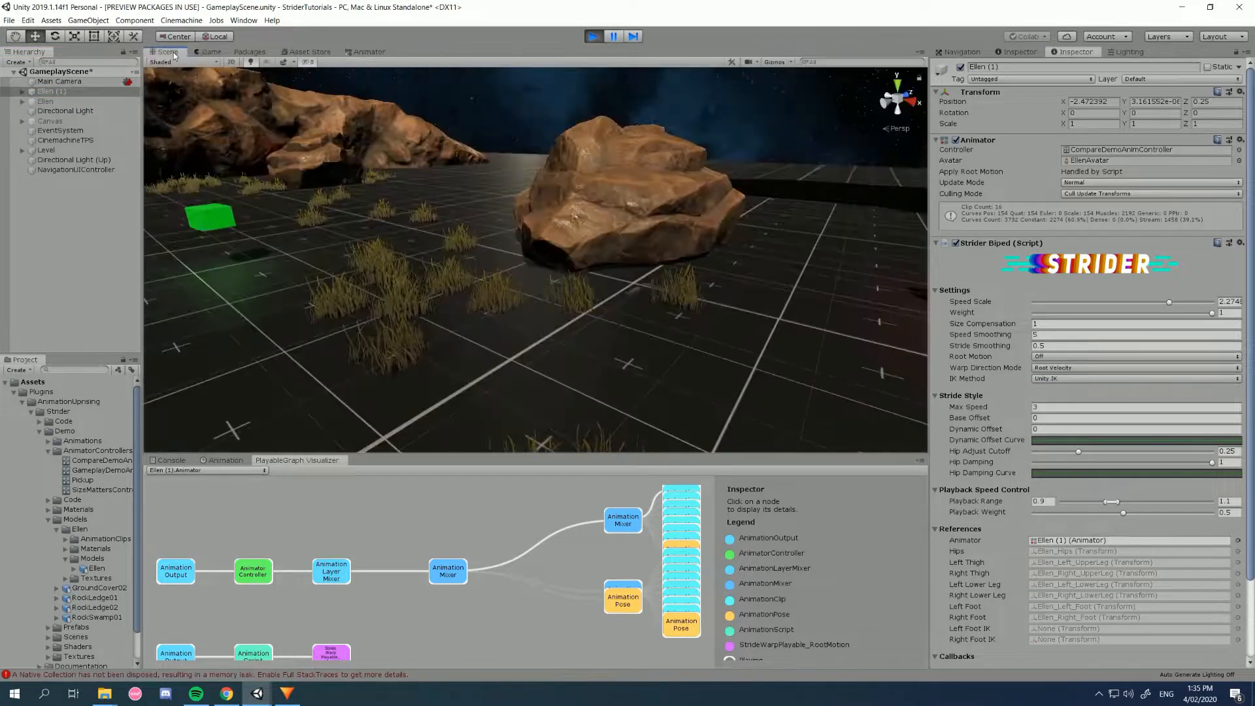
{"action": "left_click", "coordinate": [593, 37]}
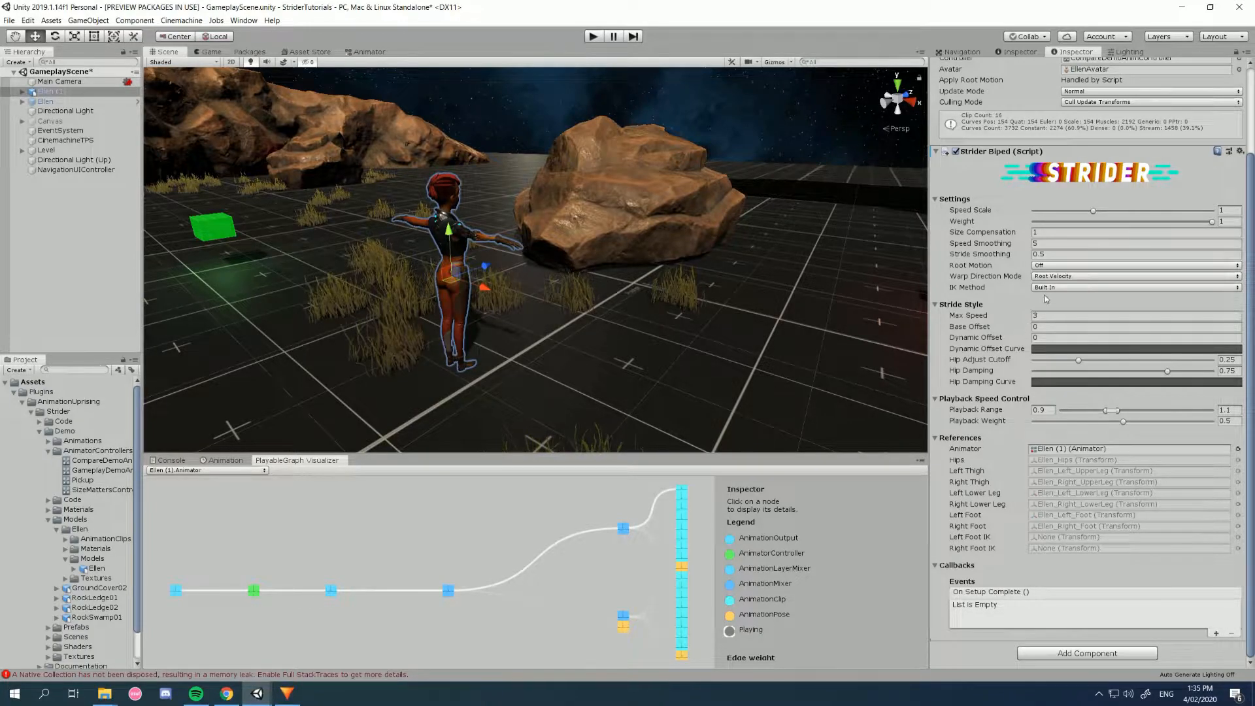
{"action": "left_click", "coordinate": [1133, 286]}
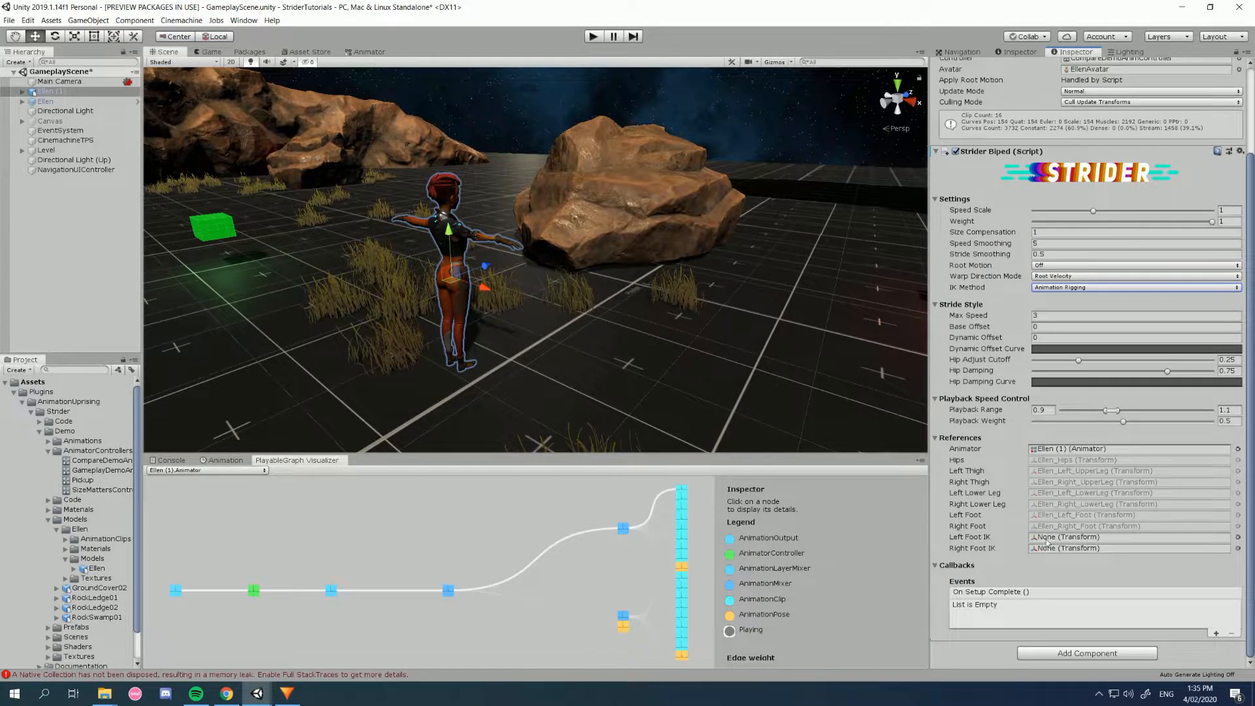
- Inspect the empty Right Foot IK reference and set the IK Method to Custom
{"action": "left_click", "coordinate": [1128, 548]}
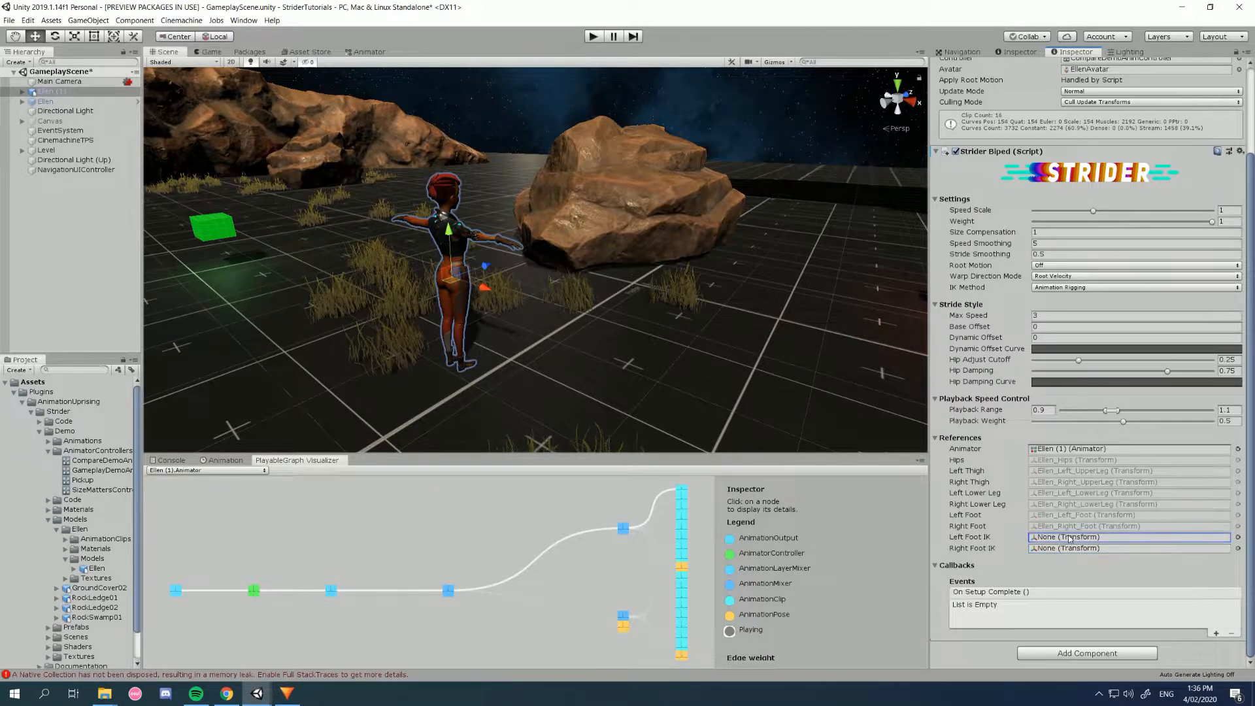
{"action": "left_click", "coordinate": [1128, 548]}
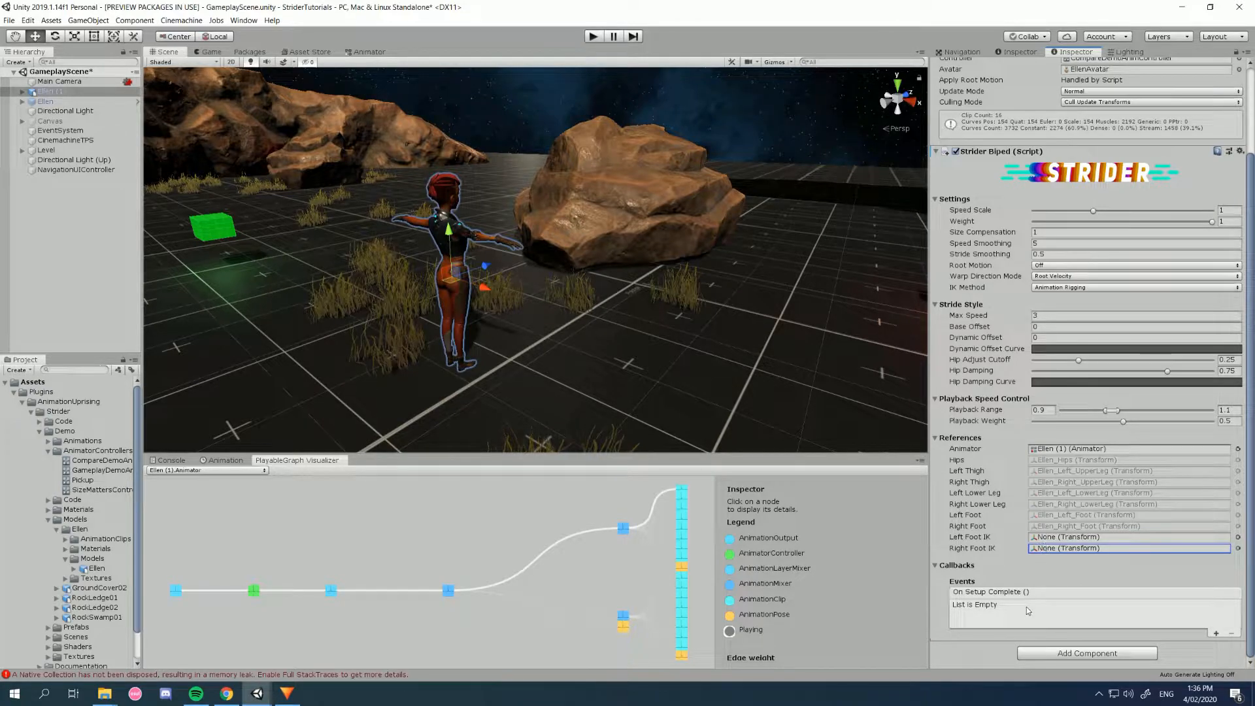
{"action": "left_click", "coordinate": [1216, 633]}
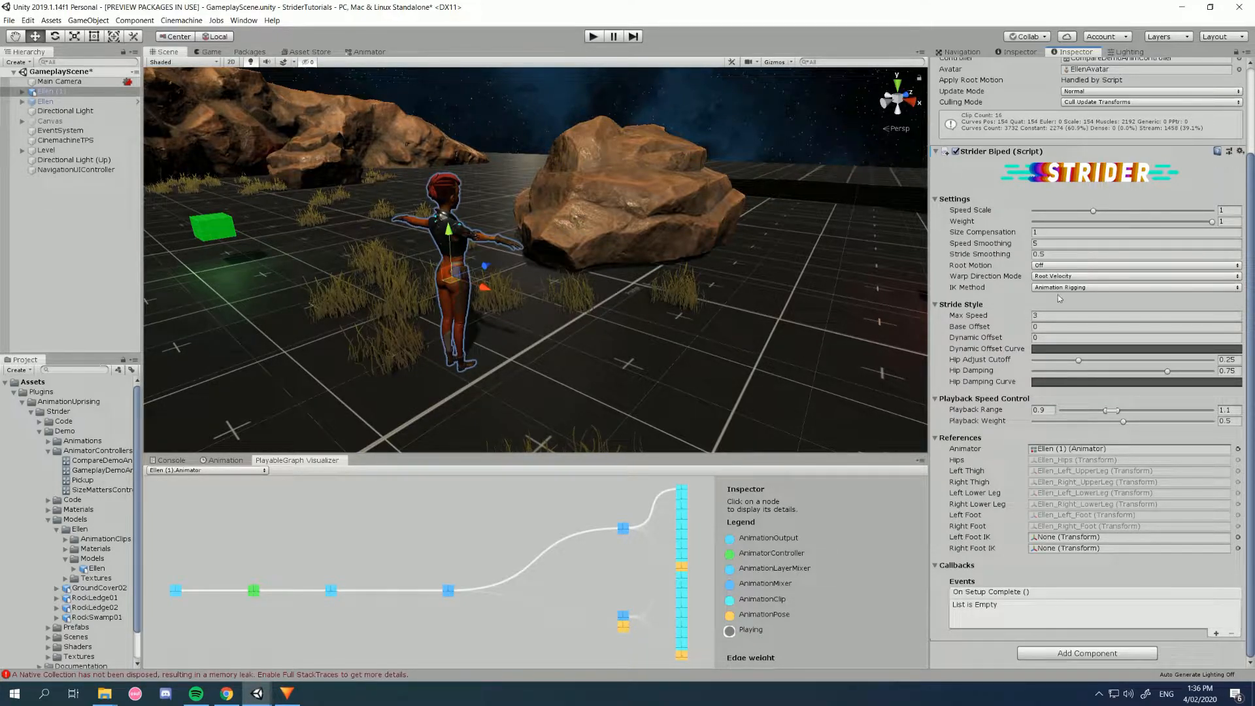
{"action": "left_click", "coordinate": [1135, 286]}
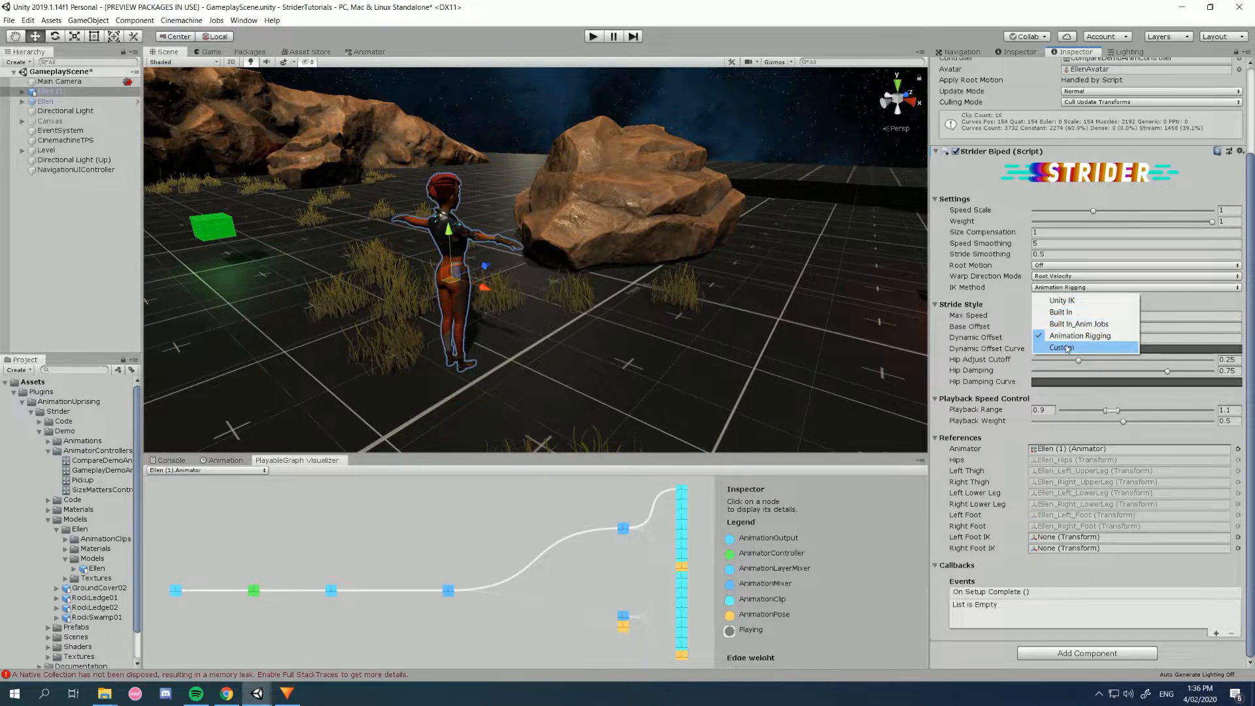
{"action": "left_click", "coordinate": [1061, 348]}
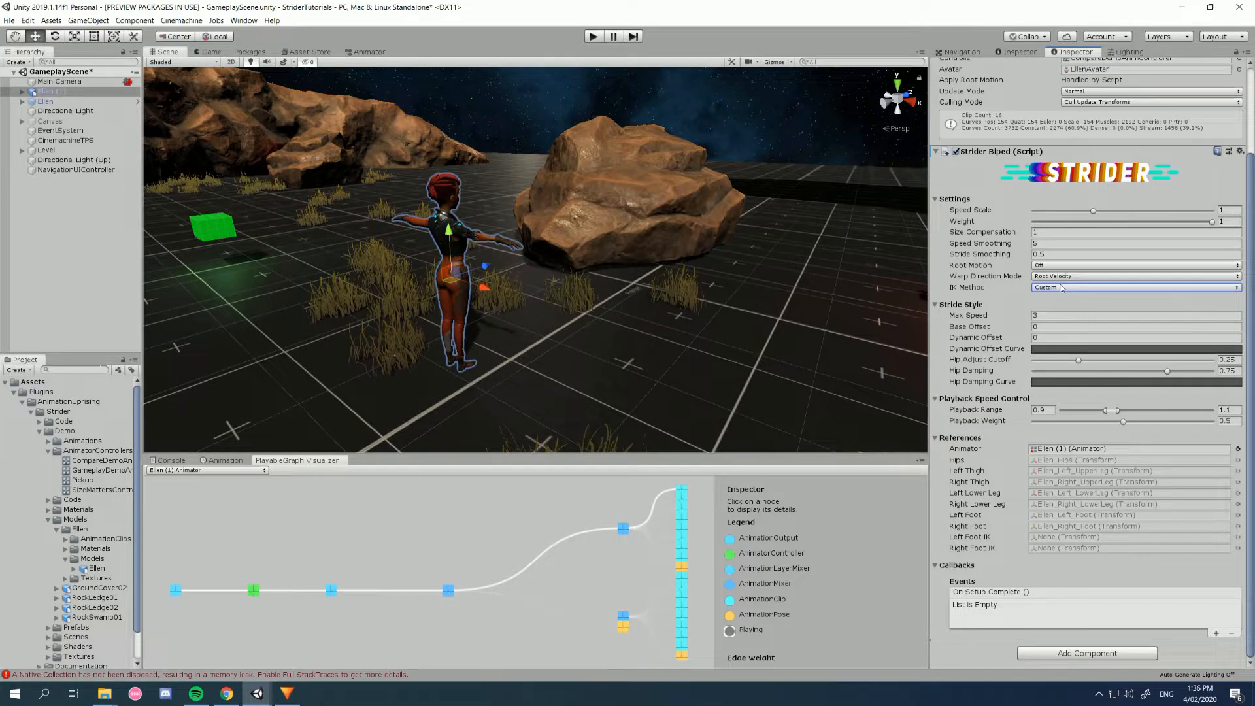
- Set the Strider Biped IK Method to Built In and run the scene in Play mode
{"action": "left_click", "coordinate": [1134, 287]}
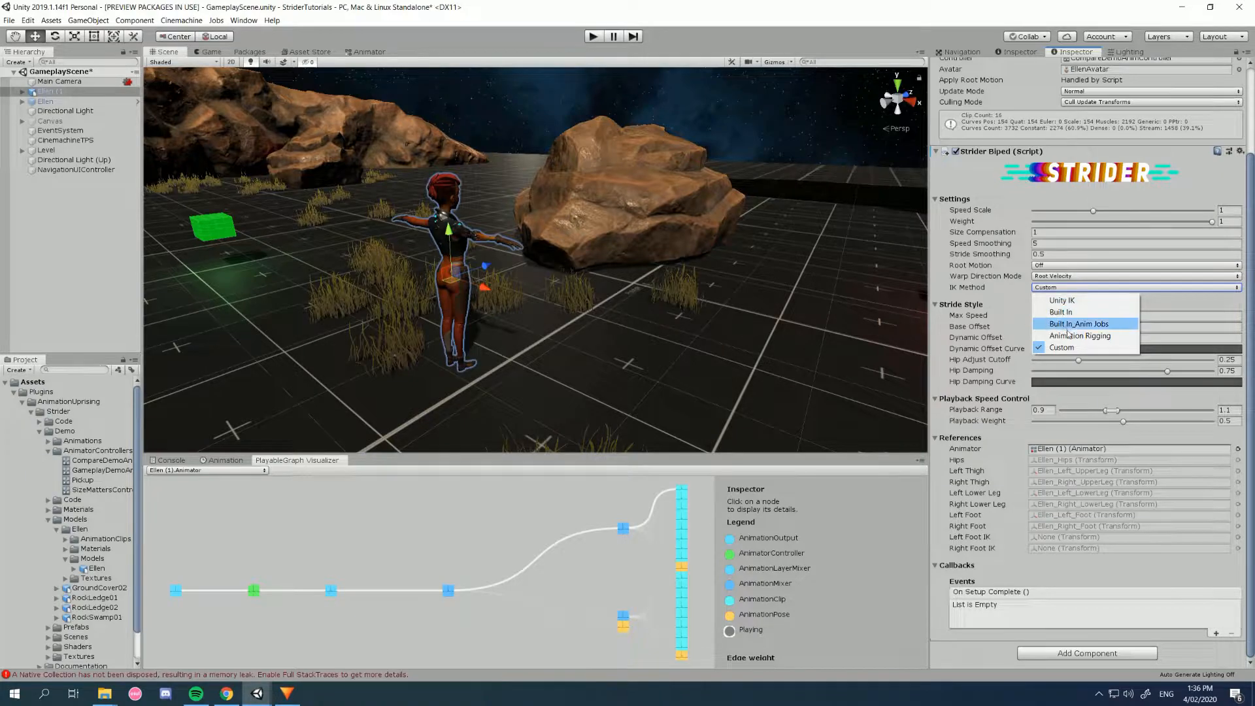
{"action": "mouse_move", "coordinate": [1072, 348]}
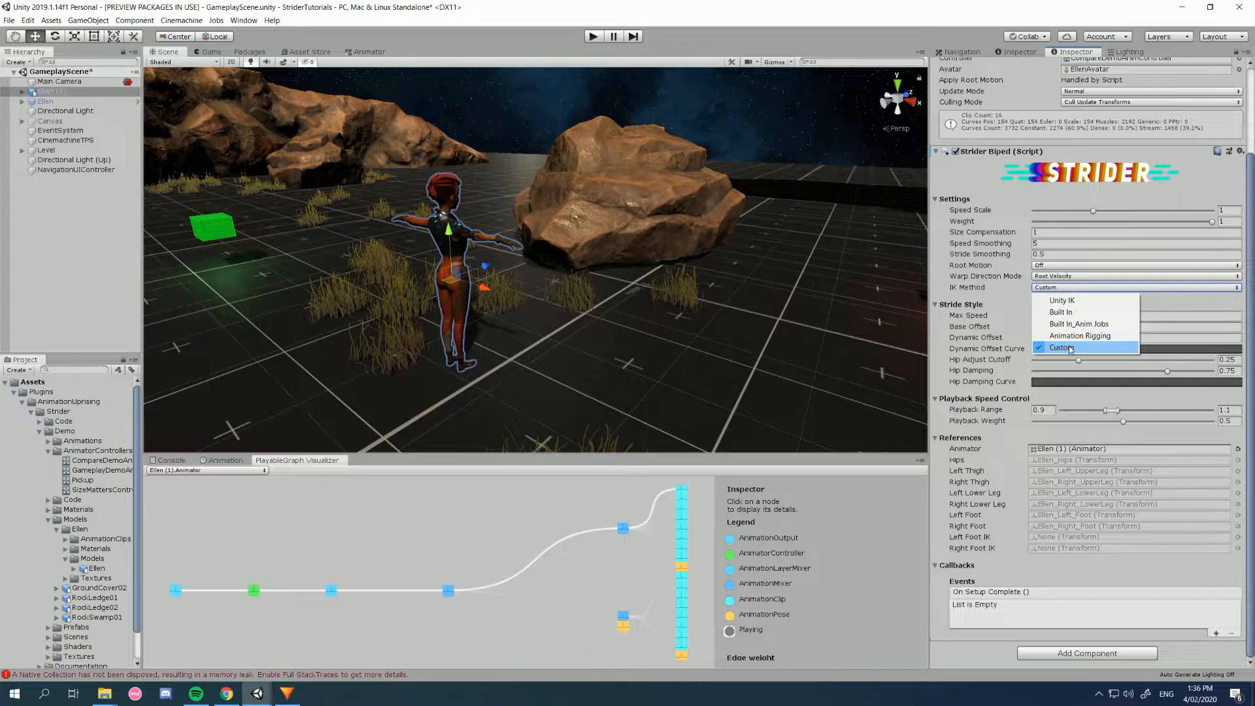
{"action": "mouse_move", "coordinate": [1080, 336]}
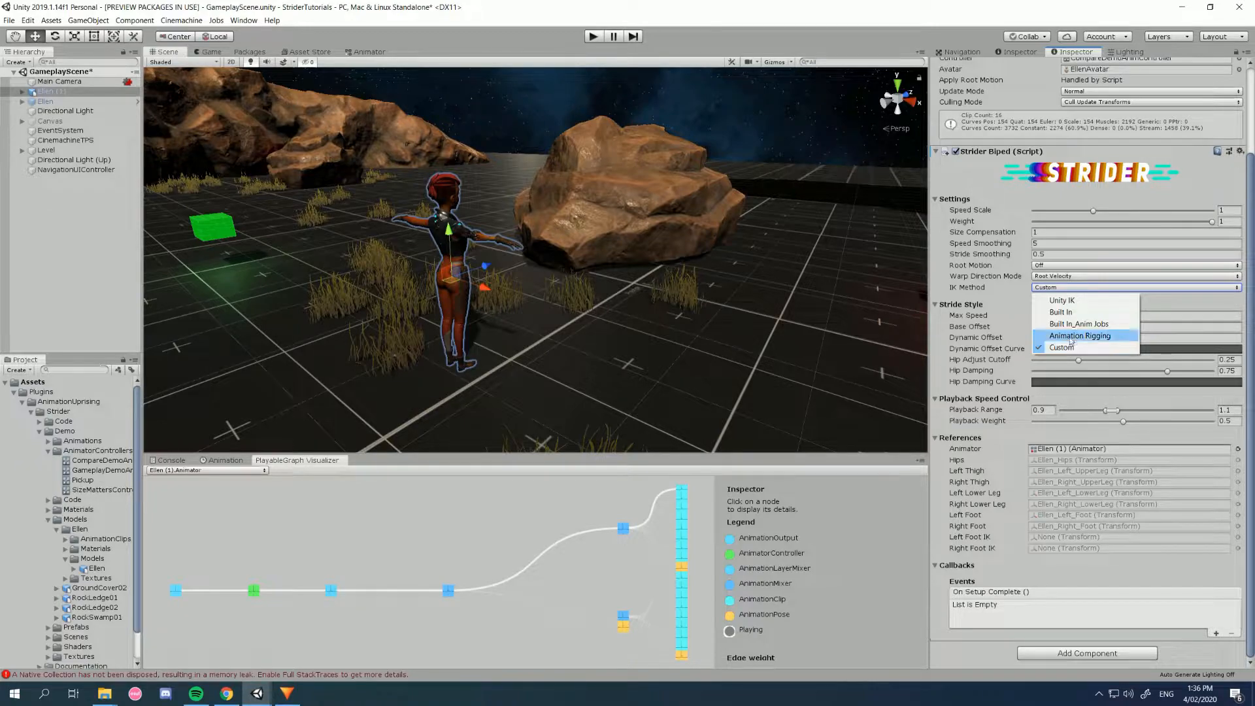
{"action": "mouse_move", "coordinate": [1060, 311]}
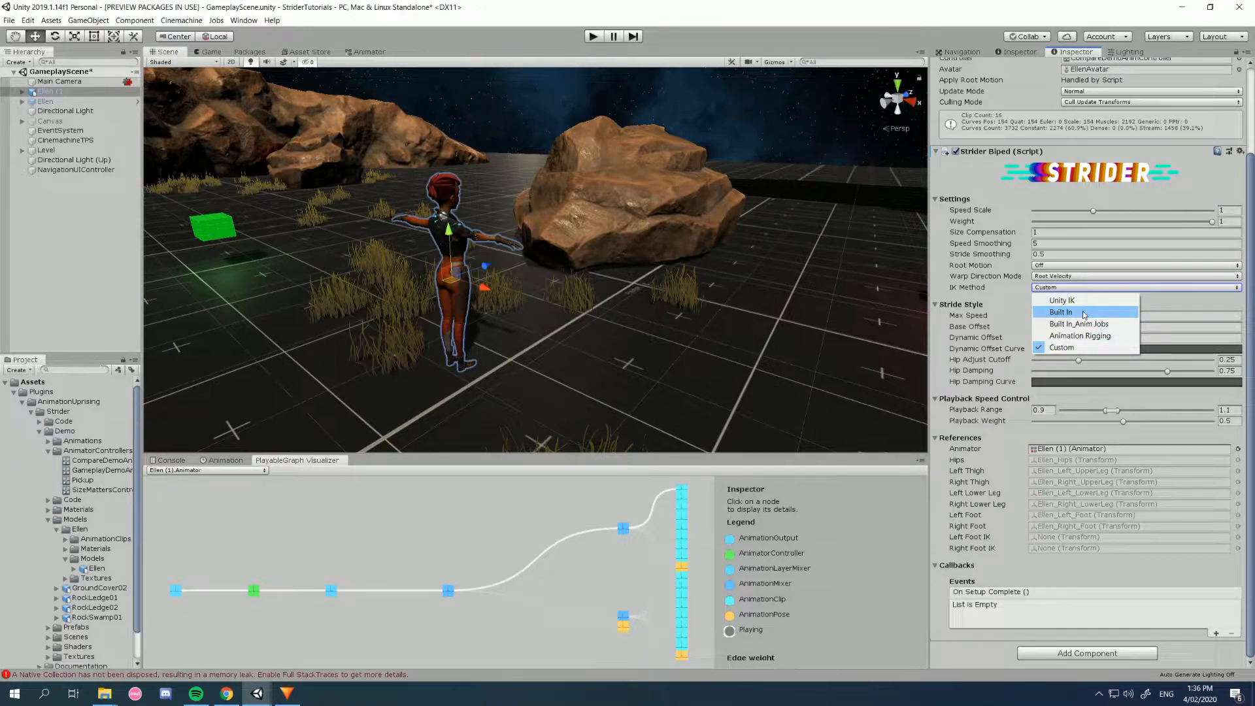
{"action": "left_click", "coordinate": [1061, 311]}
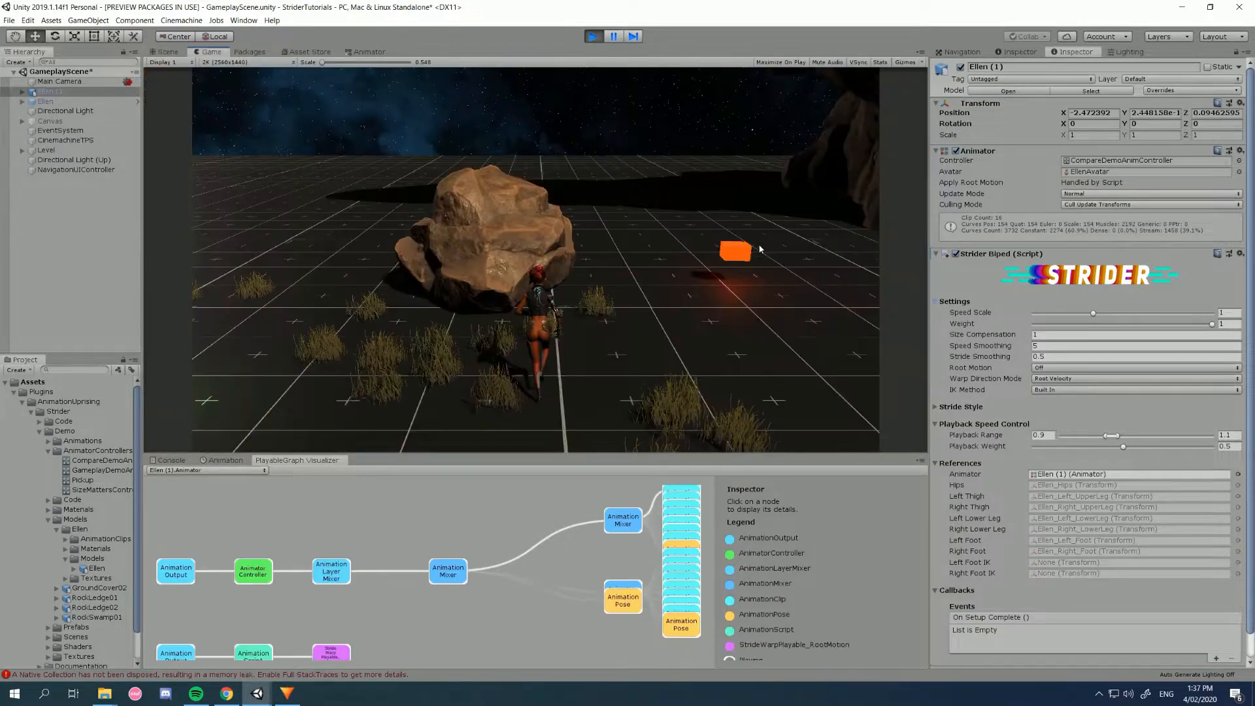
- Watch Ellen in the Scene view and raise Speed Scale to about 1.77
{"action": "left_click", "coordinate": [167, 51]}
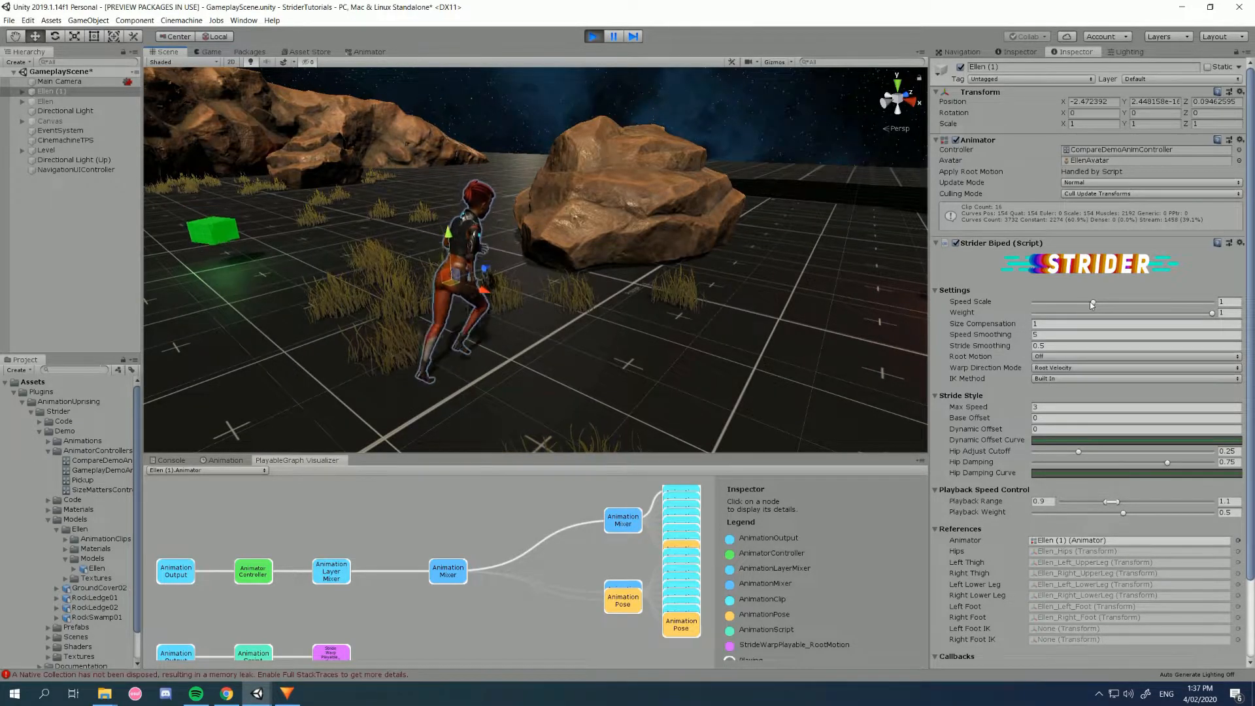
{"action": "left_click_drag", "start_coordinate": [1093, 304], "coordinate": [1091, 305]}
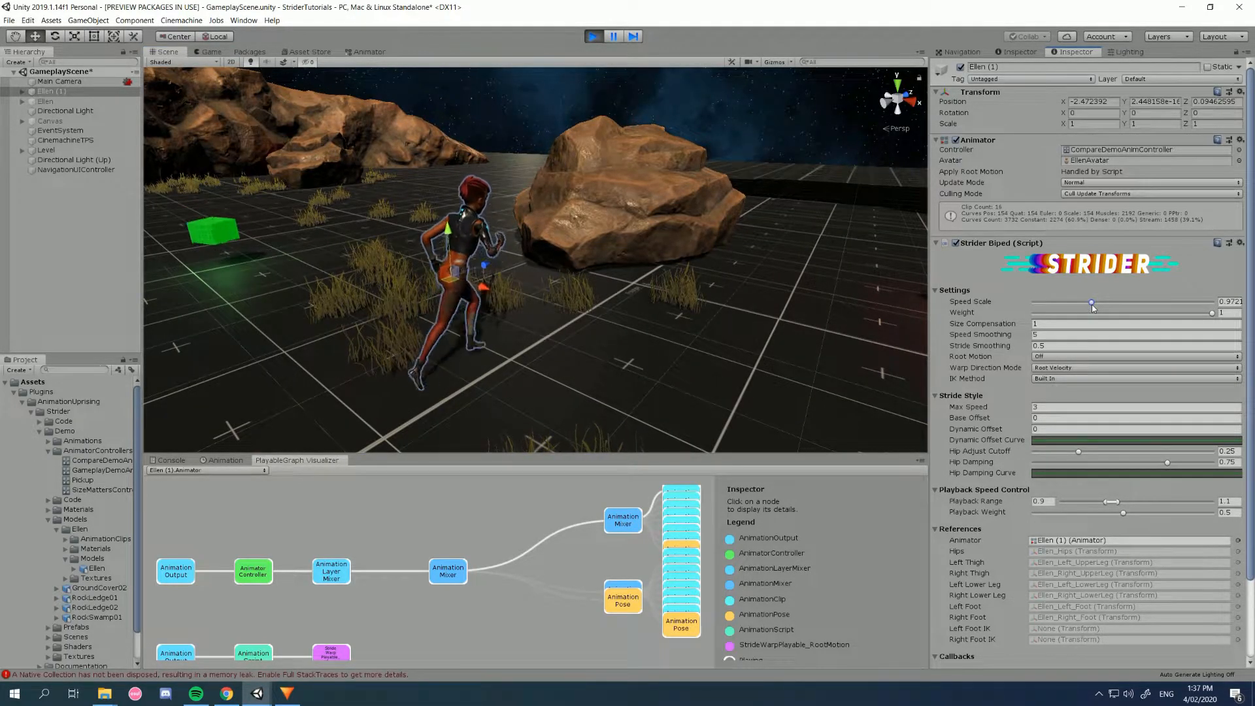
{"action": "left_click_drag", "start_coordinate": [1091, 302], "coordinate": [1138, 302]}
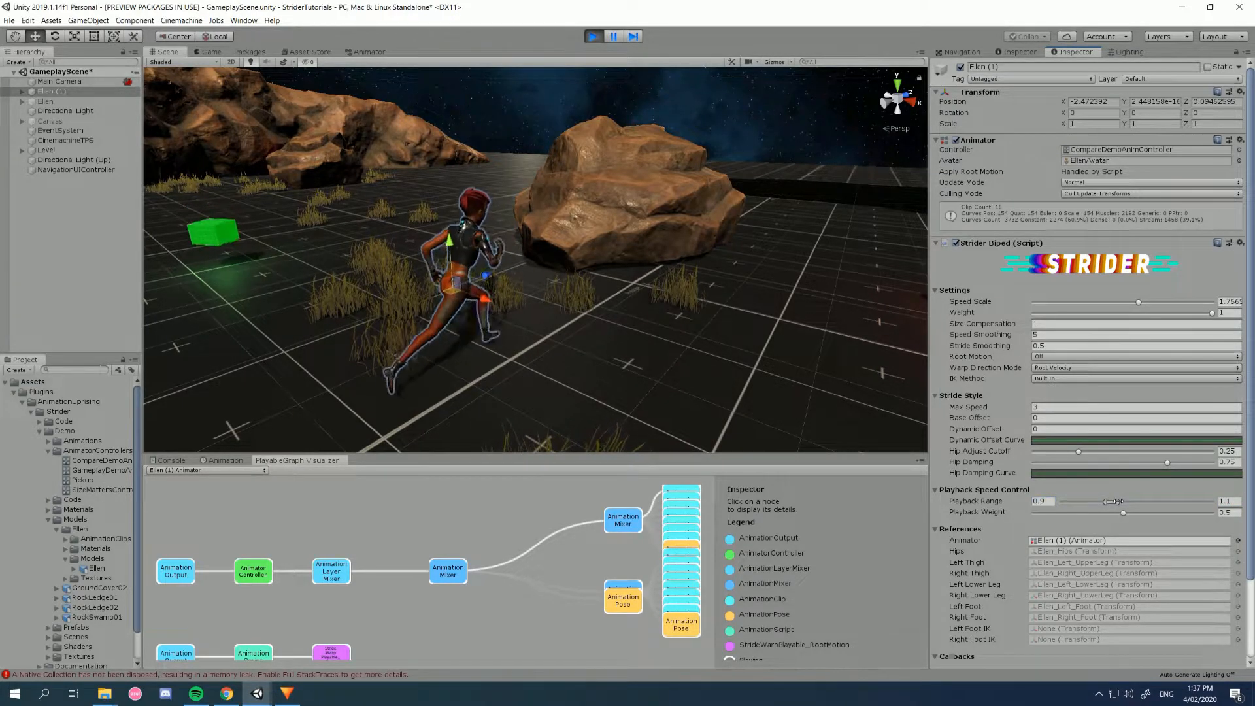
{"action": "left_click_drag", "start_coordinate": [1120, 502], "coordinate": [1128, 502]}
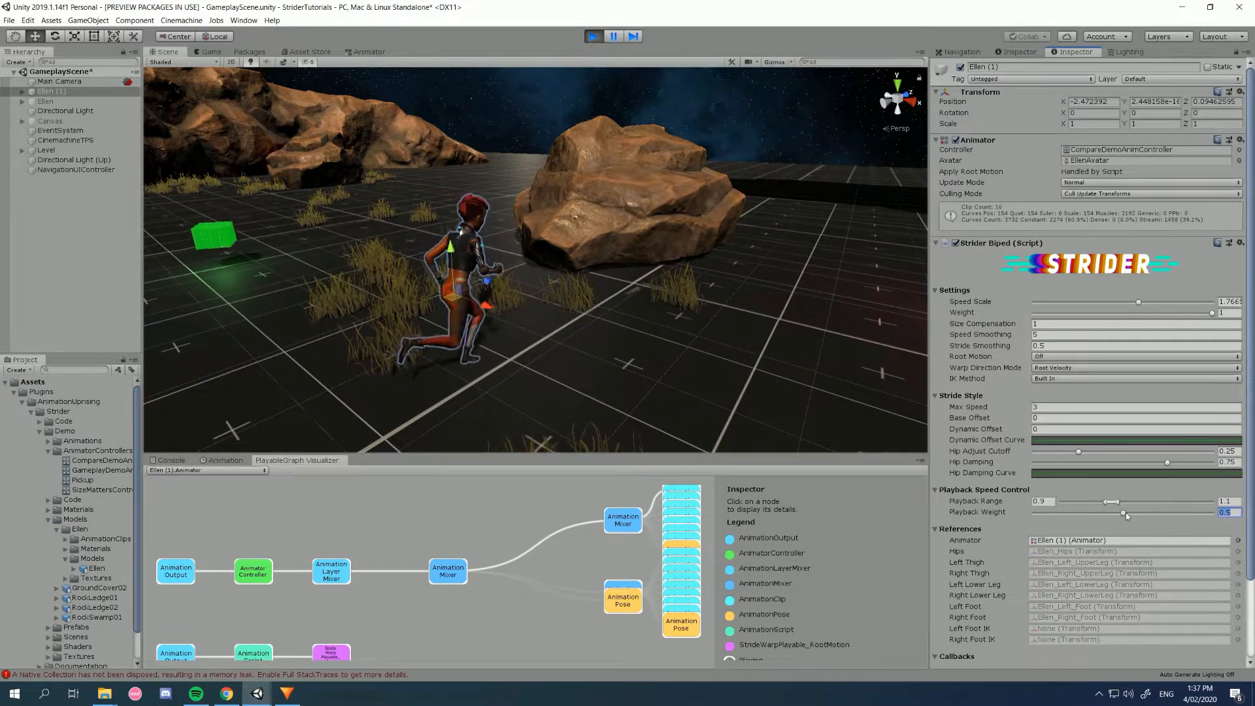
- Fold away the Strider Biped References section, leaving the Callbacks events visible
{"action": "left_click_drag", "start_coordinate": [1123, 512], "coordinate": [1196, 513]}
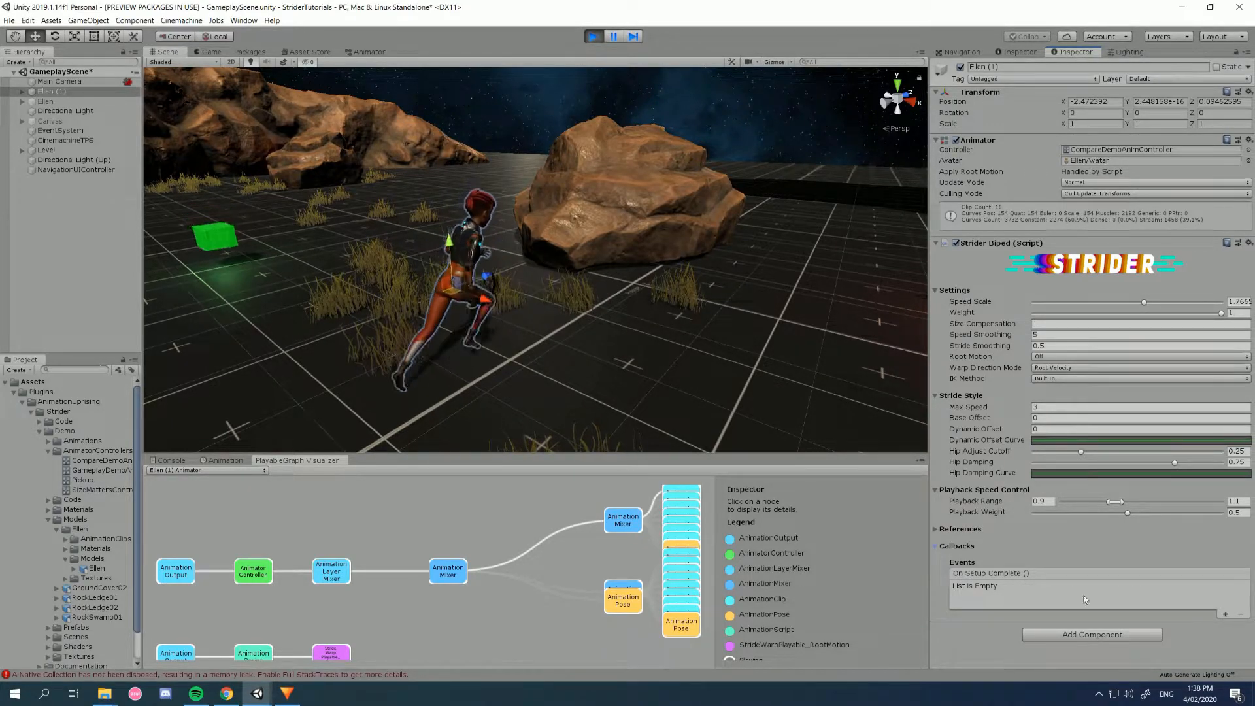
- Fold the Callbacks and Playback Speed Control sections and swing Speed Scale between about 2.8 and 1
{"action": "left_click", "coordinate": [936, 545]}
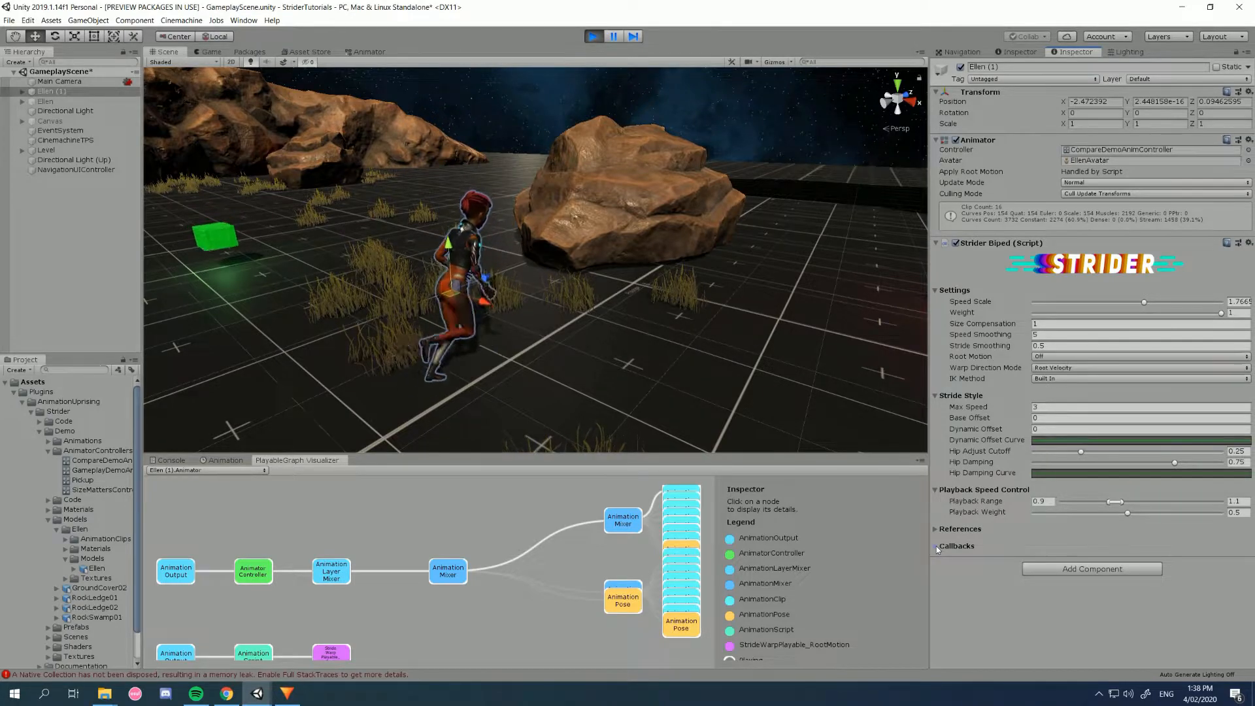
{"action": "left_click", "coordinate": [936, 489]}
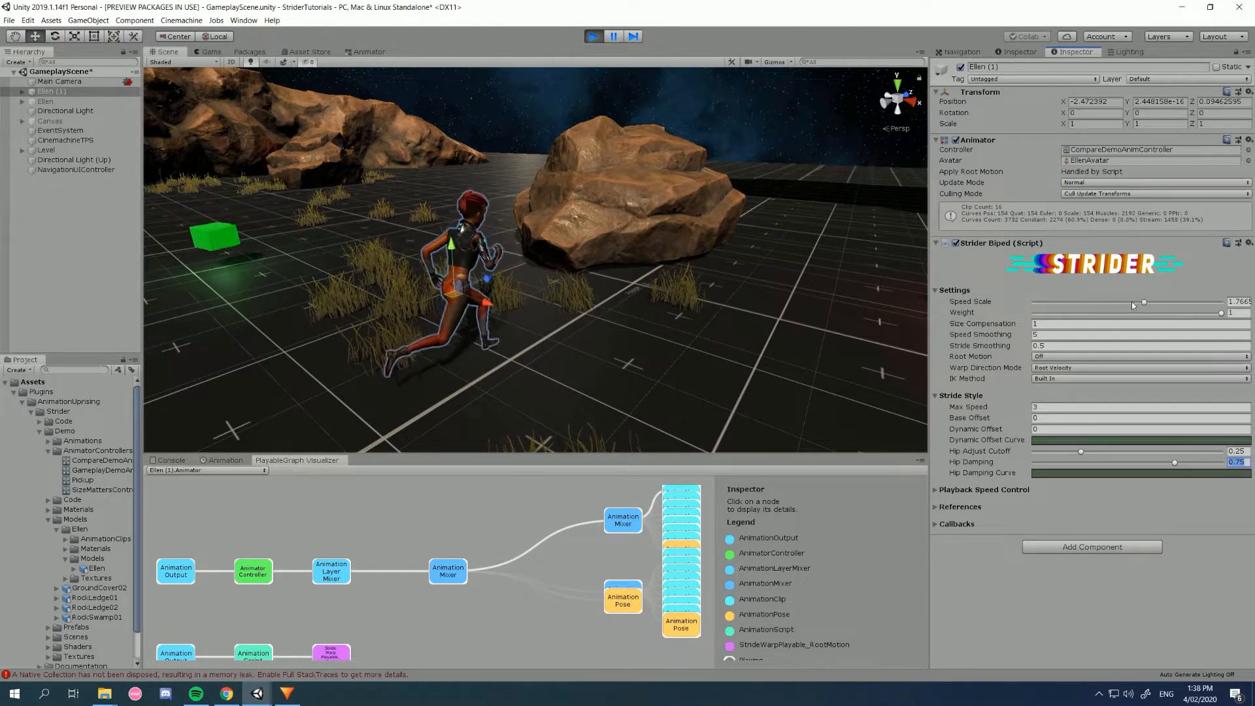
{"action": "left_click_drag", "start_coordinate": [1143, 302], "coordinate": [1206, 302]}
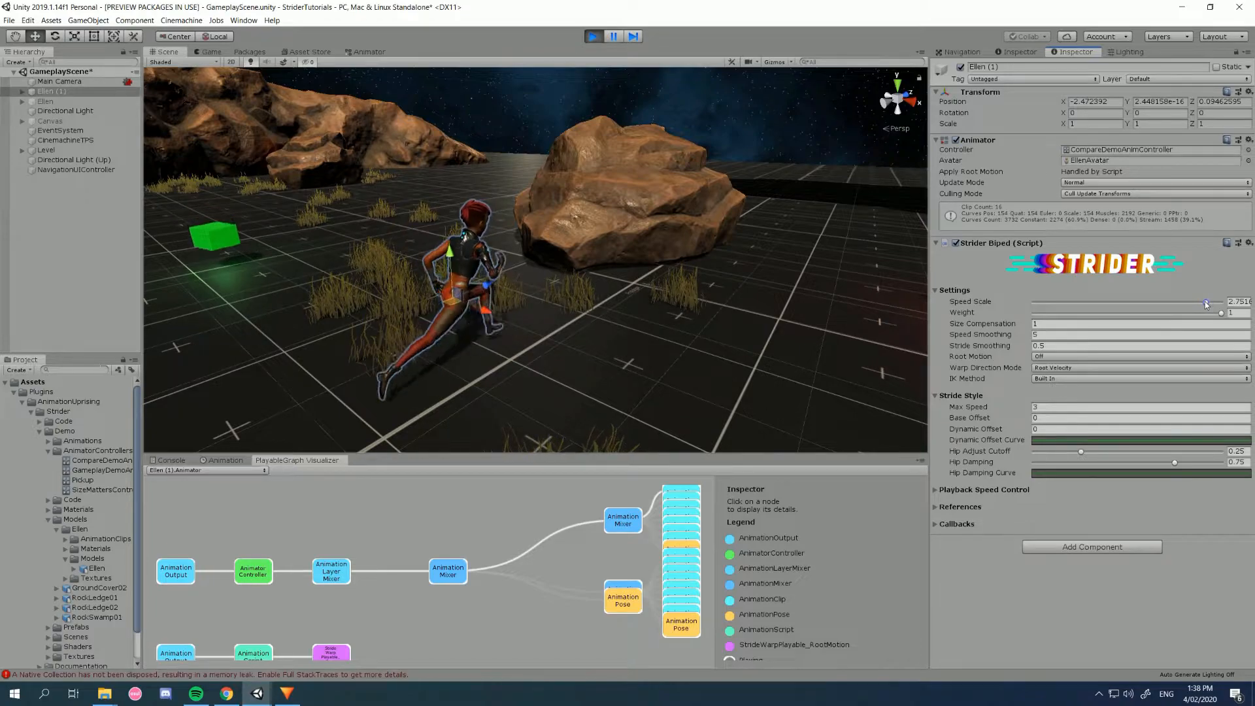
{"action": "left_click_drag", "start_coordinate": [1217, 302], "coordinate": [1207, 302]}
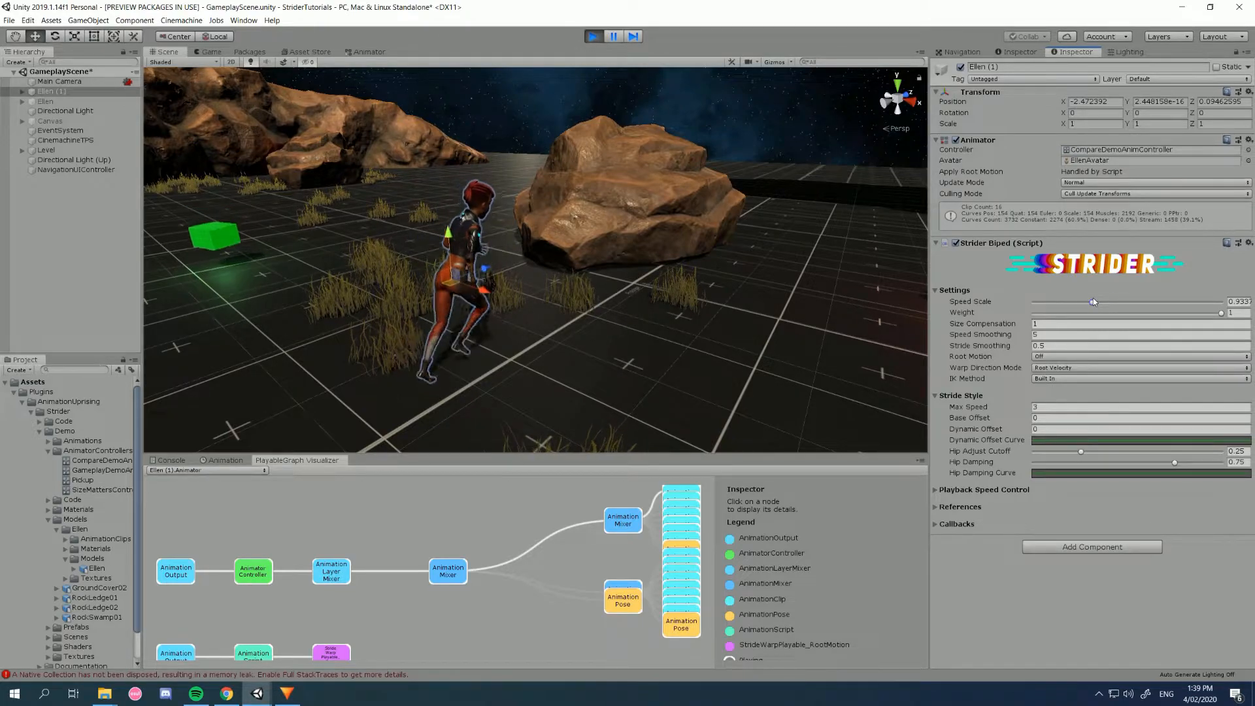
{"action": "left_click_drag", "start_coordinate": [1093, 302], "coordinate": [1187, 301]}
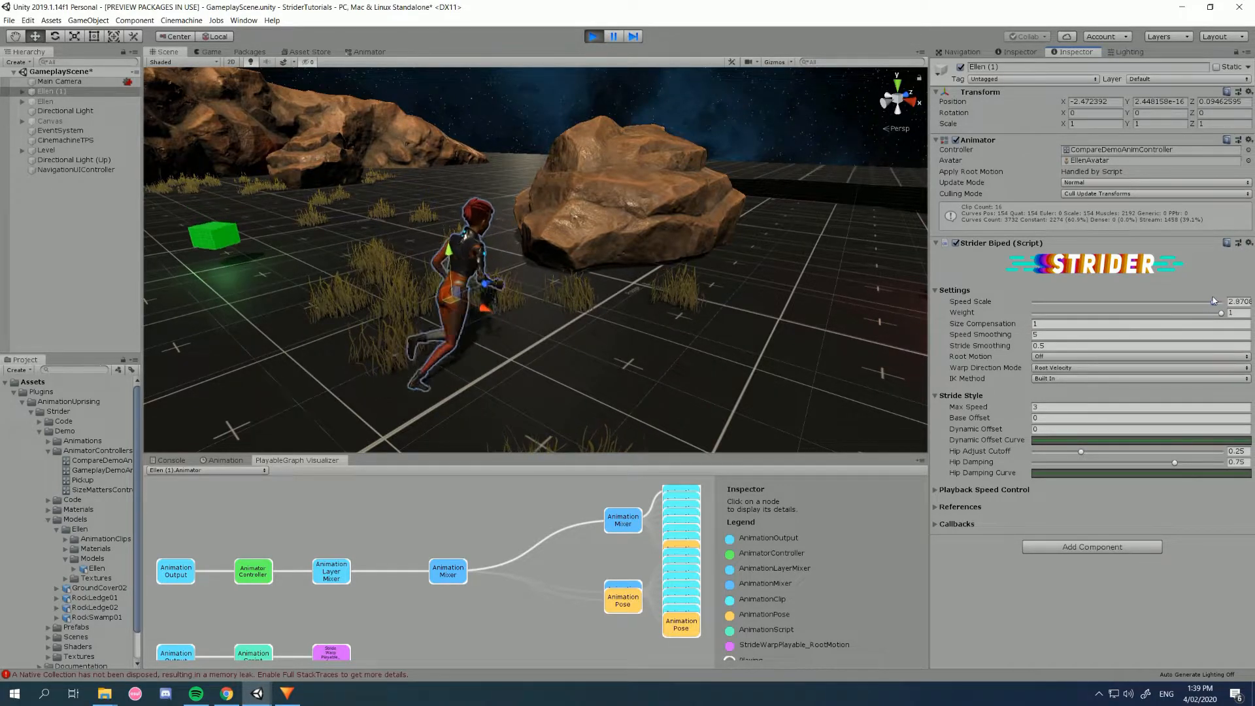
- Sweep Speed Scale between roughly 0.55 and 2.8, settling it at 1.5
{"action": "left_click_drag", "start_coordinate": [1213, 301], "coordinate": [1087, 301]}
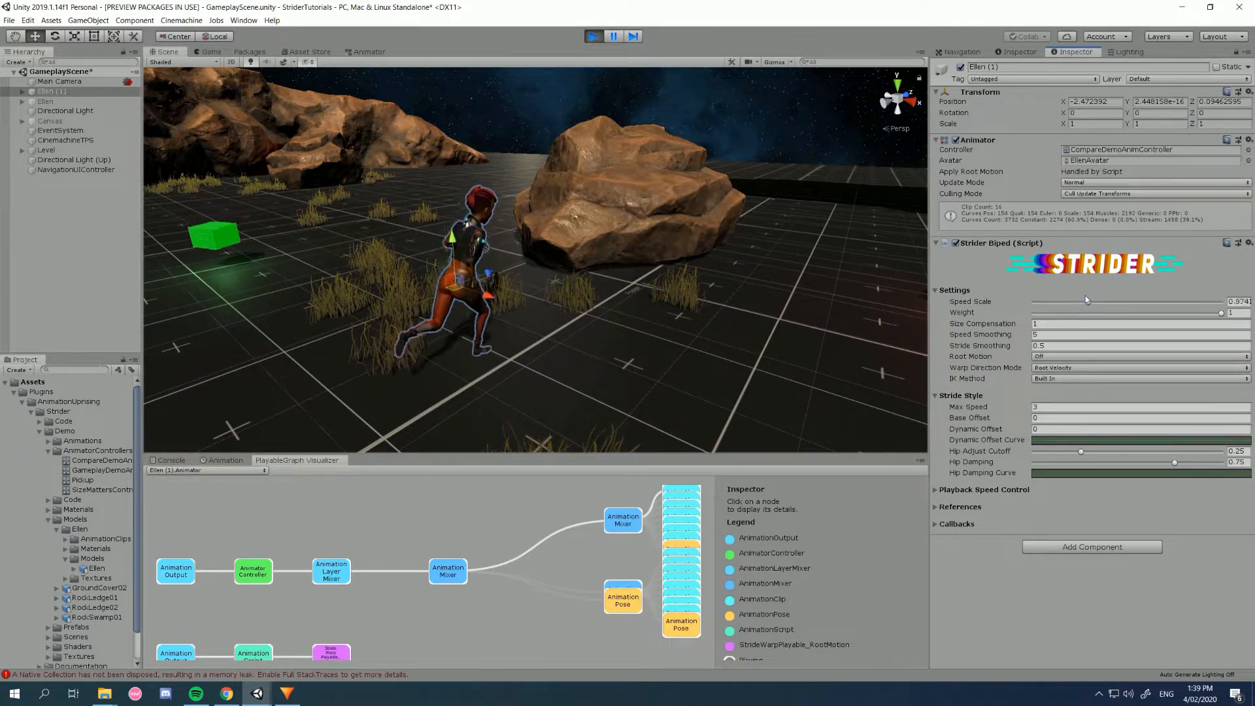
{"action": "left_click_drag", "start_coordinate": [1087, 302], "coordinate": [1068, 302]}
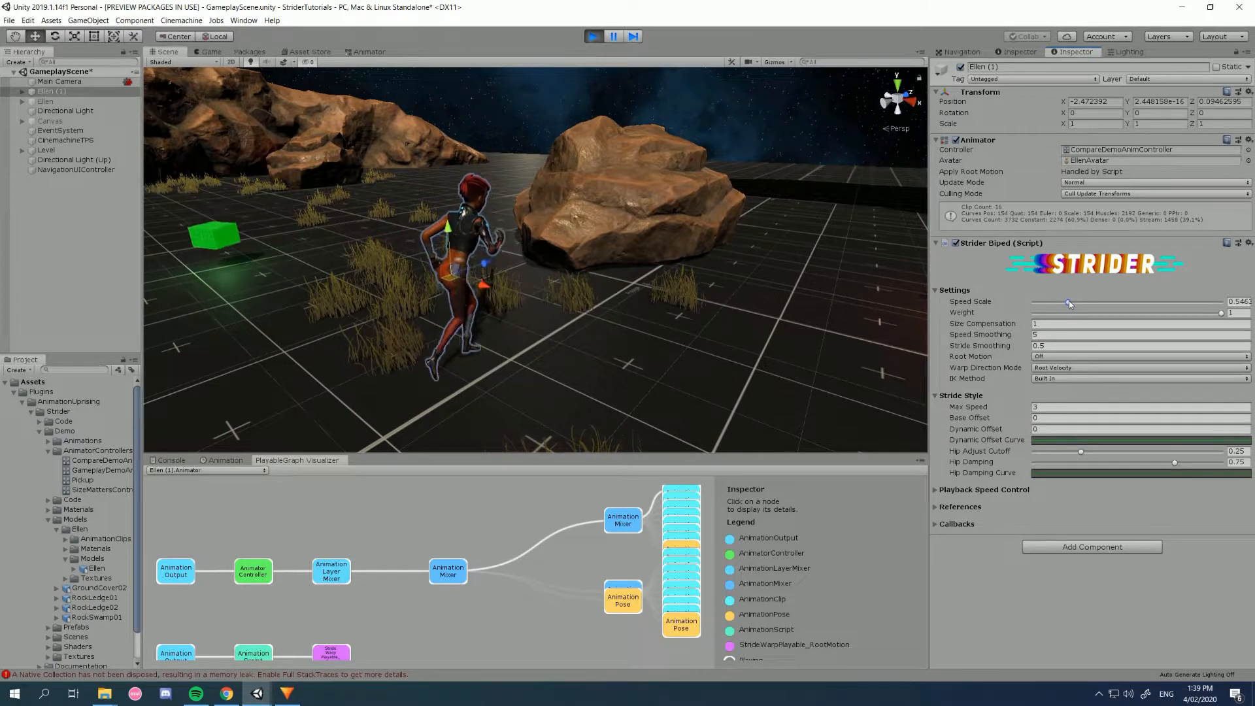
{"action": "left_click_drag", "start_coordinate": [1068, 302], "coordinate": [1167, 302]}
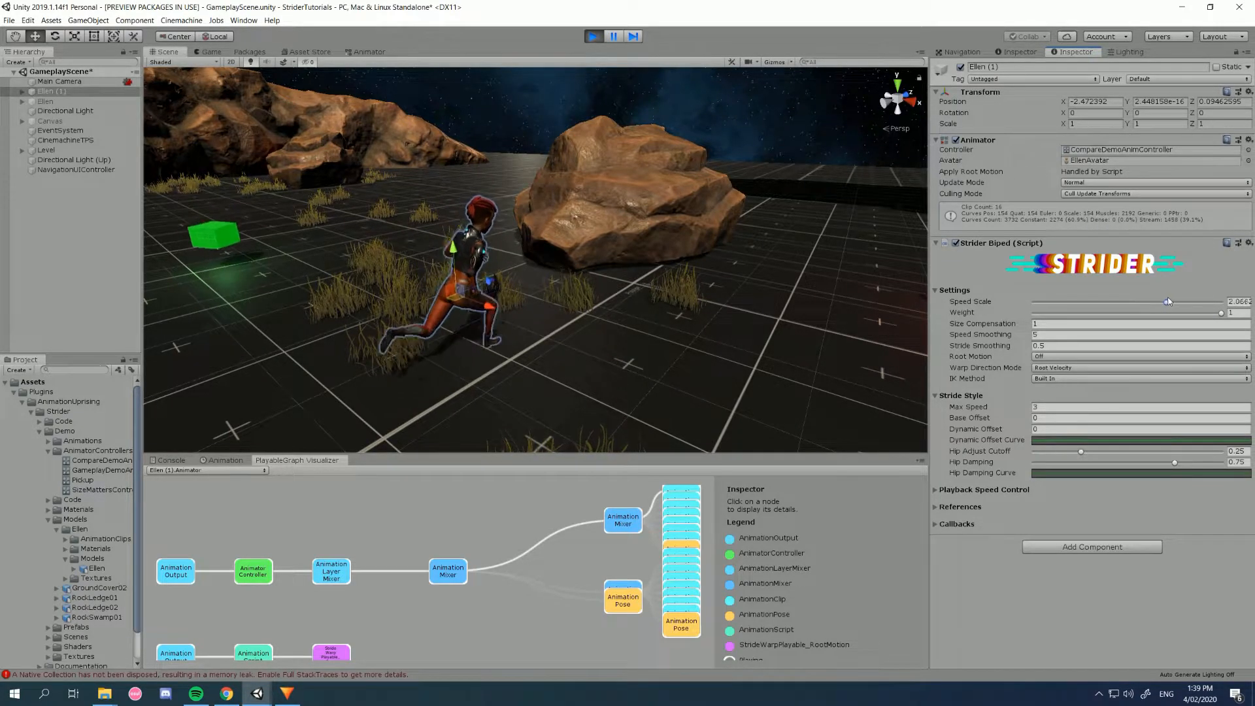
{"action": "left_click_drag", "start_coordinate": [1168, 302], "coordinate": [1211, 302]}
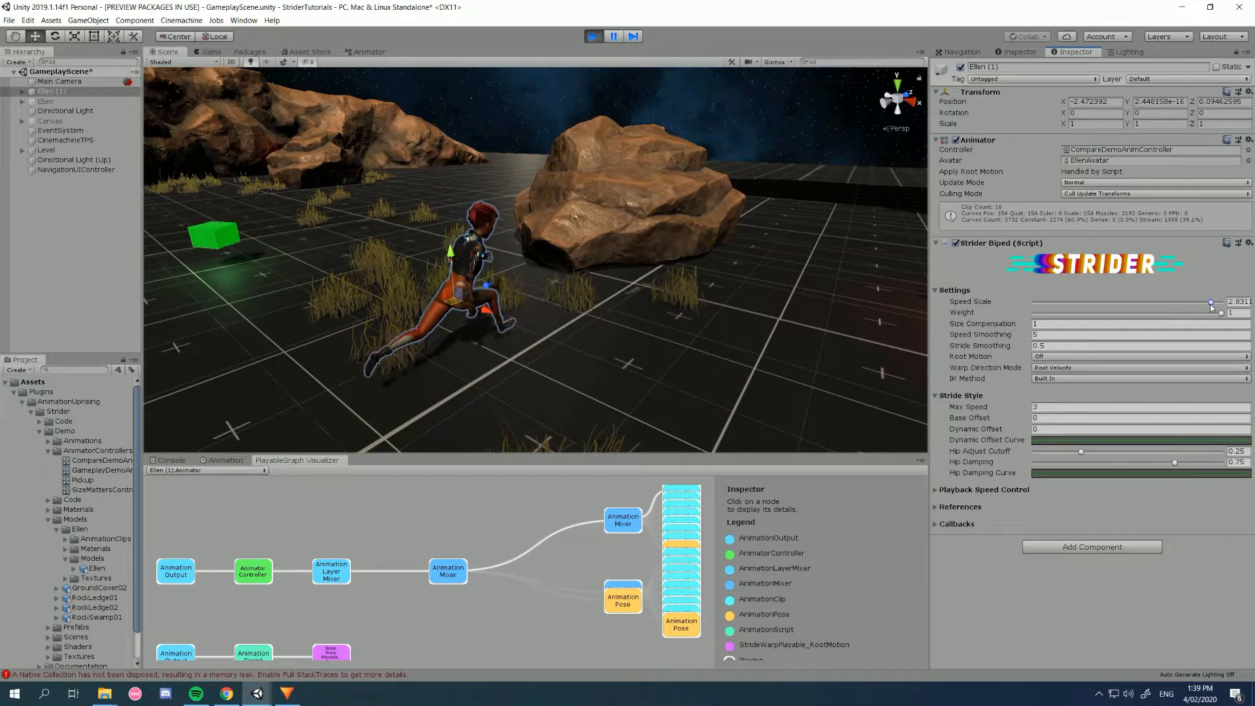
{"action": "left_click_drag", "start_coordinate": [1210, 302], "coordinate": [1089, 302]}
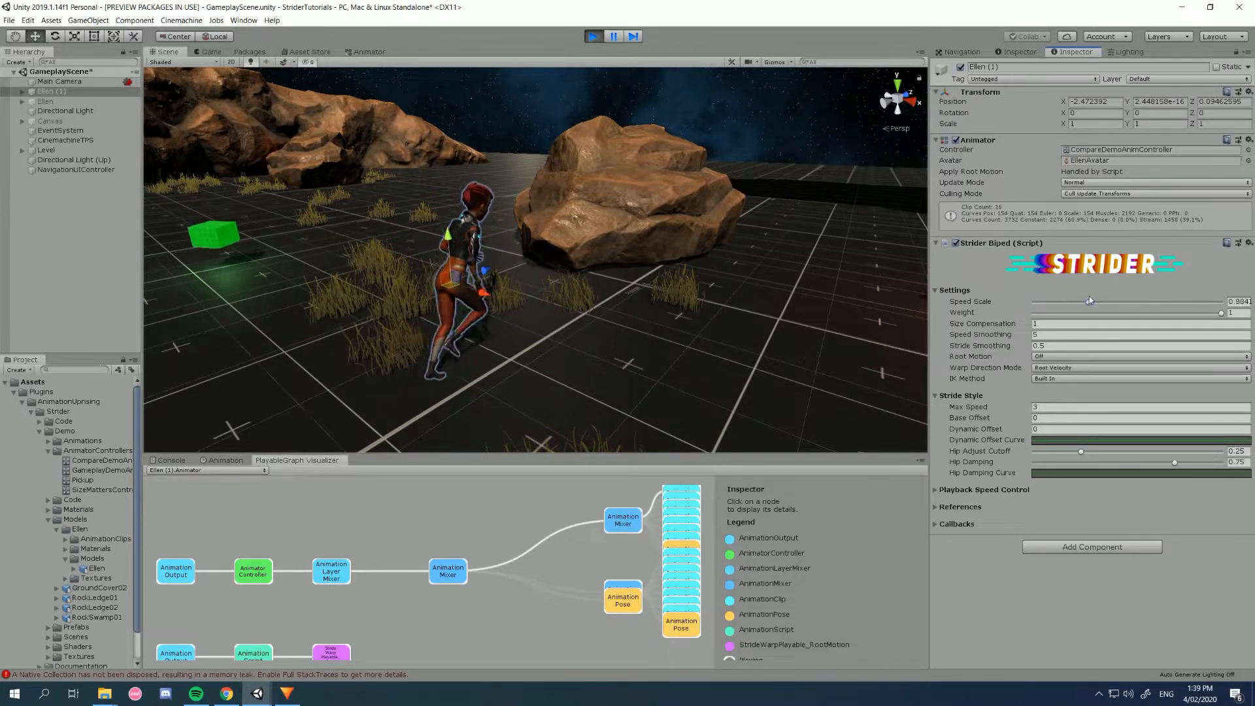
{"action": "left_click_drag", "start_coordinate": [1088, 302], "coordinate": [1127, 302]}
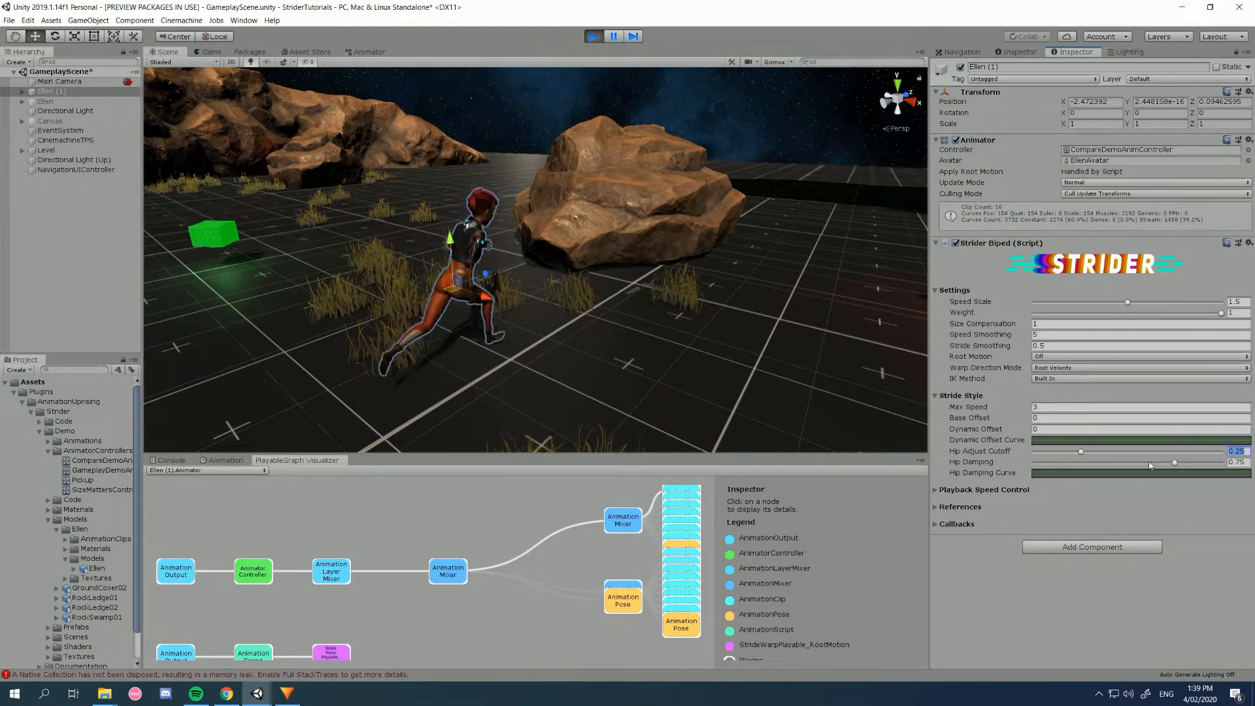
- Lower Hip Adjust Cutoff from about 0.3 to 0.15 after briefly raising it near 0.94
{"action": "left_click_drag", "start_coordinate": [1082, 451], "coordinate": [1078, 455]}
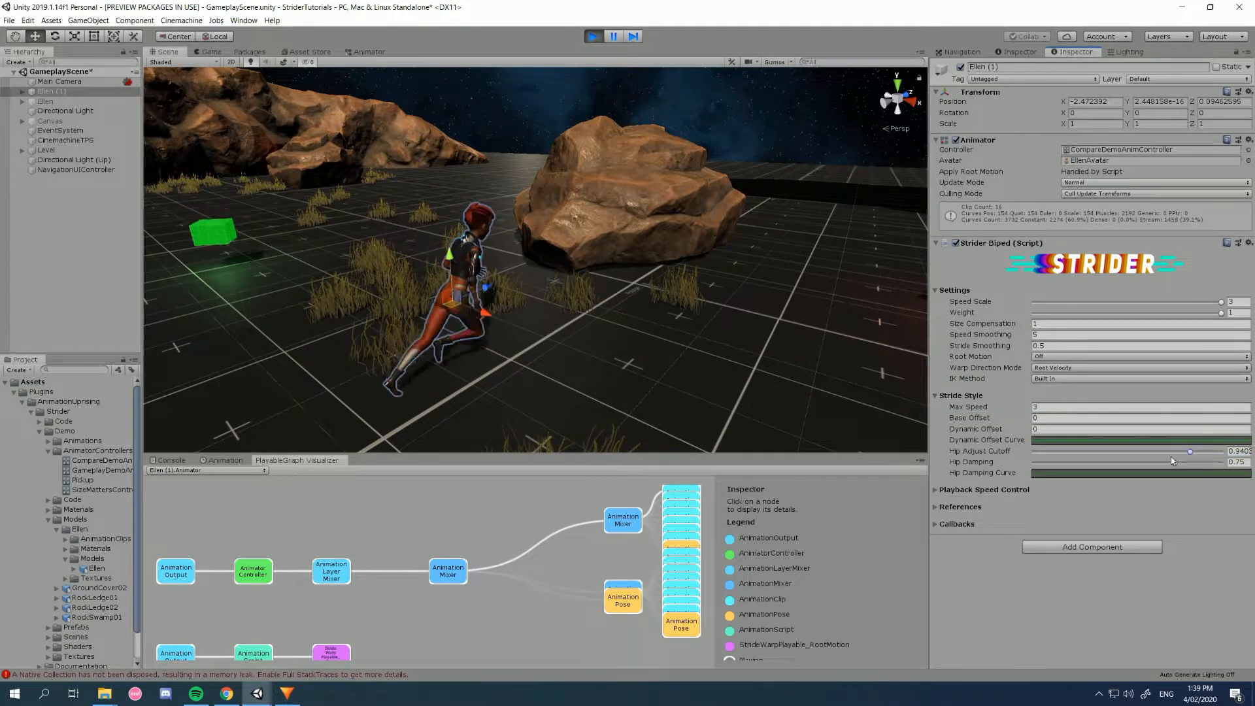
{"action": "left_click_drag", "start_coordinate": [1188, 456], "coordinate": [1089, 455]}
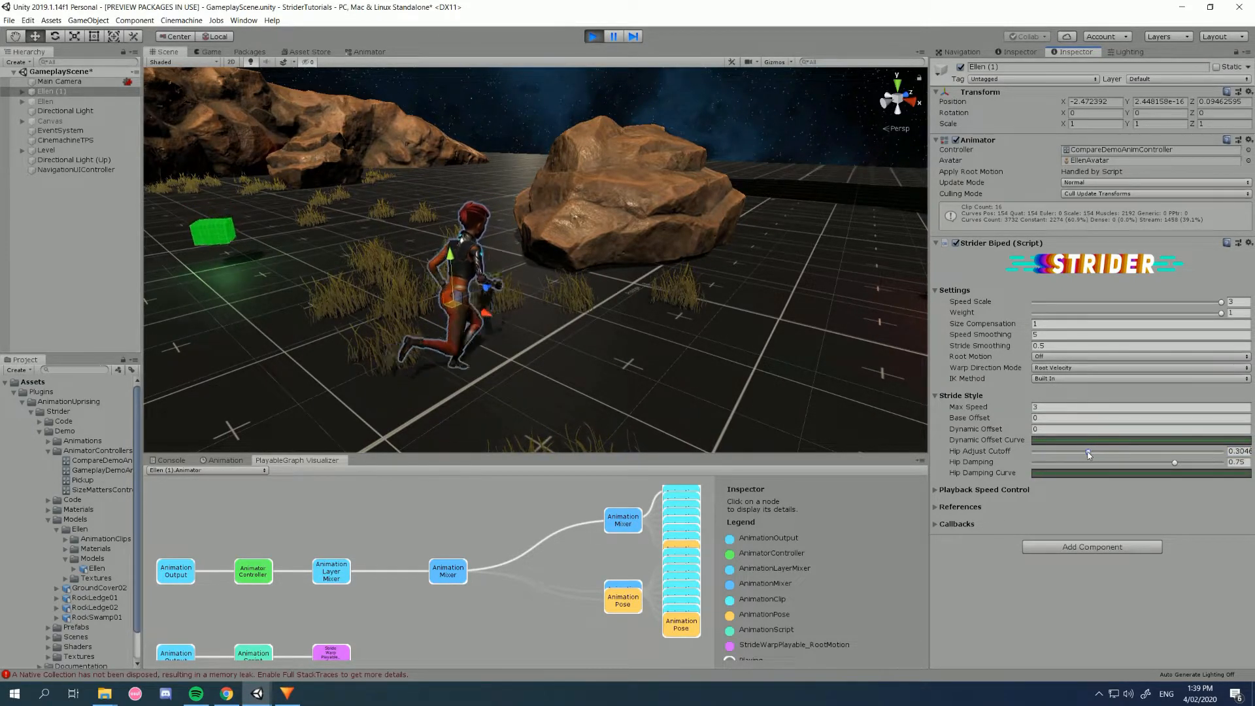
{"action": "left_click_drag", "start_coordinate": [1086, 454], "coordinate": [1081, 454]}
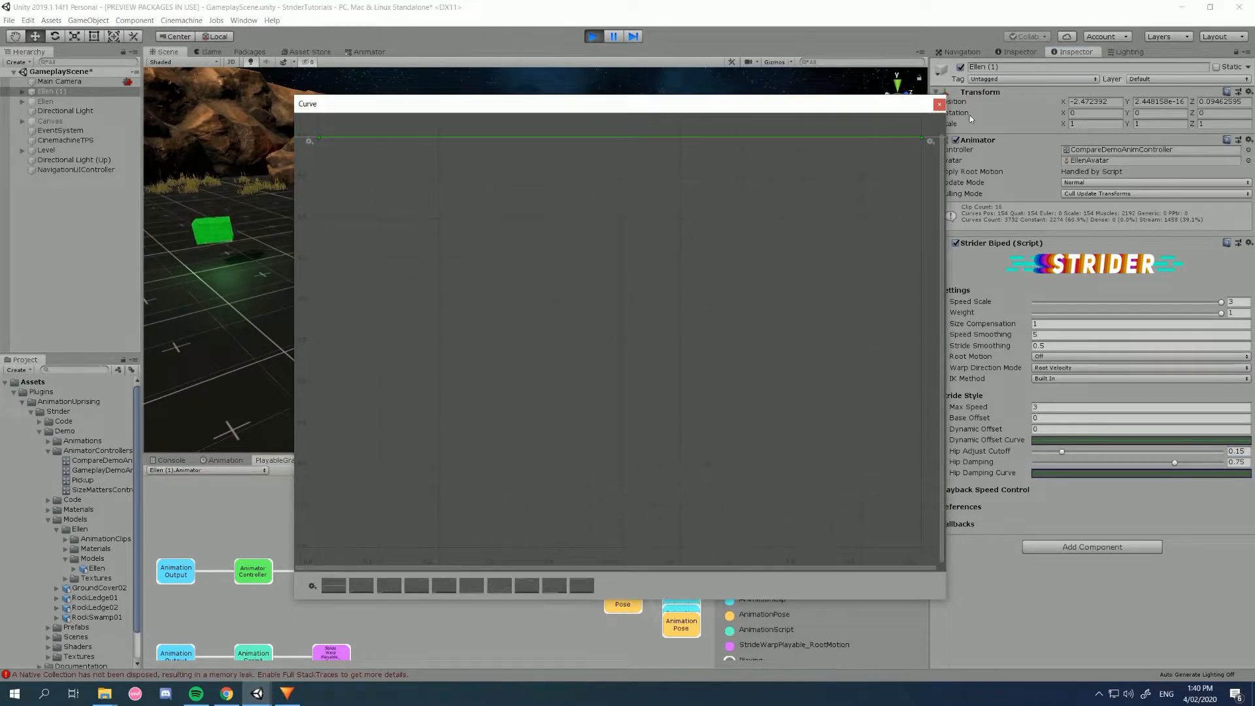
{"action": "mouse_move", "coordinate": [1145, 483]}
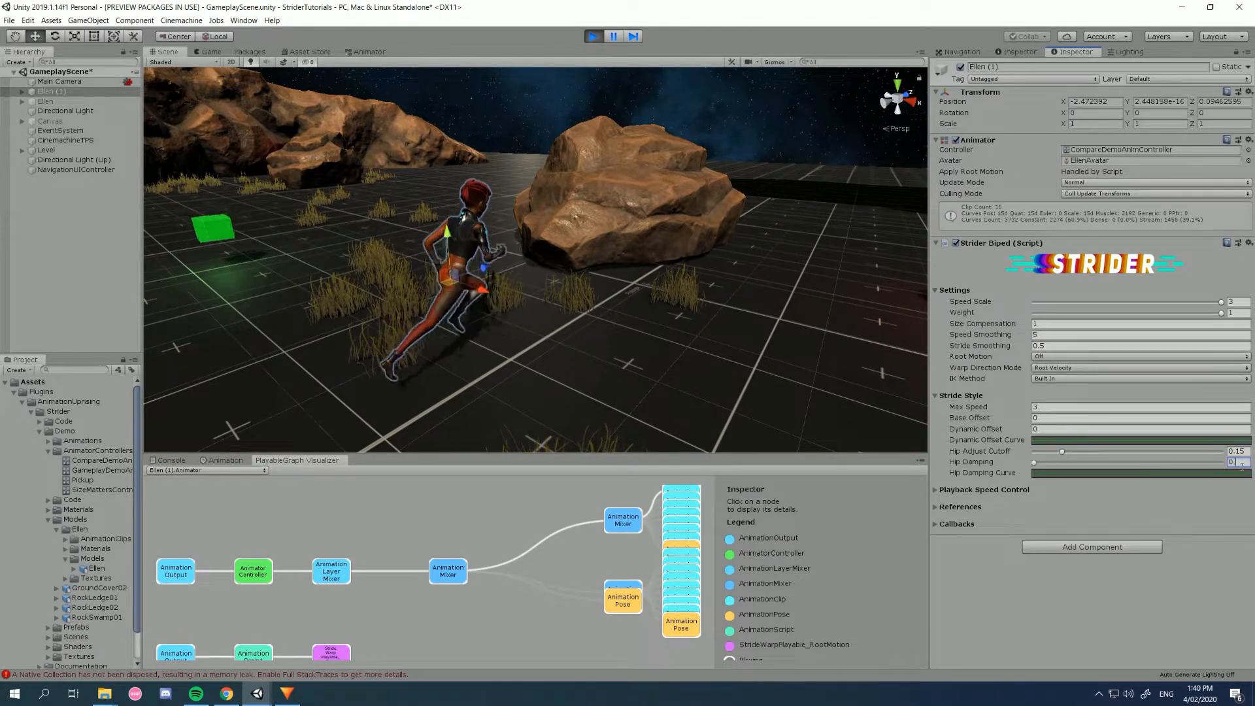
- Raise Hip Damping to 1, try about 0.5, then settle back at 1
{"action": "left_click_drag", "start_coordinate": [1033, 462], "coordinate": [1127, 462]}
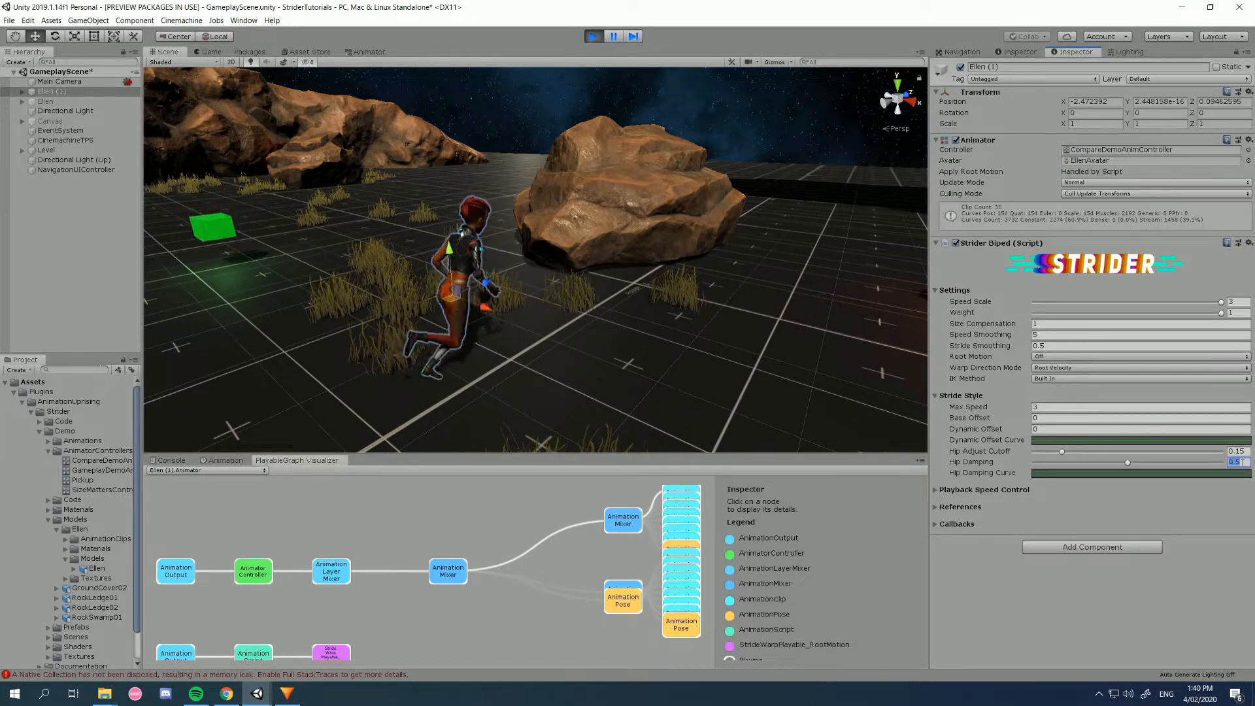
{"action": "left_click_drag", "start_coordinate": [1127, 461], "coordinate": [1142, 462]}
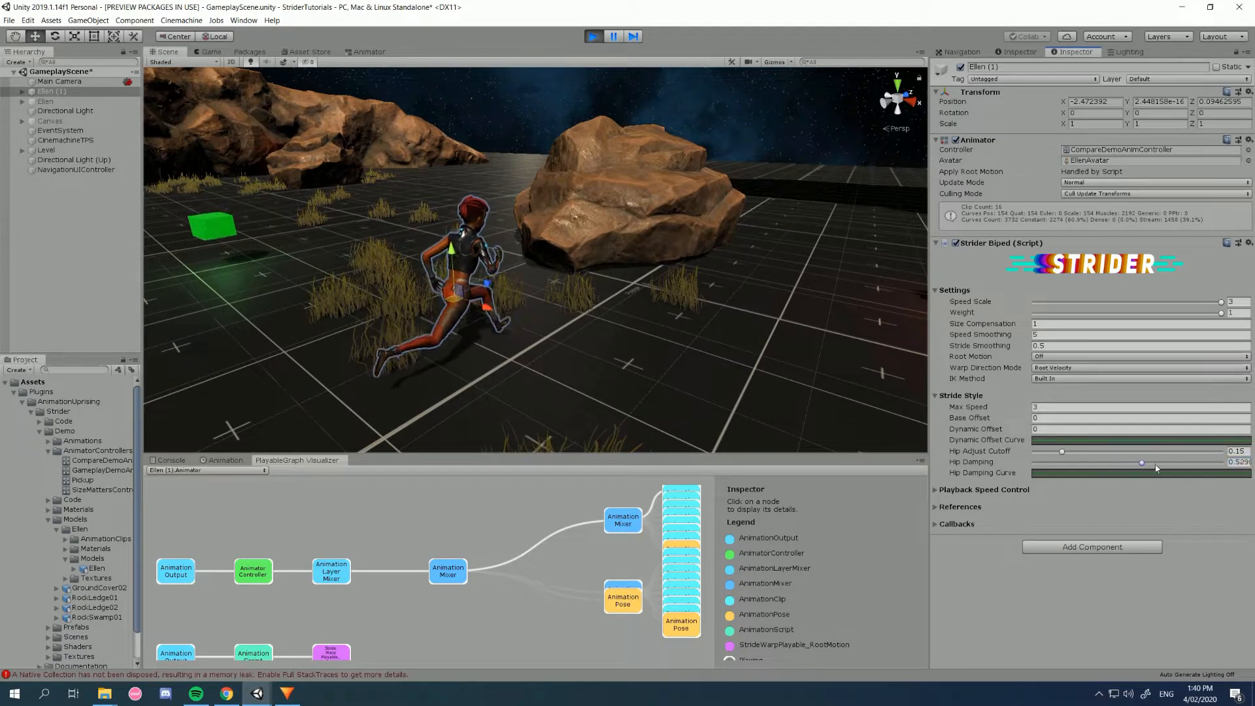
{"action": "left_click_drag", "start_coordinate": [1143, 471], "coordinate": [1221, 472]}
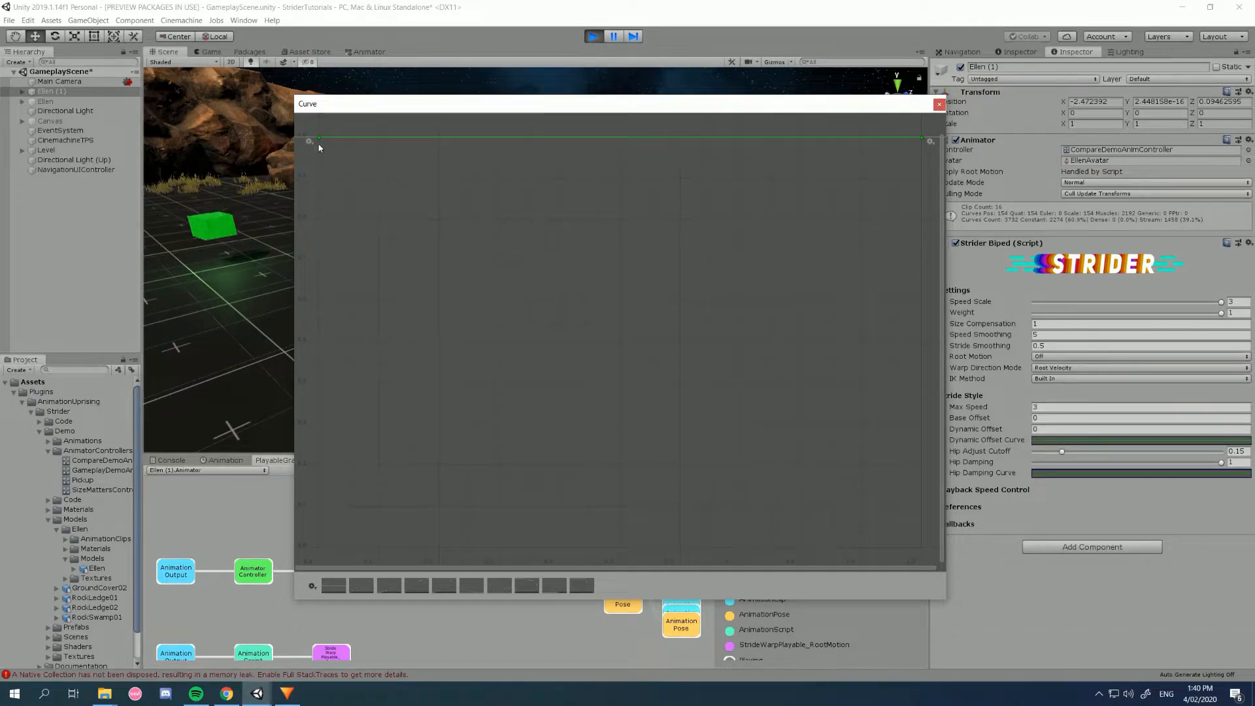
- Bend the Hip Damping Curve into a rising S-shape from zero to full and close the curve editor
{"action": "left_click_drag", "start_coordinate": [310, 141], "coordinate": [310, 552]}
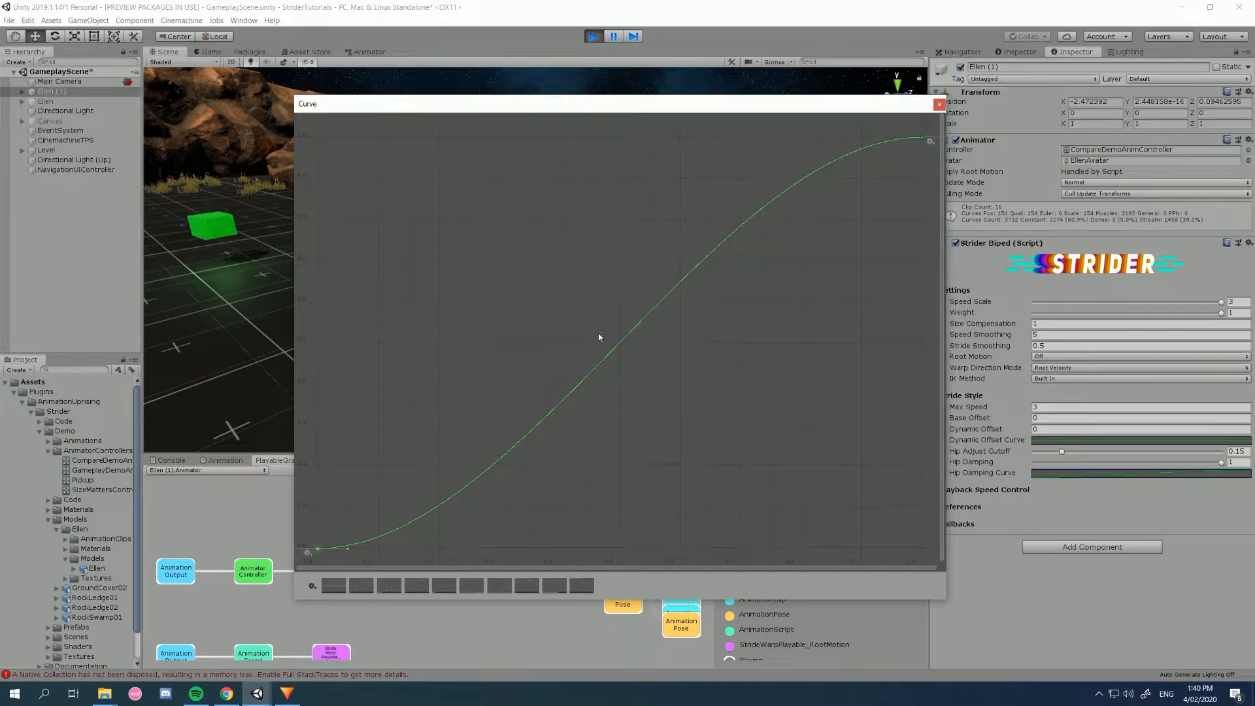
{"action": "mouse_move", "coordinate": [915, 153]}
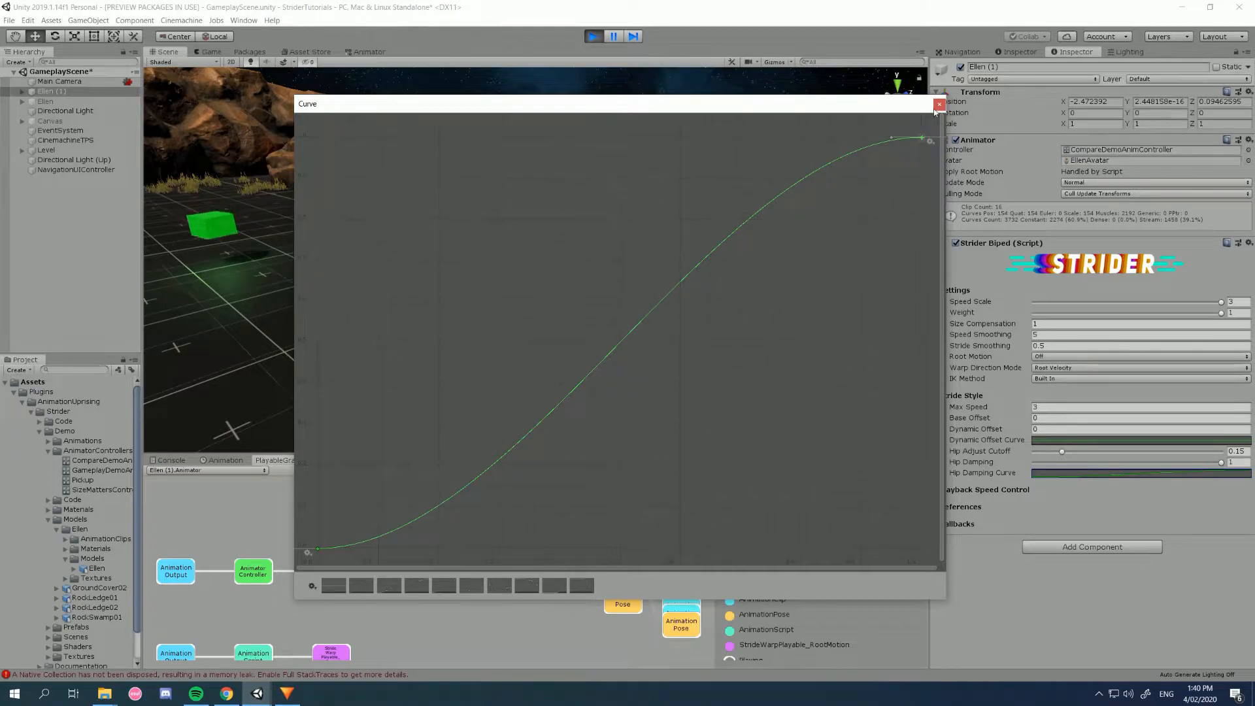
{"action": "left_click", "coordinate": [939, 105]}
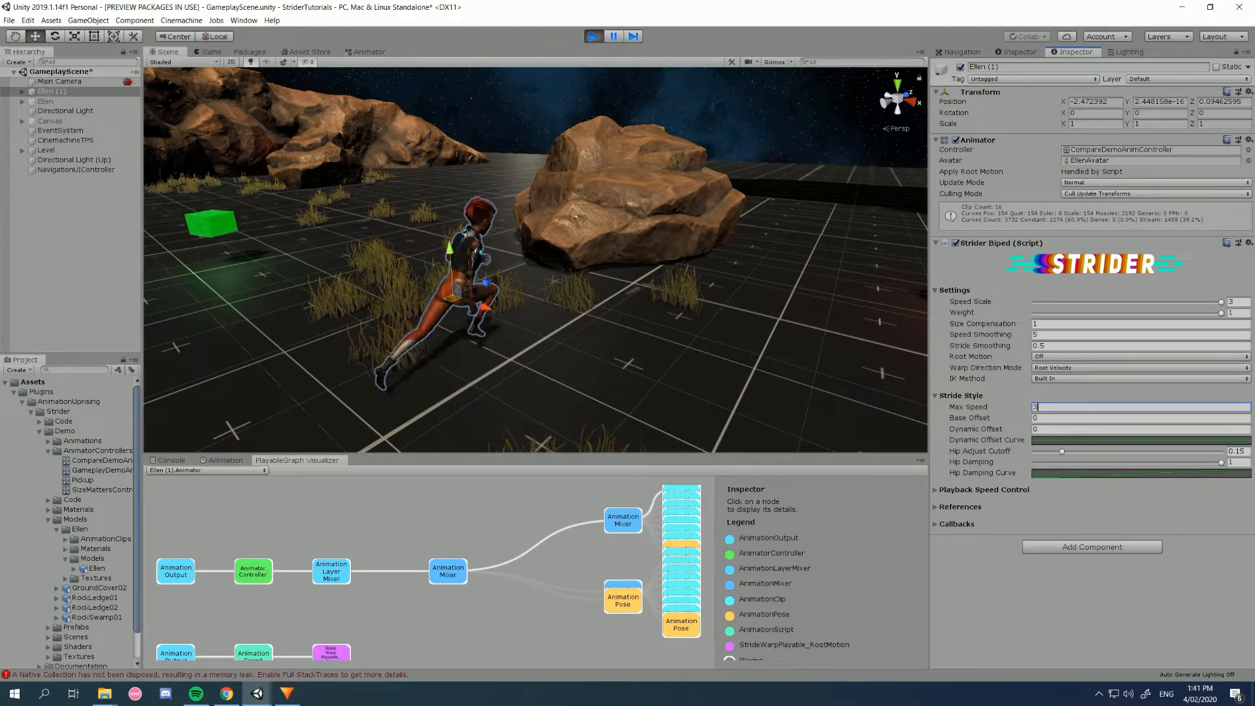
- Check the Max Speed (3) and Dynamic Offset (0) fields before lowering Speed Scale to about 0.65
{"action": "left_click", "coordinate": [1140, 417]}
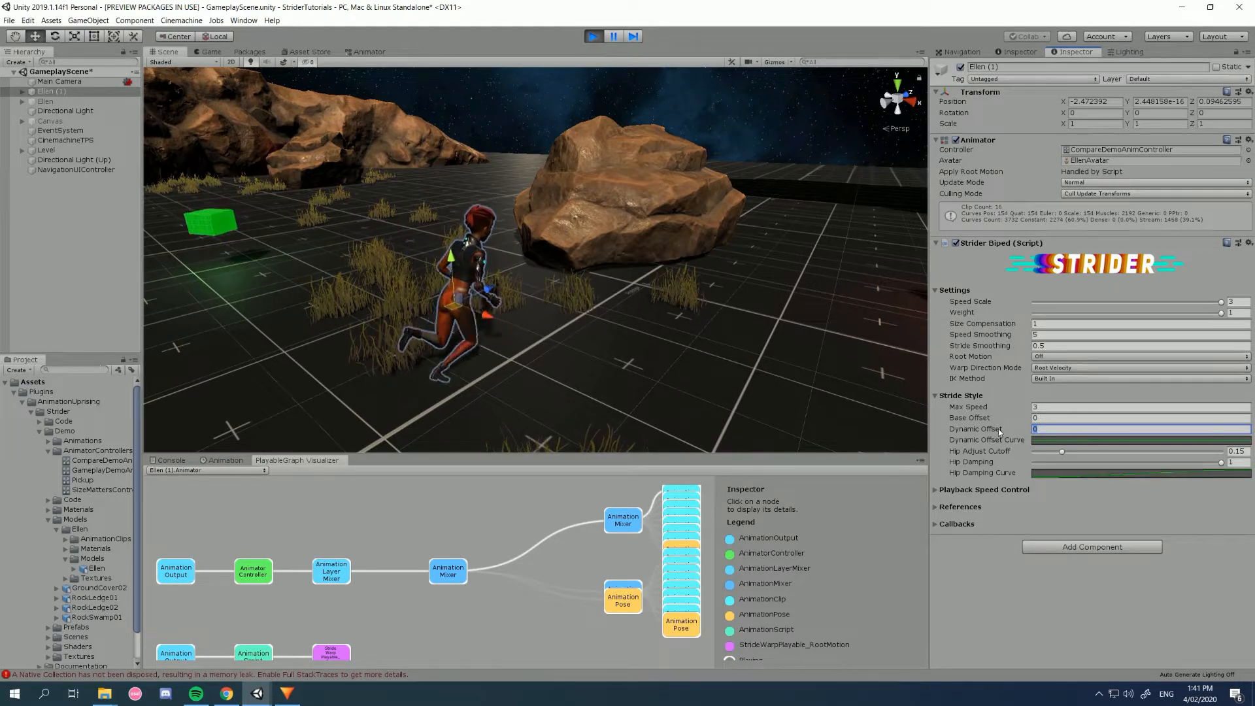
{"action": "left_click", "coordinate": [1120, 417]}
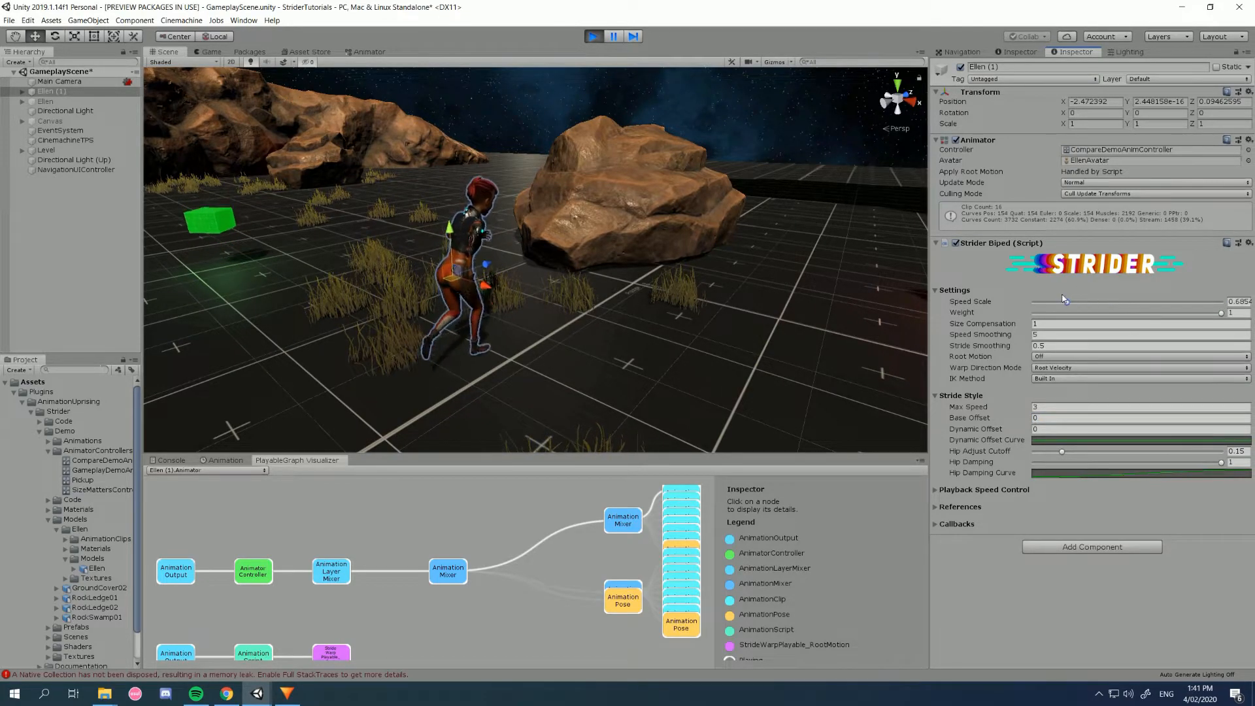
- Restore Speed Scale to 3 and try Base Offset values -0.2, -1 and -0.5
{"action": "left_click_drag", "start_coordinate": [1063, 302], "coordinate": [1220, 302]}
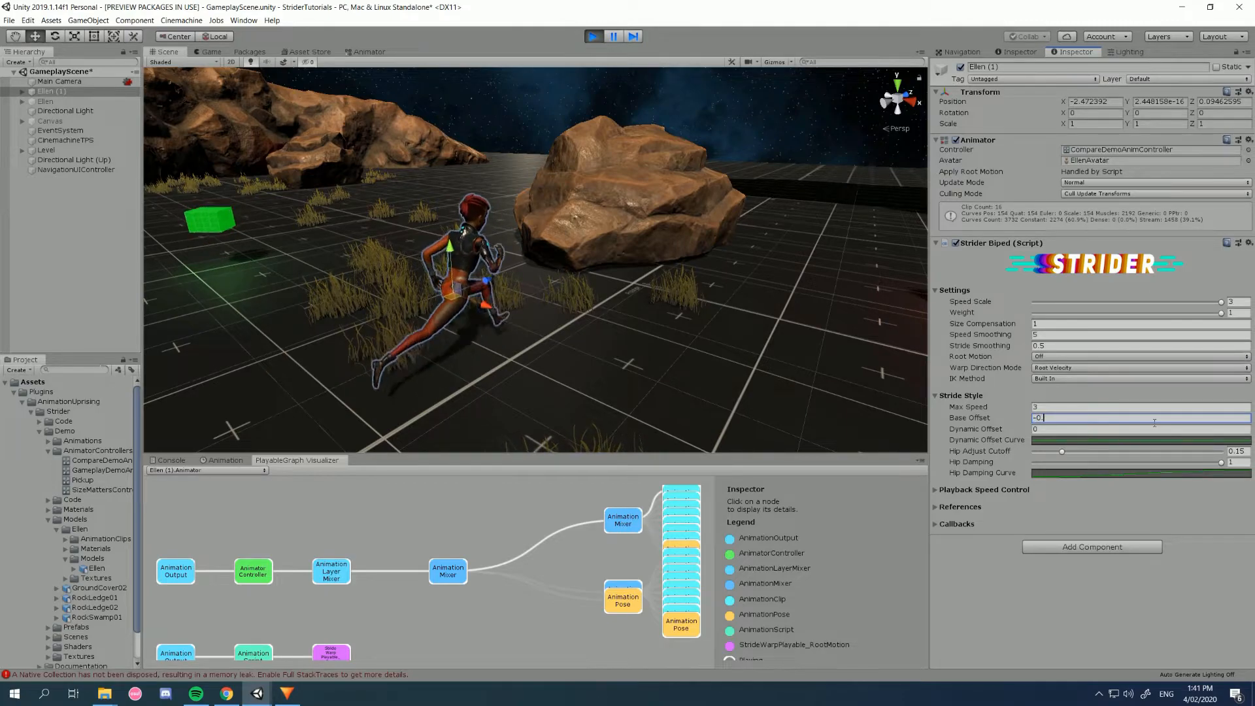
{"action": "type", "text": "-0.2"}
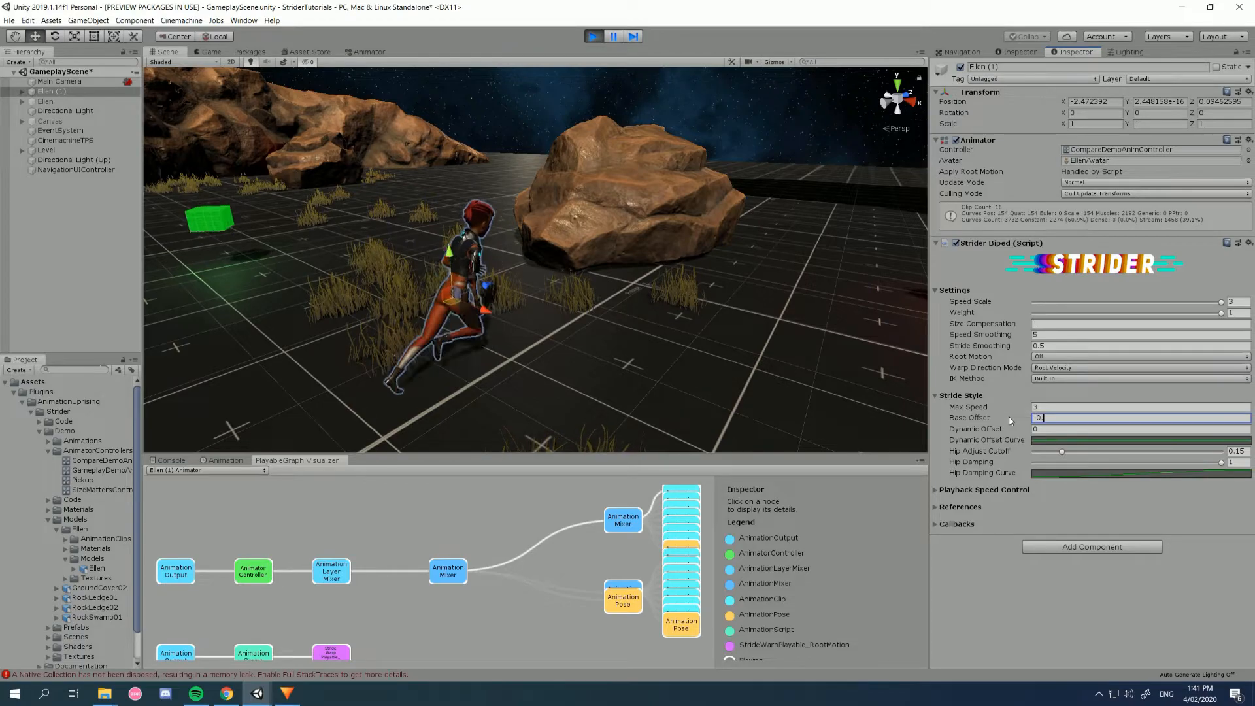
{"action": "type", "text": "-1"}
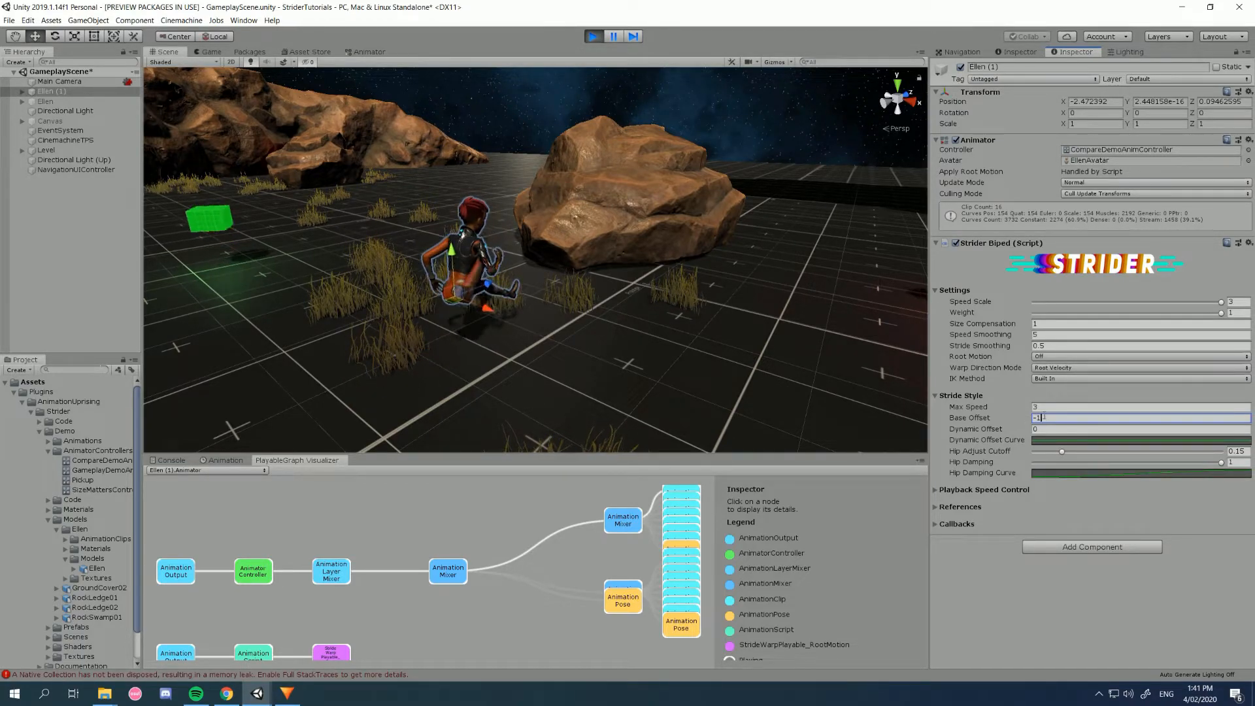
{"action": "type", "text": "-0.5"}
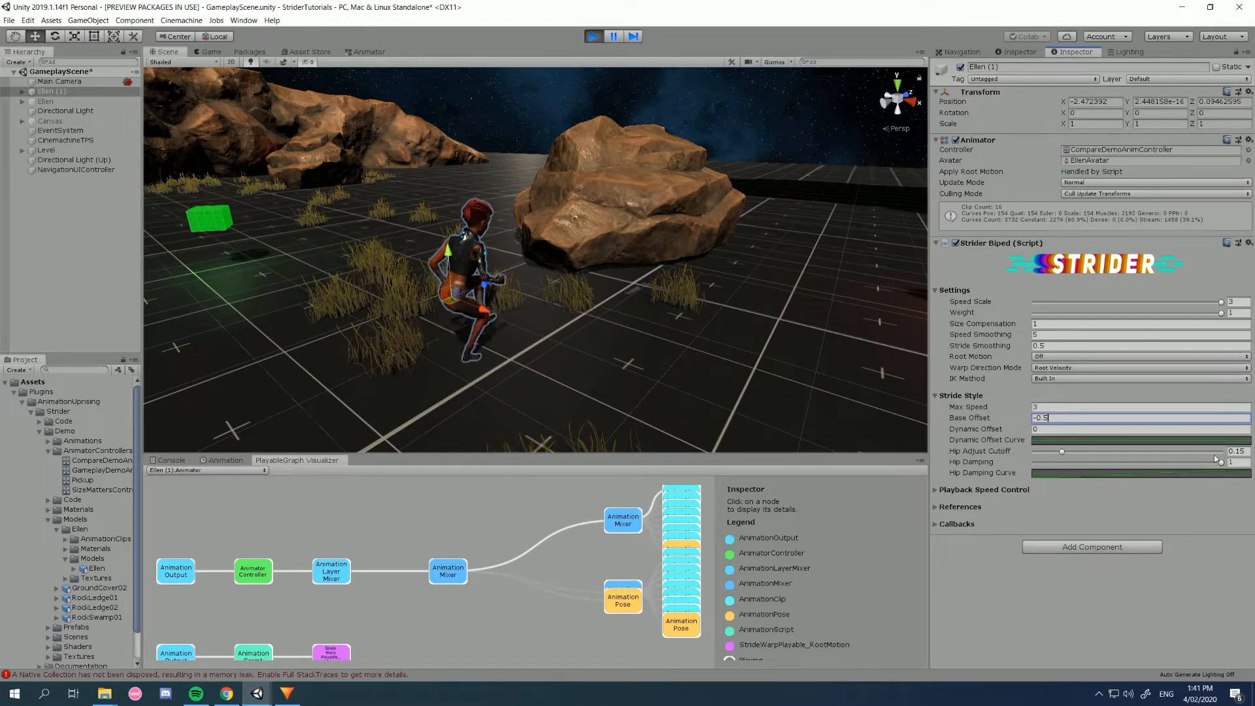
- Raise Hip Adjust Cutoff to 0.2 and settle Base Offset at -0.3
{"action": "left_click_drag", "start_coordinate": [1061, 451], "coordinate": [1072, 451]}
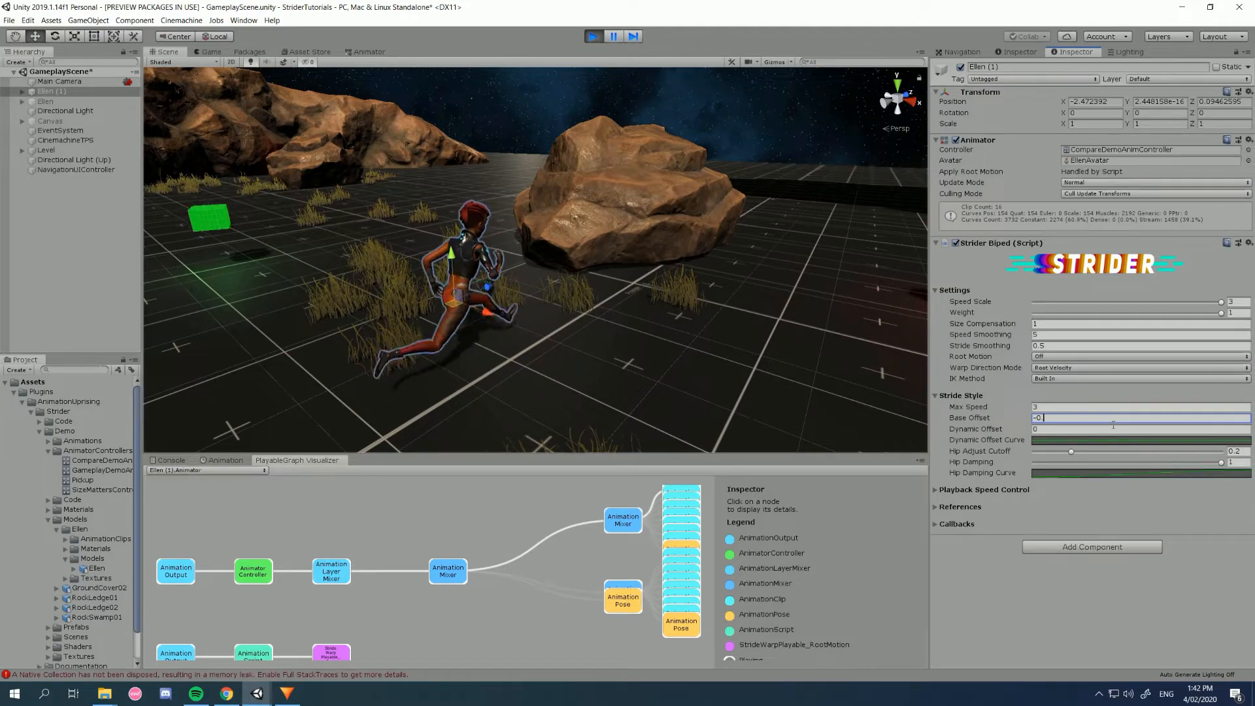
{"action": "type", "text": "-0.3"}
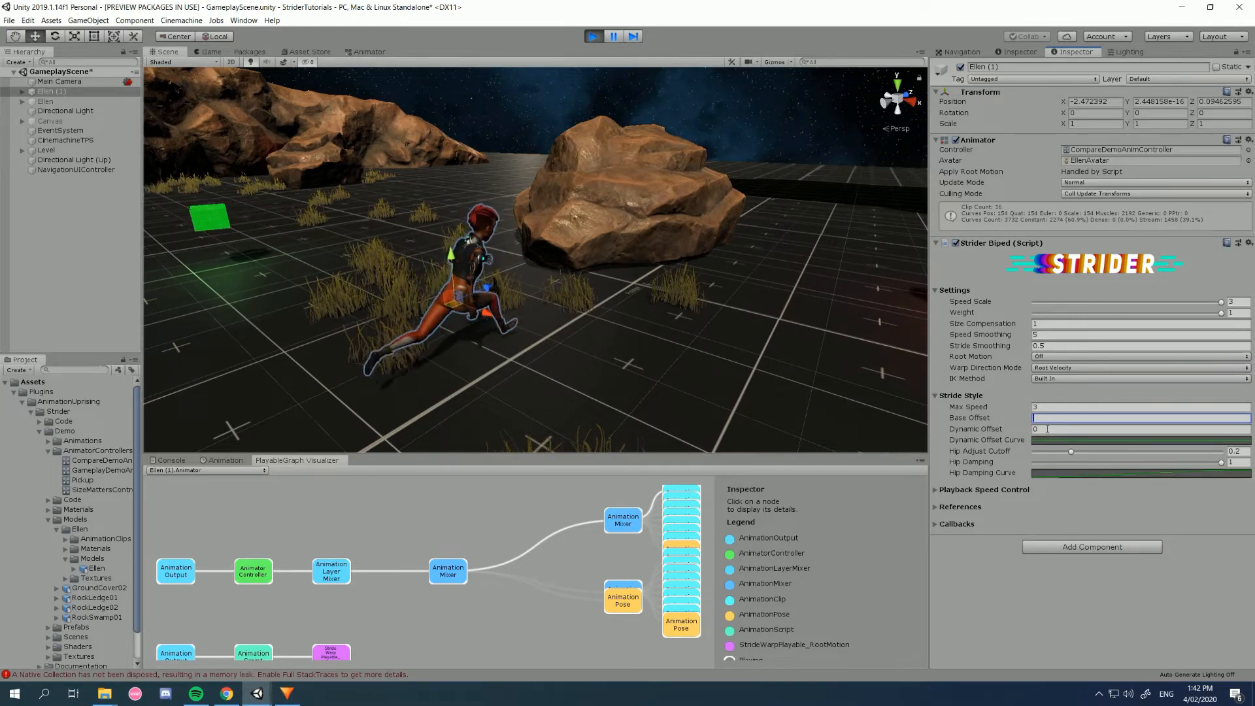
- Try Dynamic Offset at -0.2 and reveal the Playback Speed Control settings
{"action": "type", "text": "-0.2"}
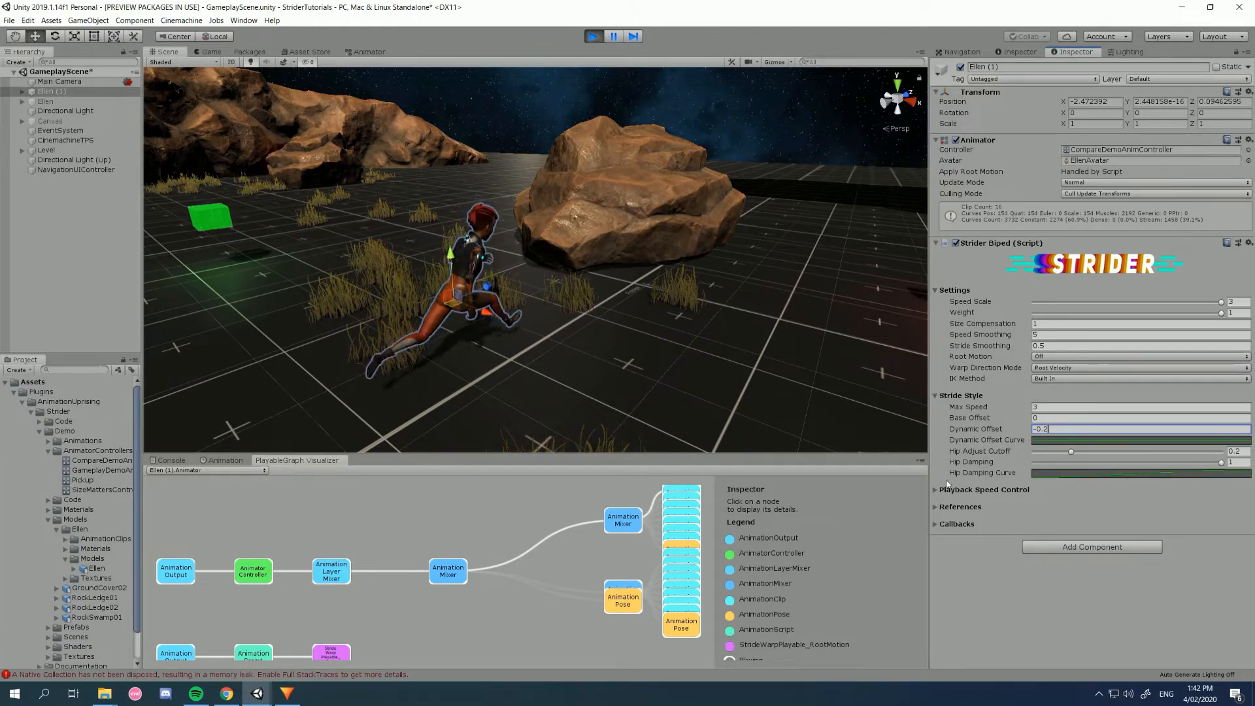
{"action": "left_click", "coordinate": [936, 488]}
{"action": "type", "text": "0"}
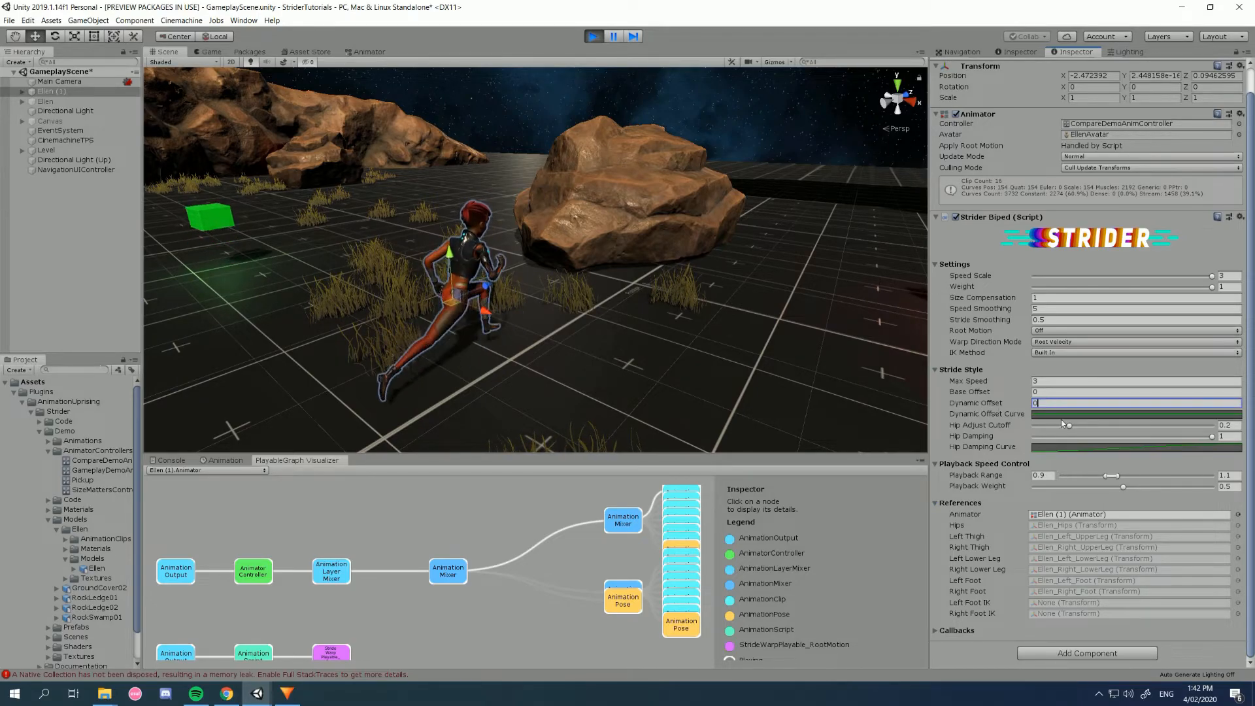
- Inspect the Dynamic Offset curve, then set Dynamic Offset to -0.2
{"action": "left_click", "coordinate": [1136, 414]}
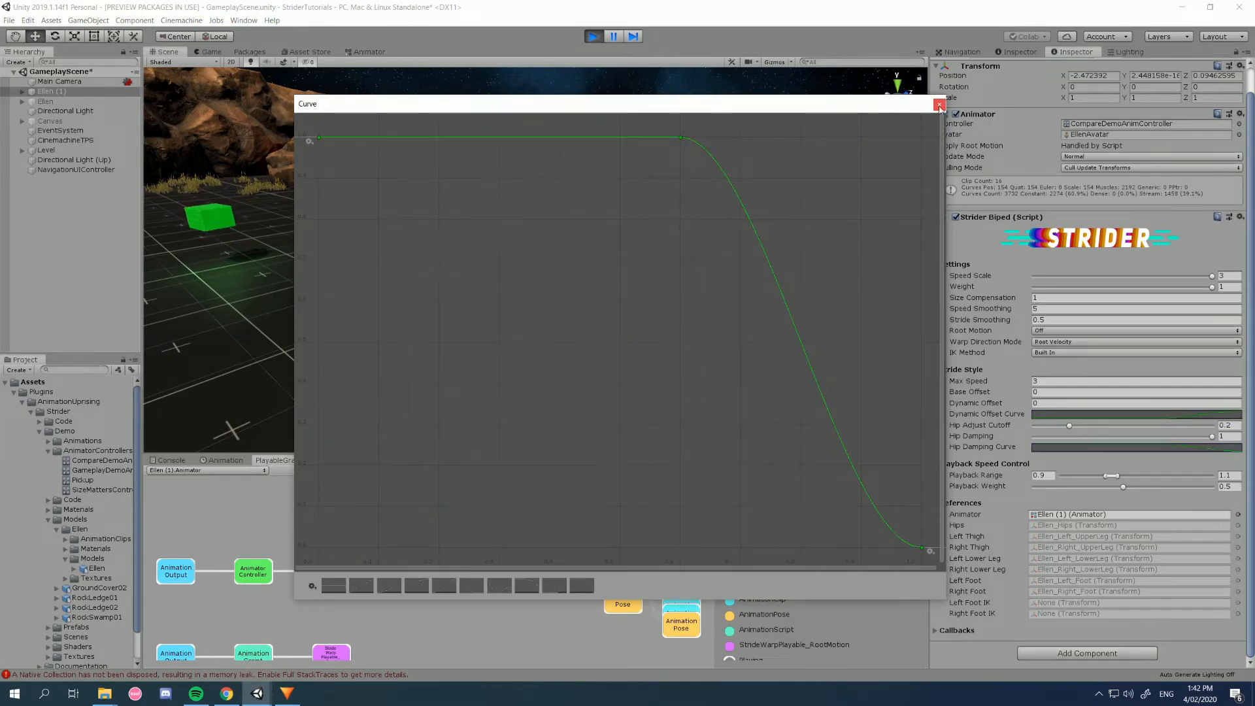
{"action": "left_click", "coordinate": [939, 105]}
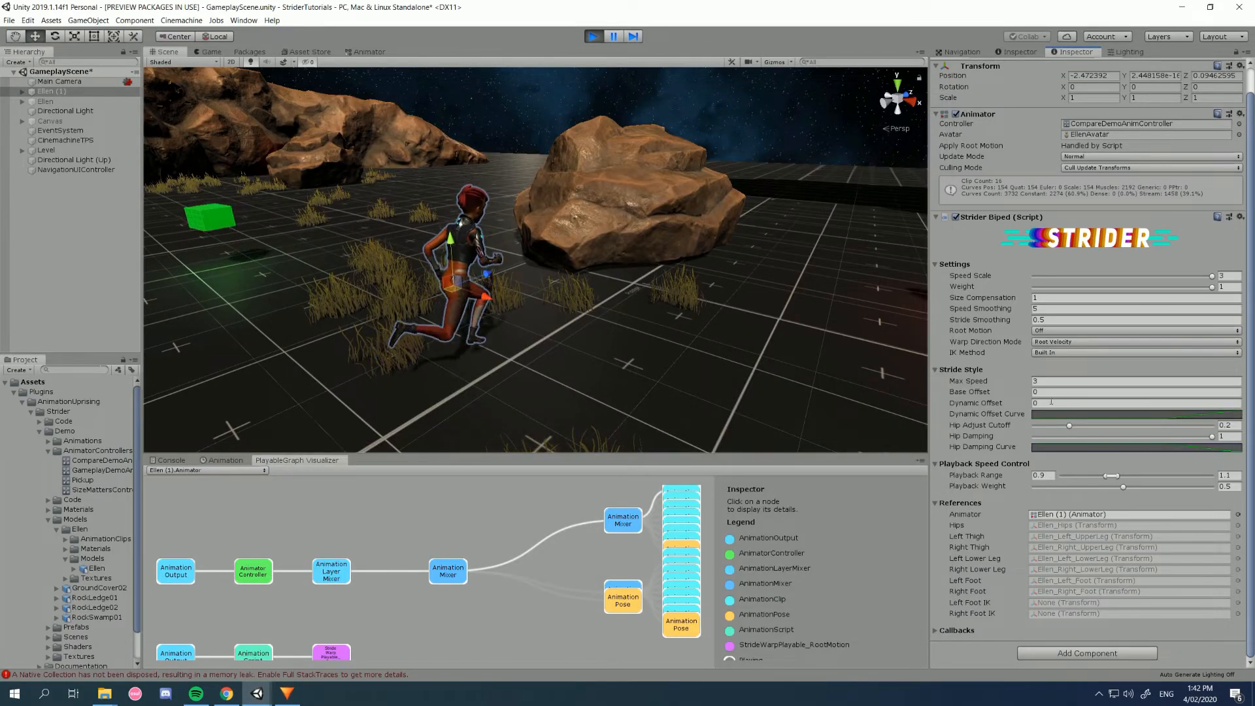
{"action": "type", "text": "-0.2"}
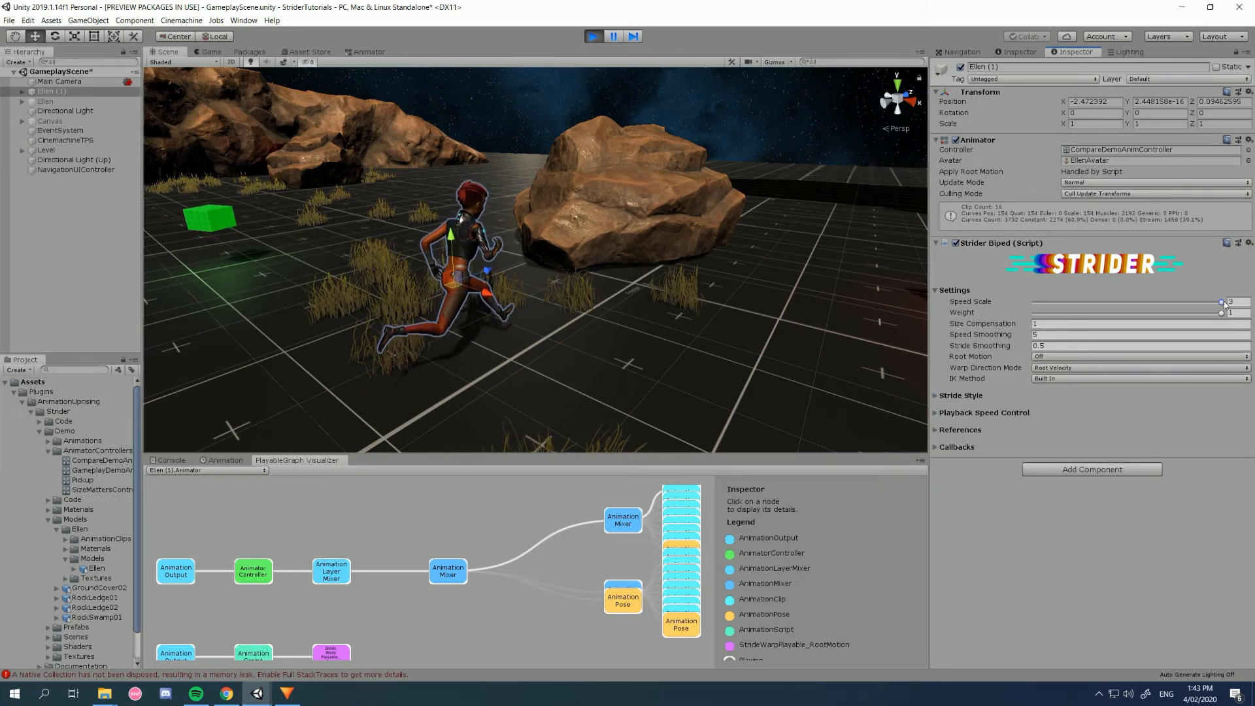
- Lower Speed Scale from 3 to about 1.04 so Ellen runs more slowly
{"action": "left_click_drag", "start_coordinate": [1221, 302], "coordinate": [1104, 302]}
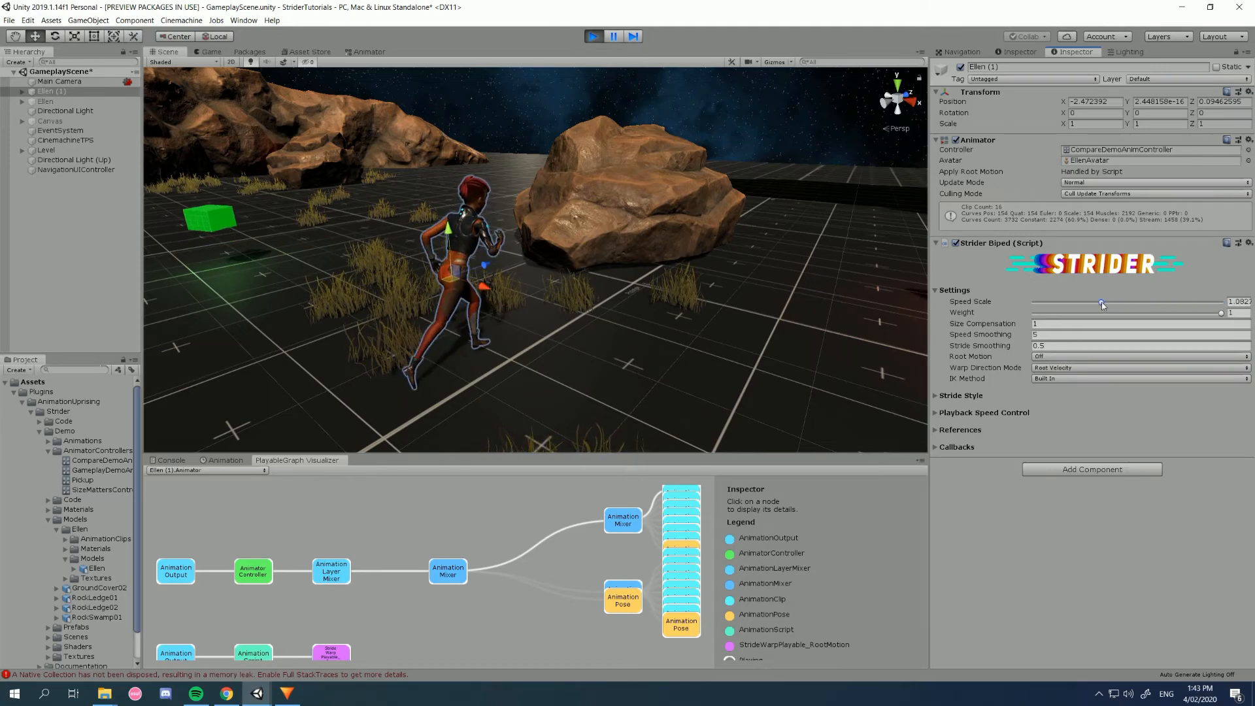
{"action": "left_click_drag", "start_coordinate": [1103, 302], "coordinate": [1099, 302]}
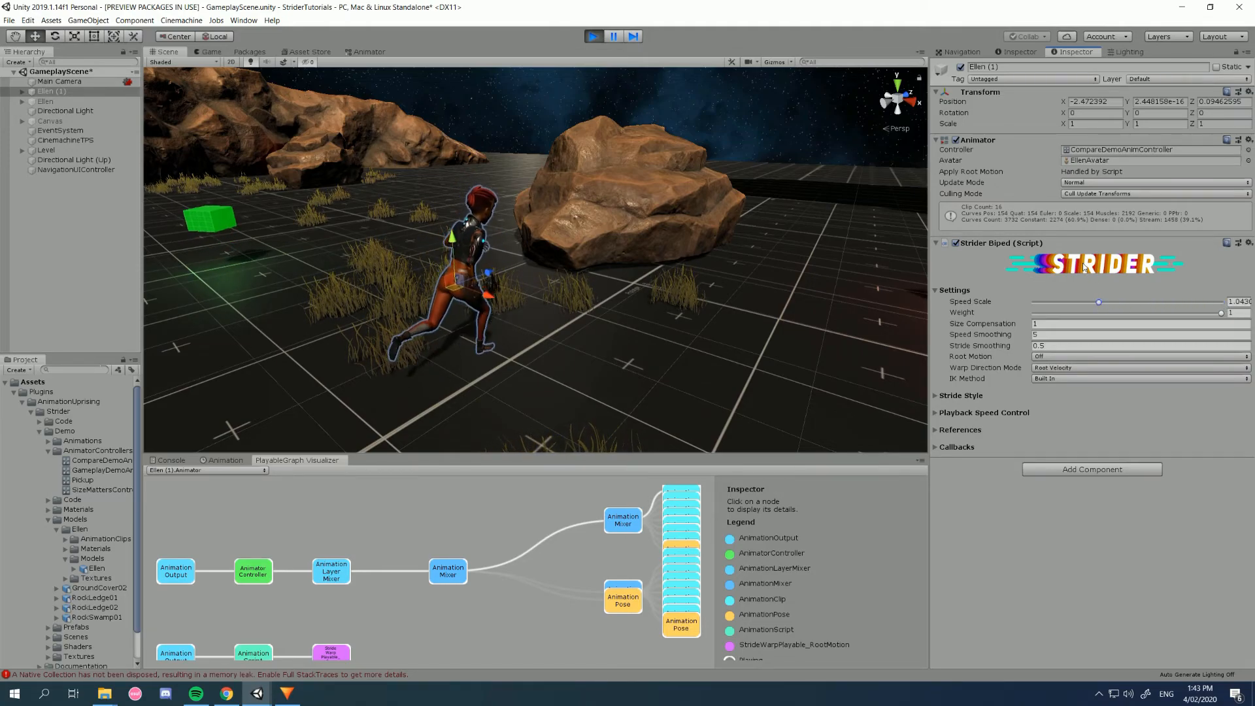